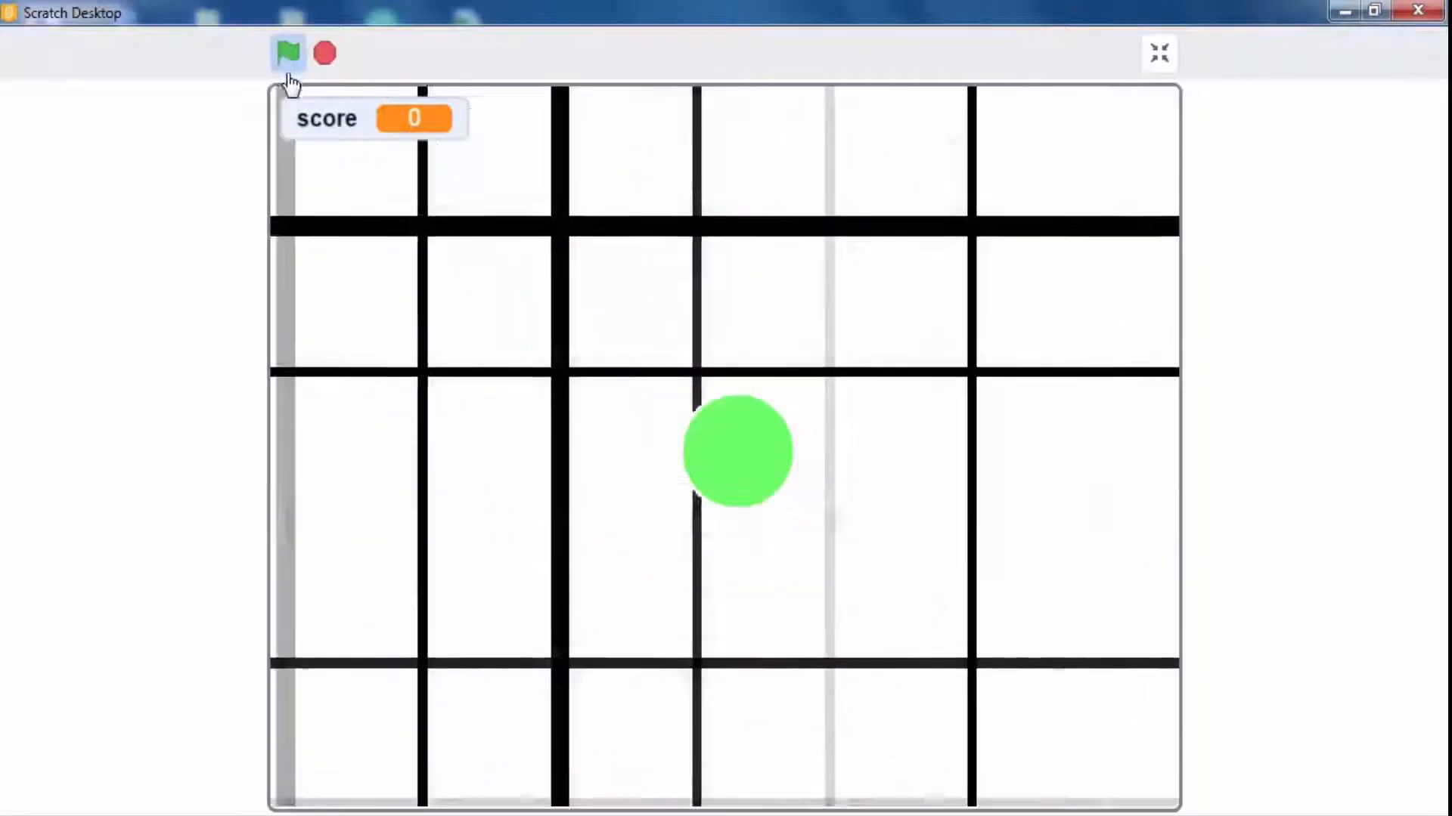
# Run the finished Agar.io-style game with the green flag in full-screen stage mode
pyautogui.click(288, 53)
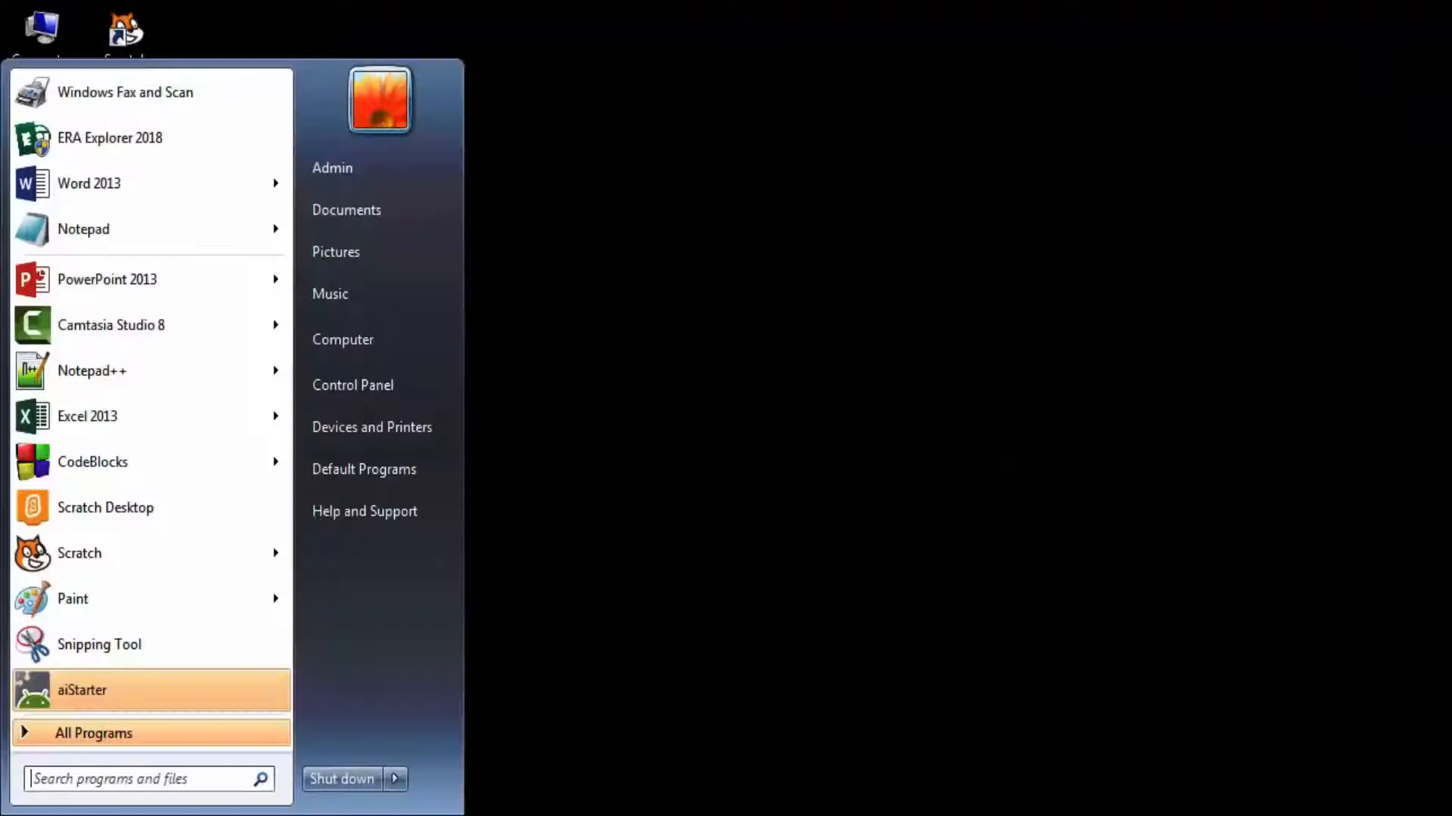
# Launch Scratch Desktop for a blank project and begin saving it
pyautogui.click(106, 507)
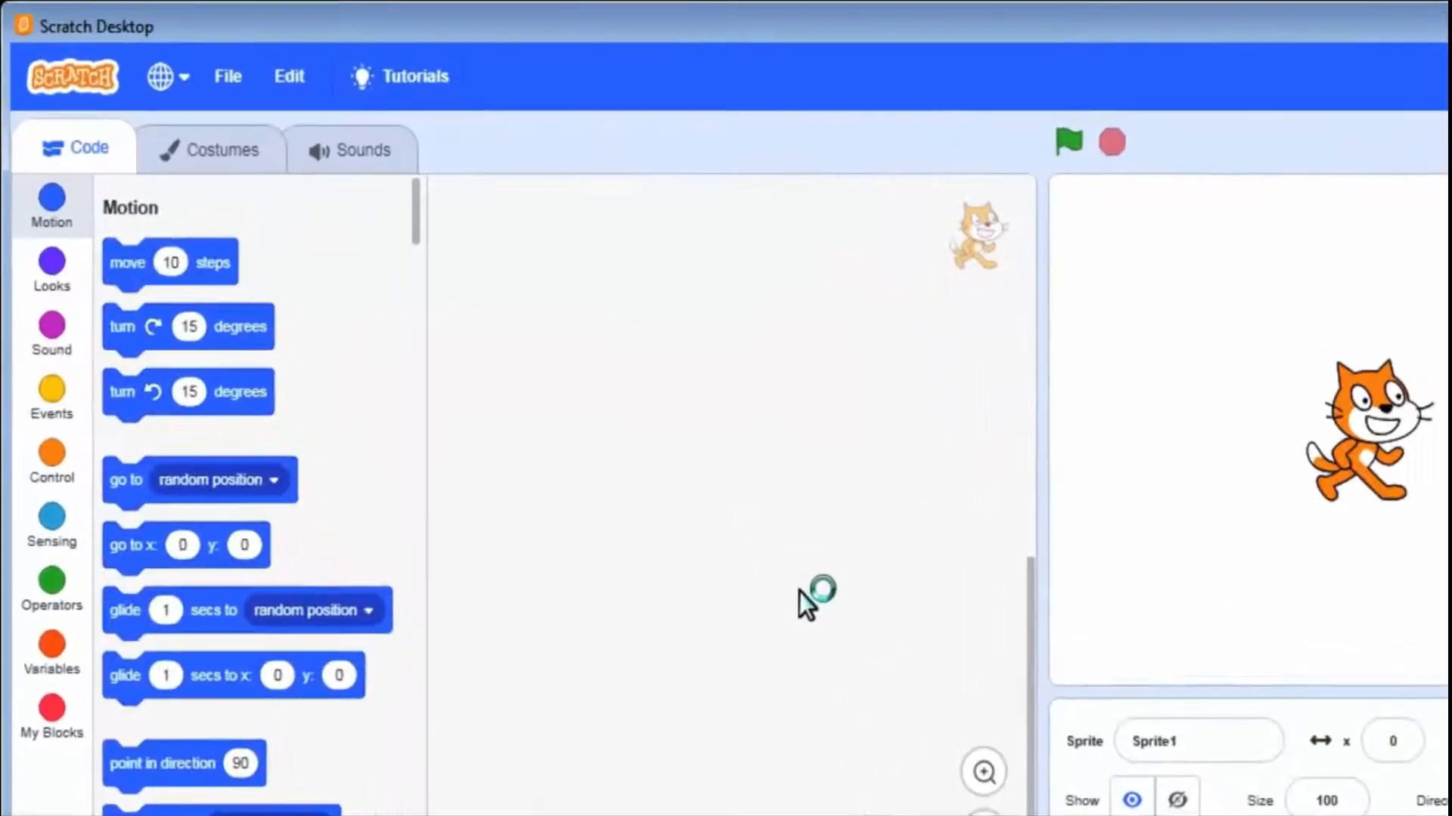
pyautogui.click(227, 75)
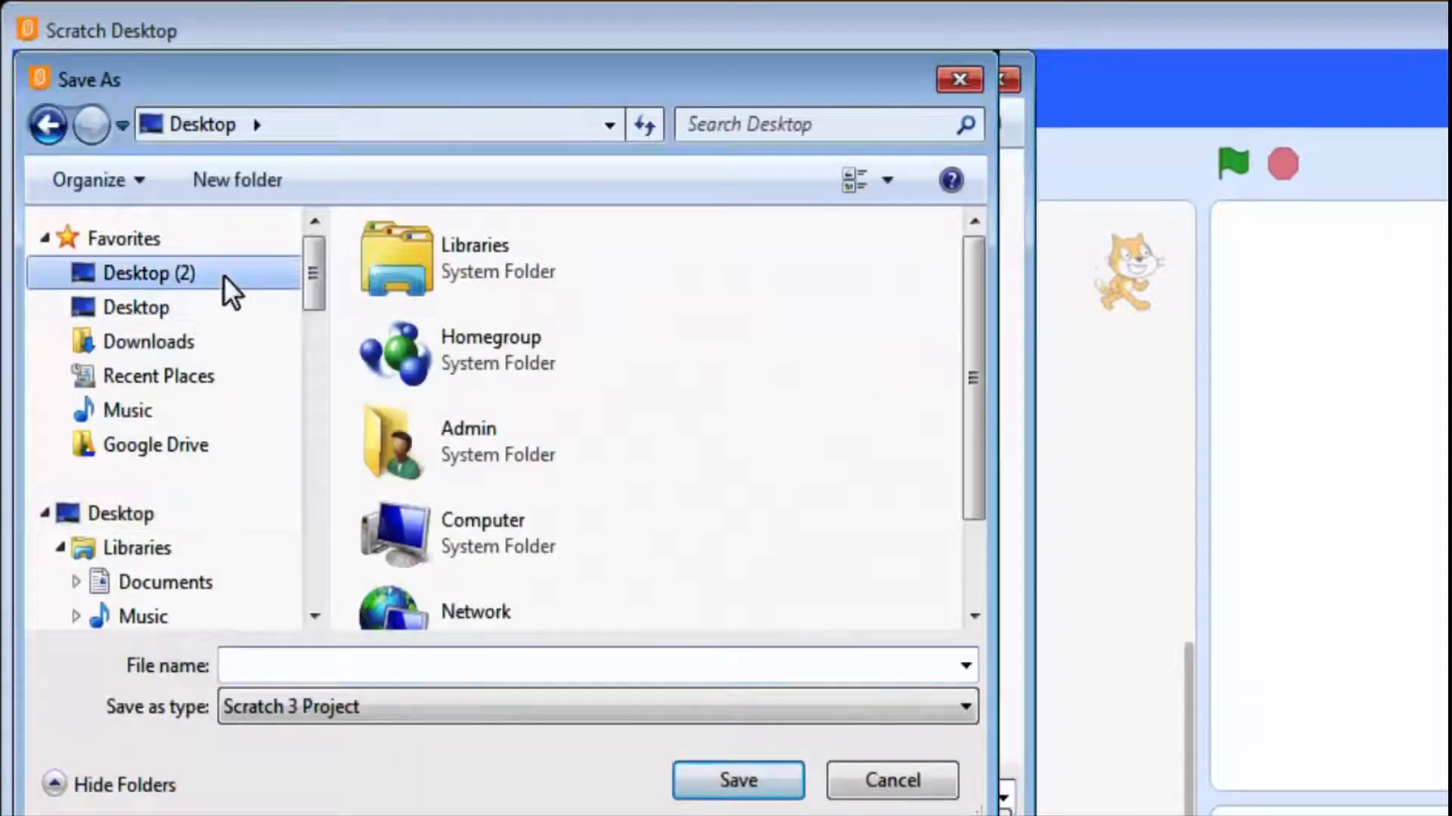
# Enter AgarioProject as the file name and save it to the Desktop
pyautogui.write('A')
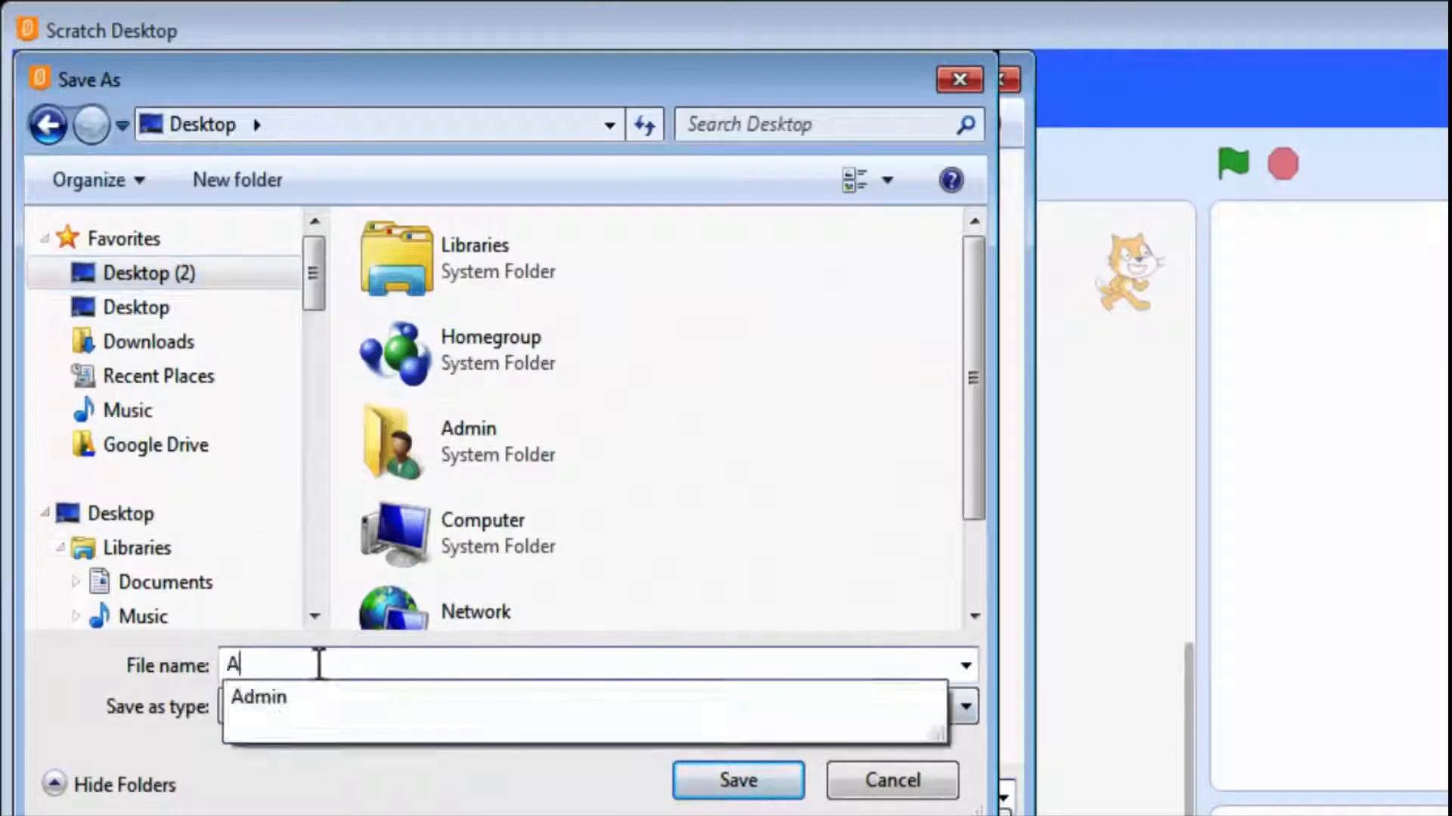
pyautogui.write('gario')
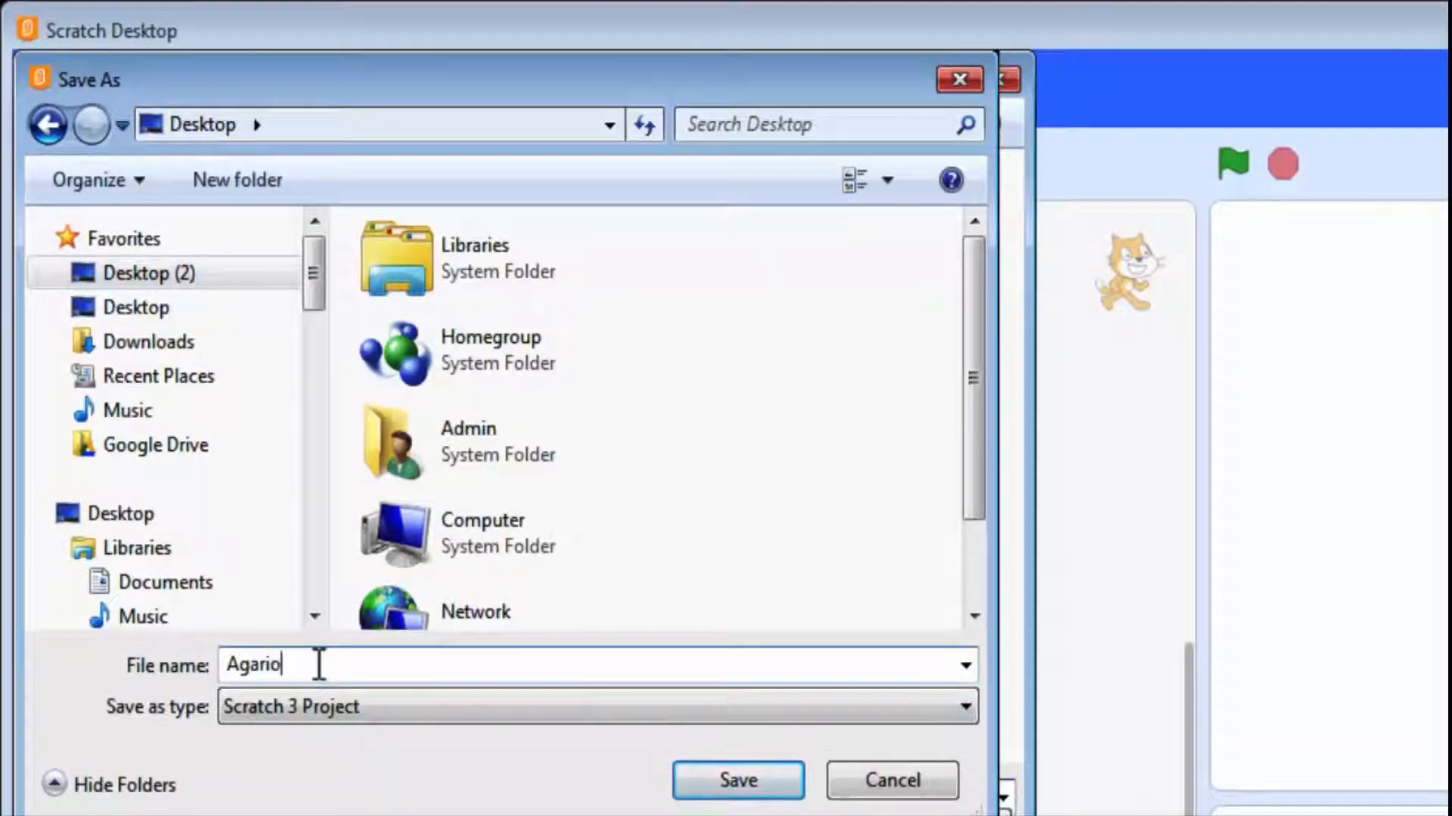
pyautogui.write('Project')
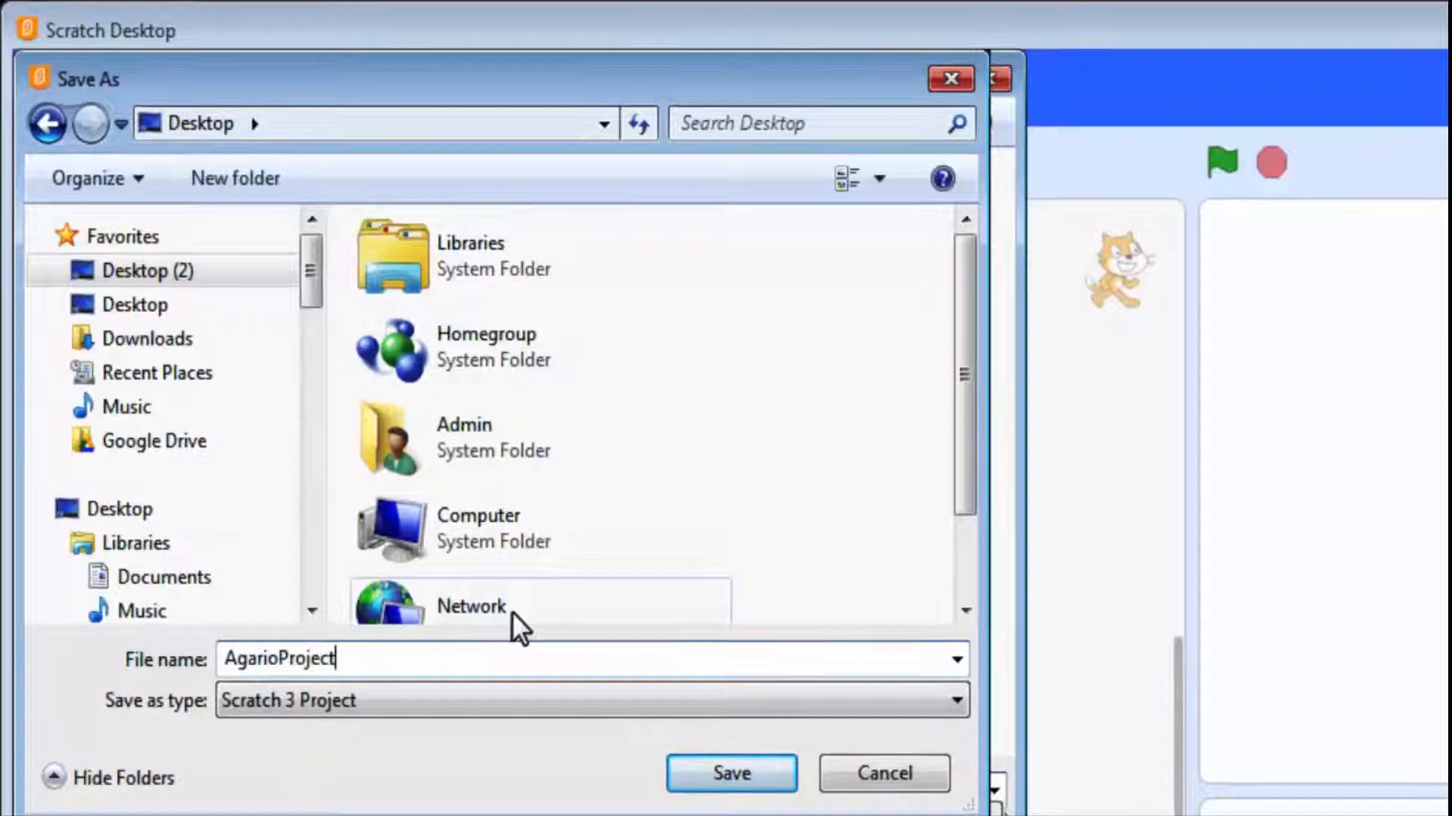
pyautogui.click(730, 773)
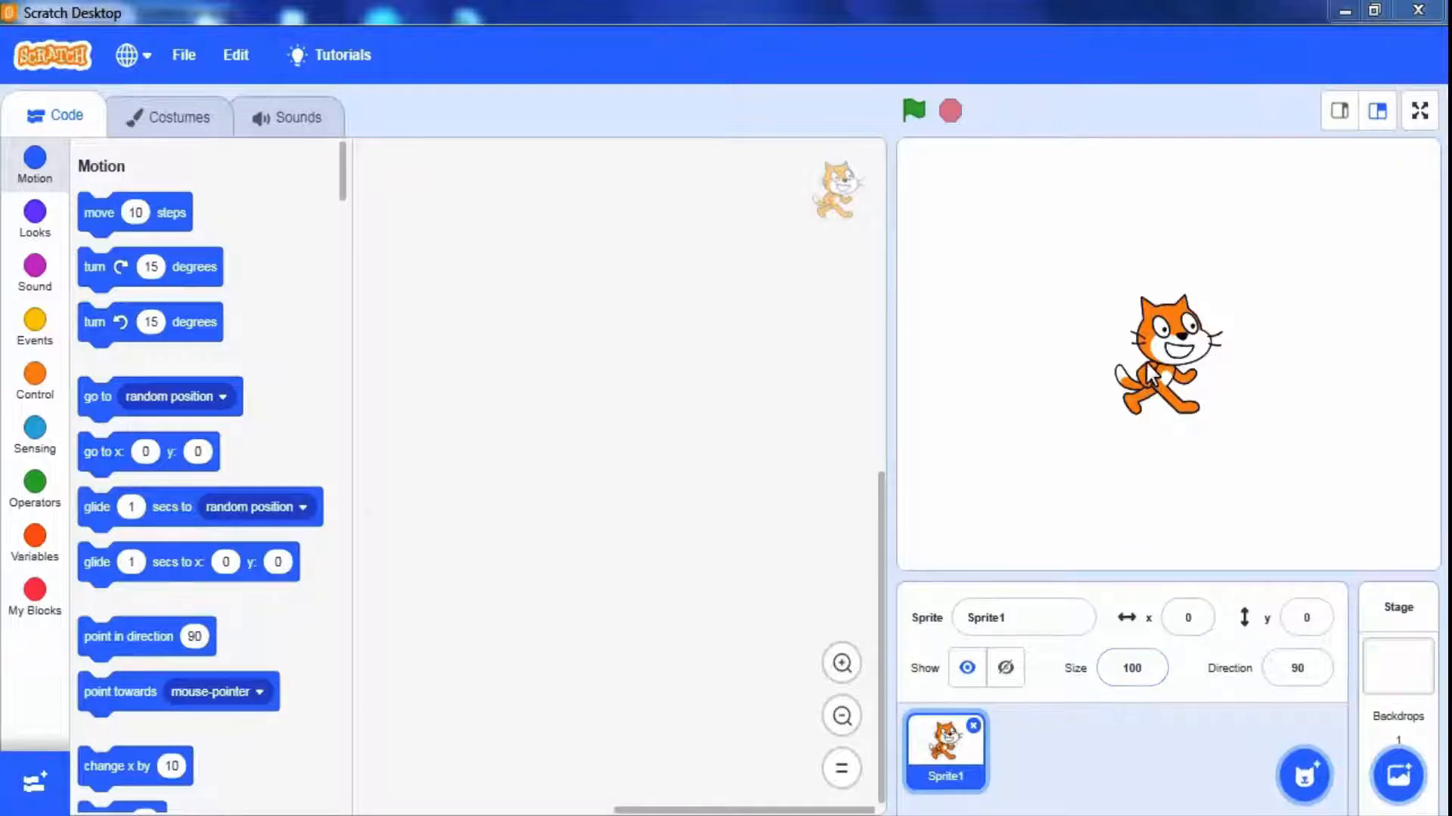
pyautogui.moveTo(1064, 215)
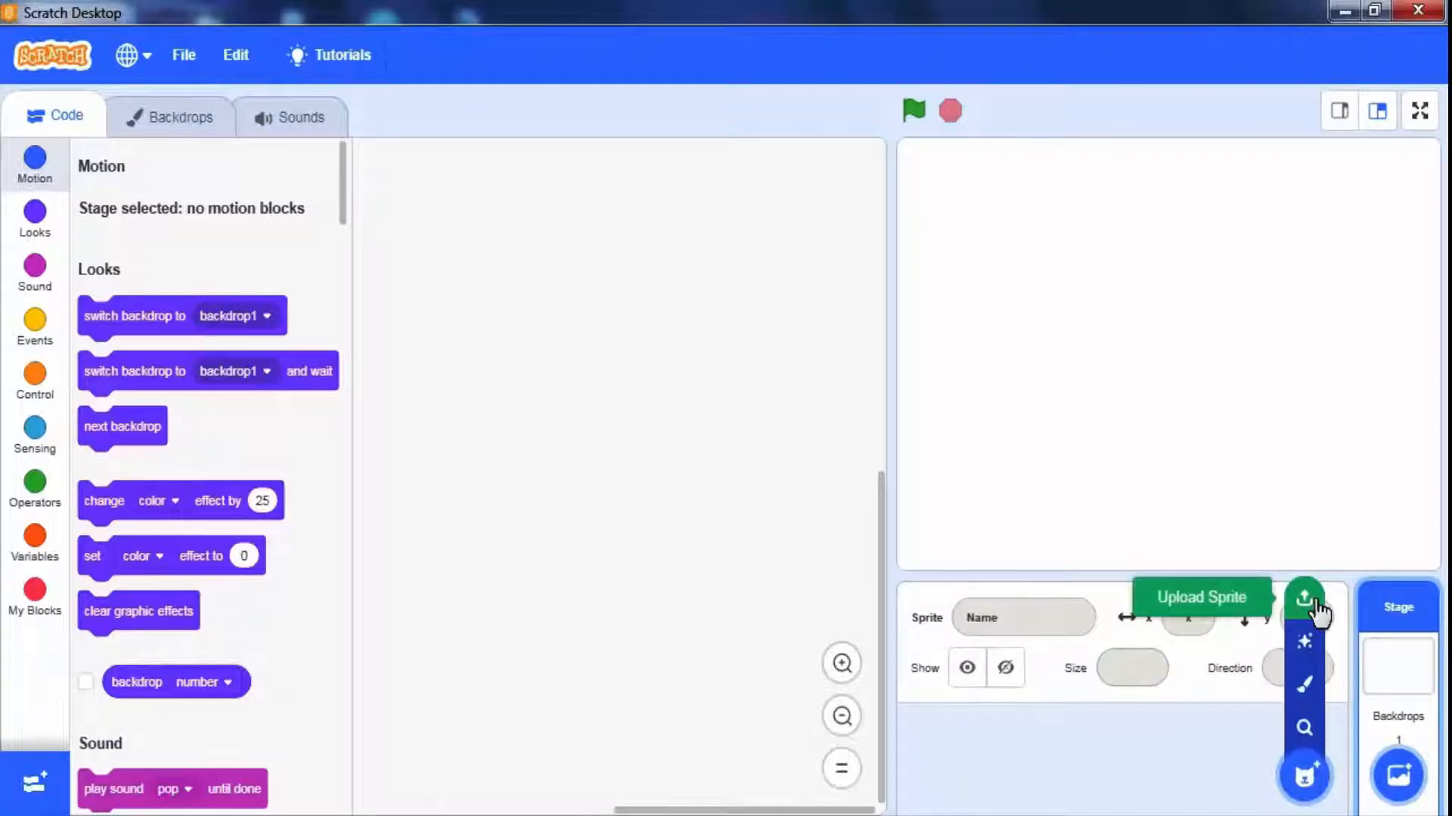
# Upload download.png as a new grid sprite
pyautogui.click(1304, 597)
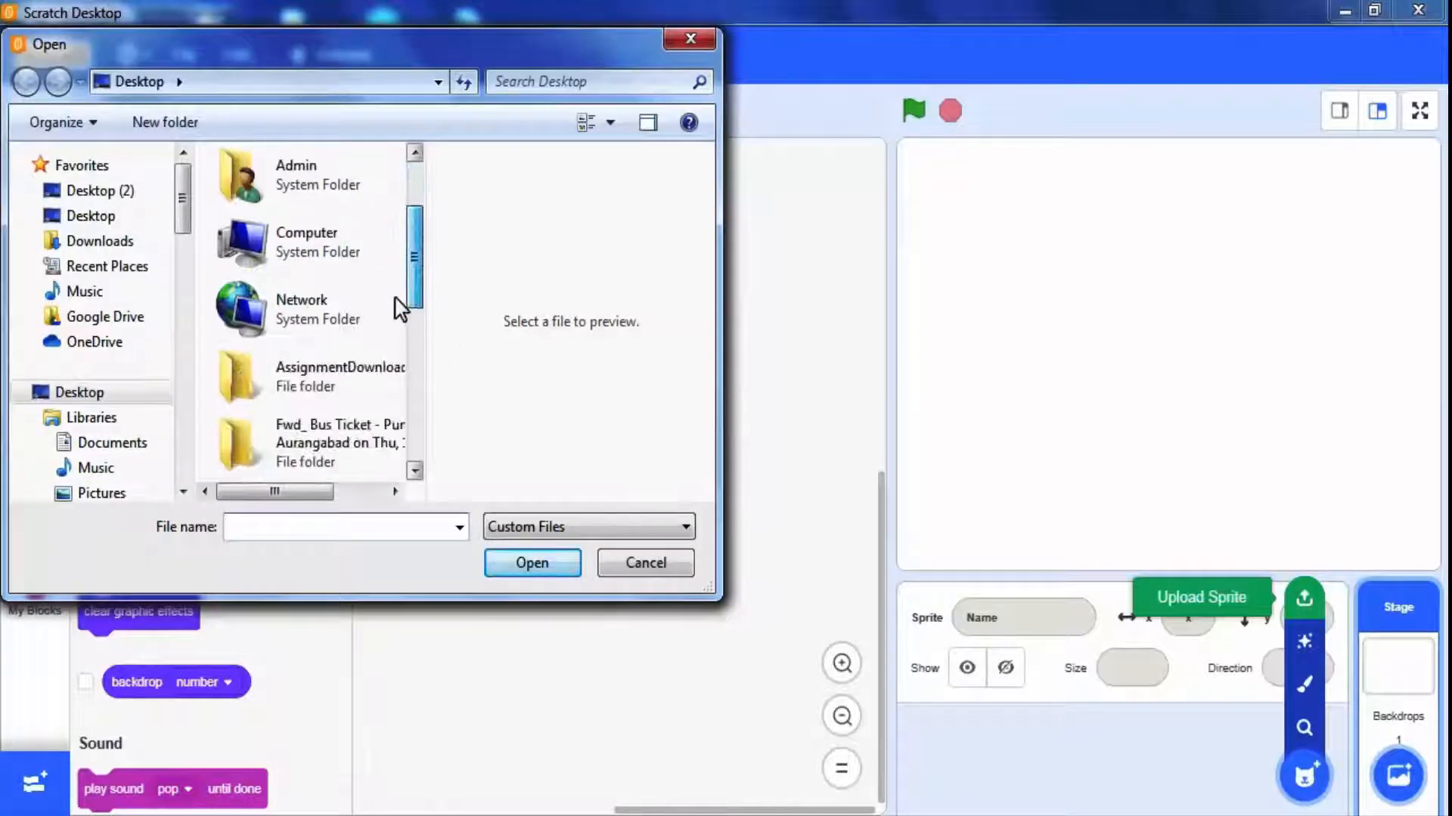
pyautogui.click(305, 248)
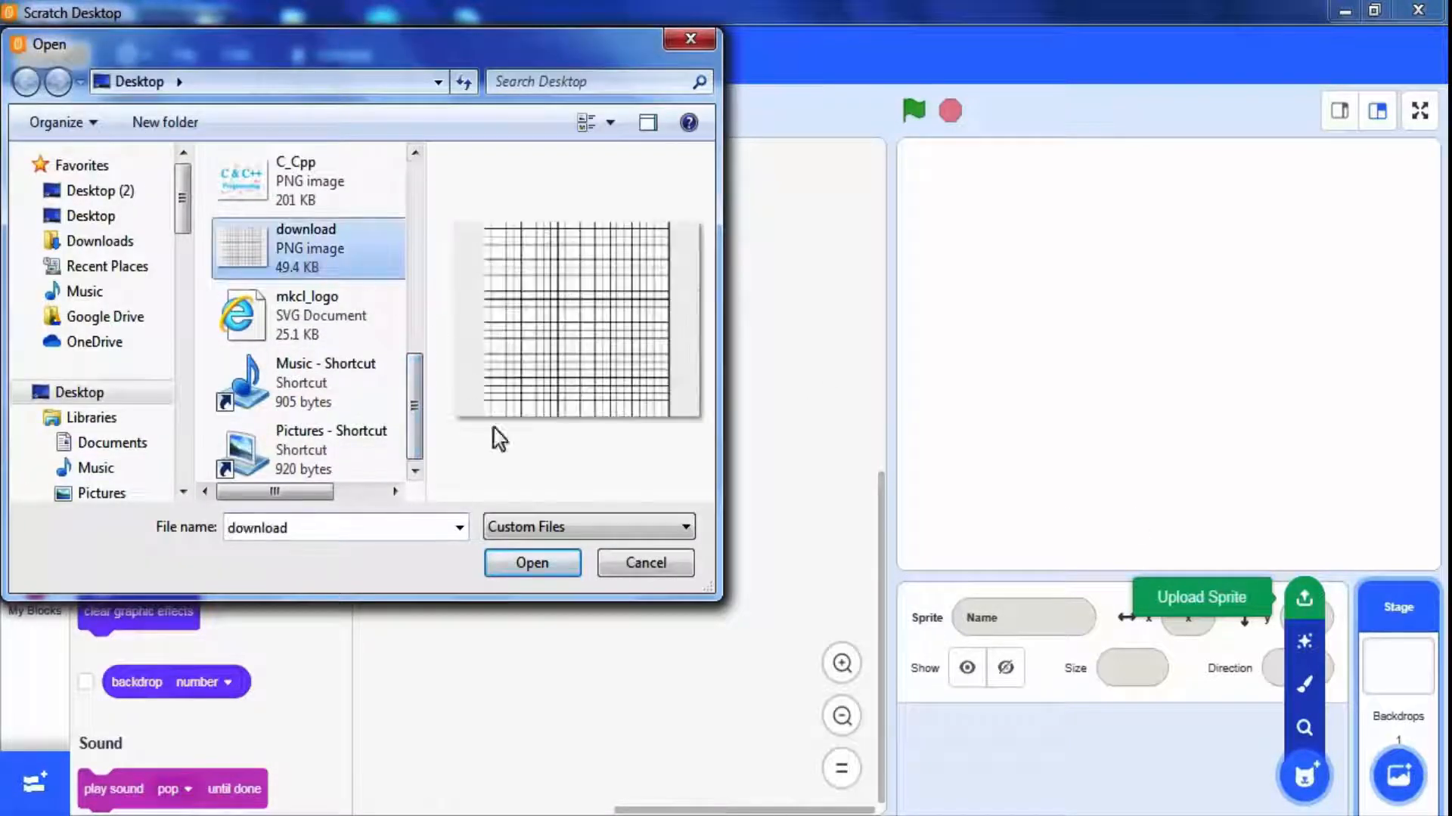
pyautogui.click(530, 563)
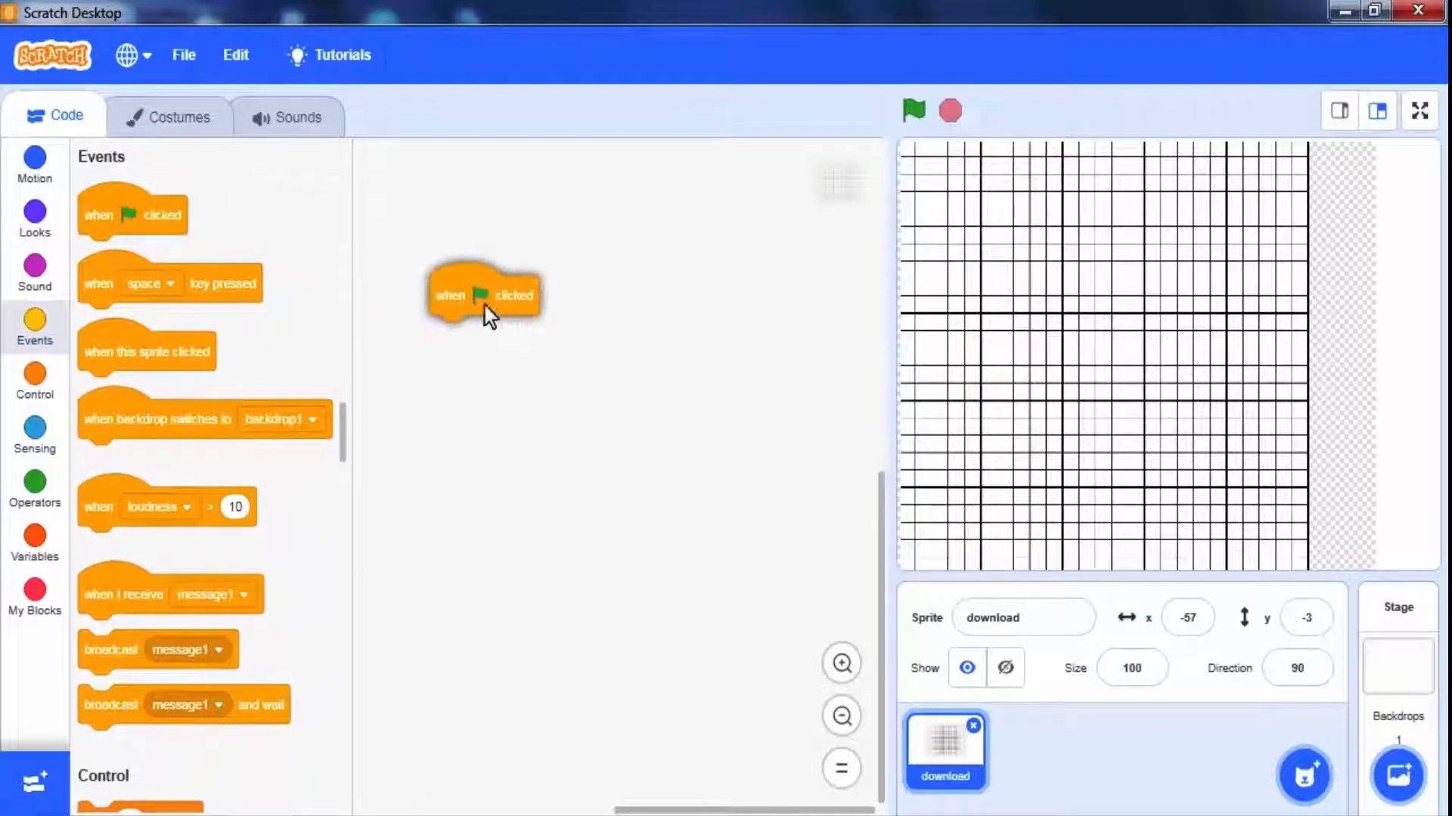
# Start the grid script with when flag clicked, go to x:0 y:0, and set size to 500%
pyautogui.moveTo(482, 294); pyautogui.dragTo(509, 318)
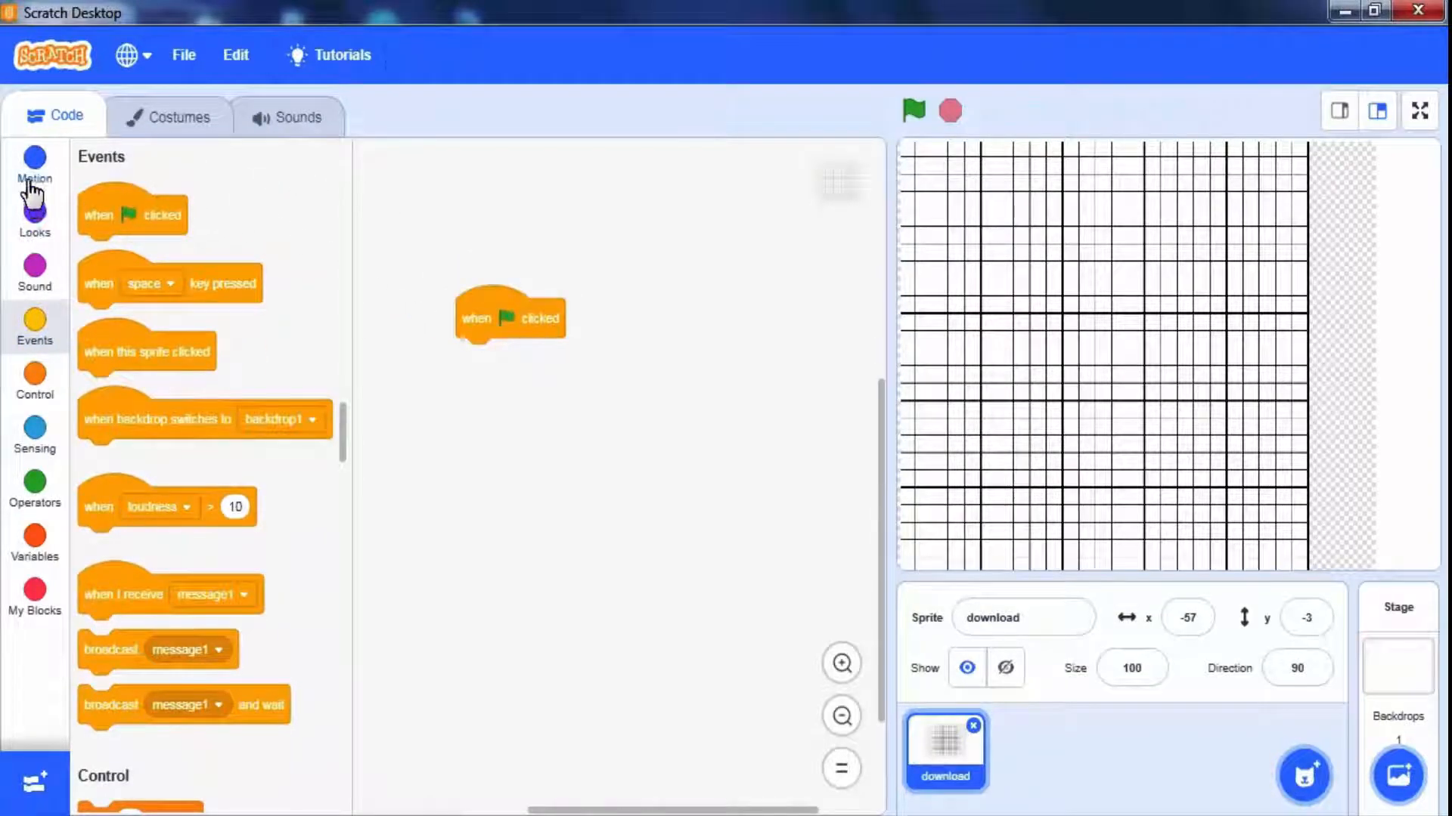
pyautogui.click(34, 166)
pyautogui.write('0')
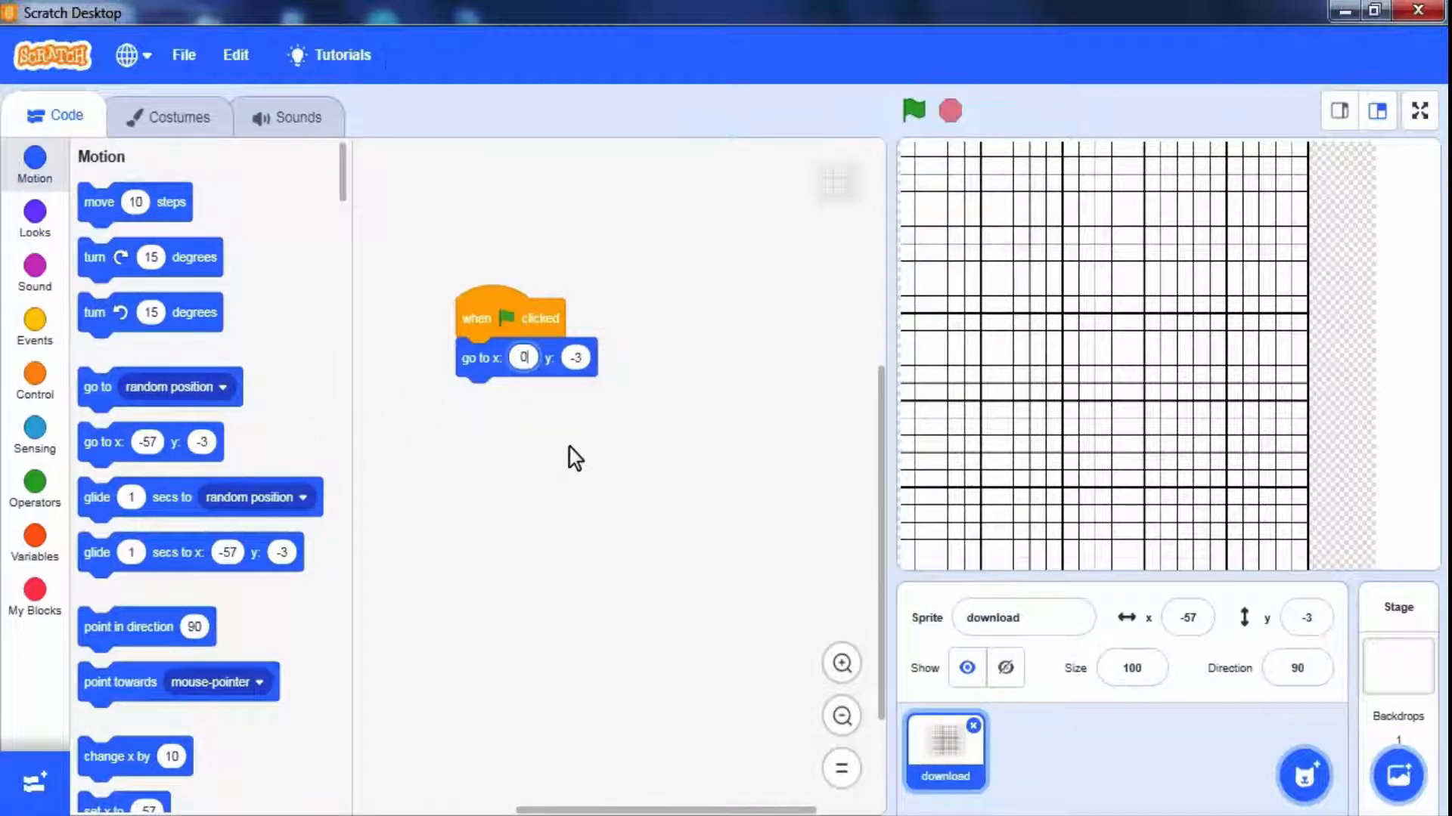
pyautogui.click(34, 220)
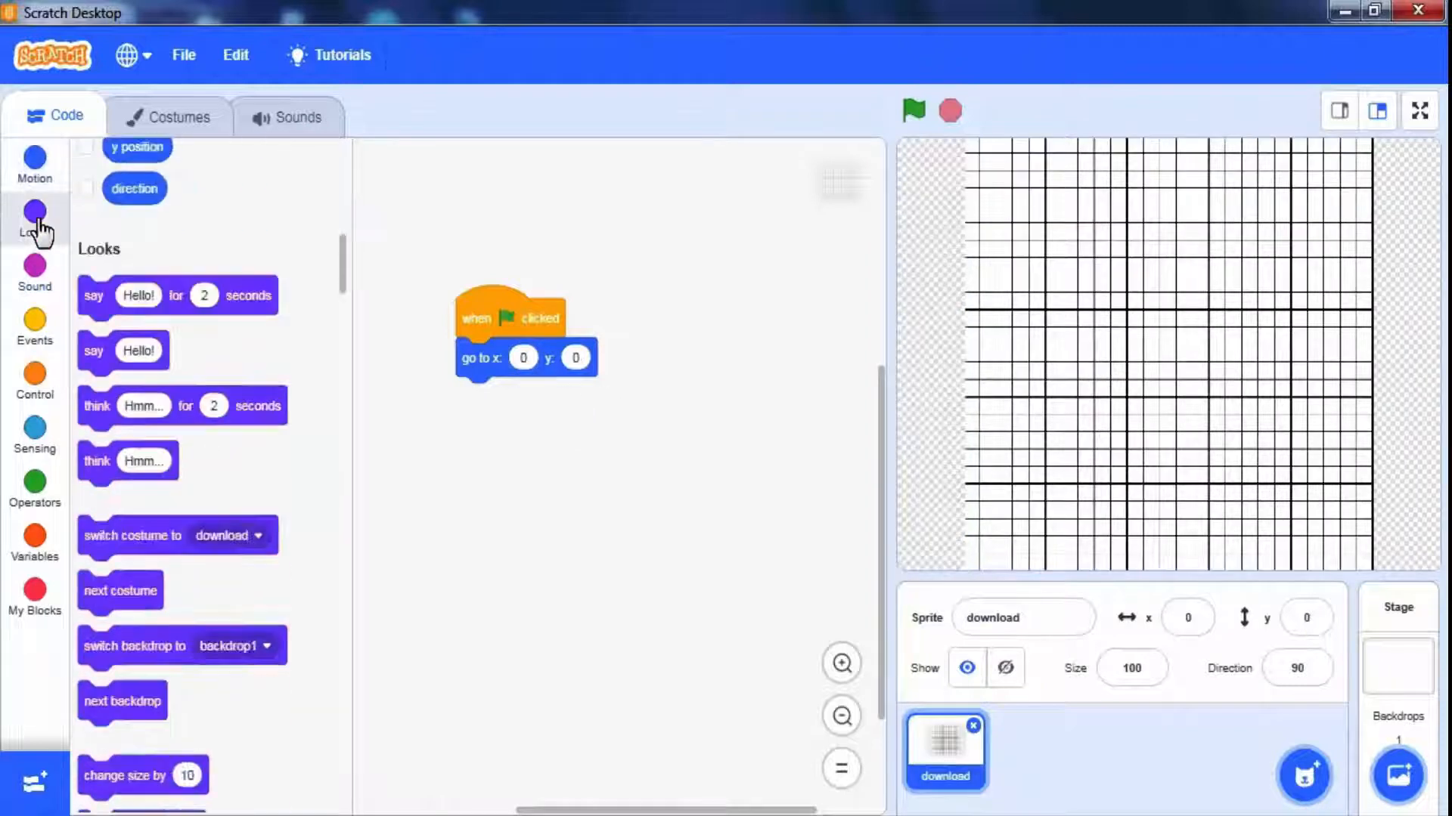
pyautogui.scroll(3)
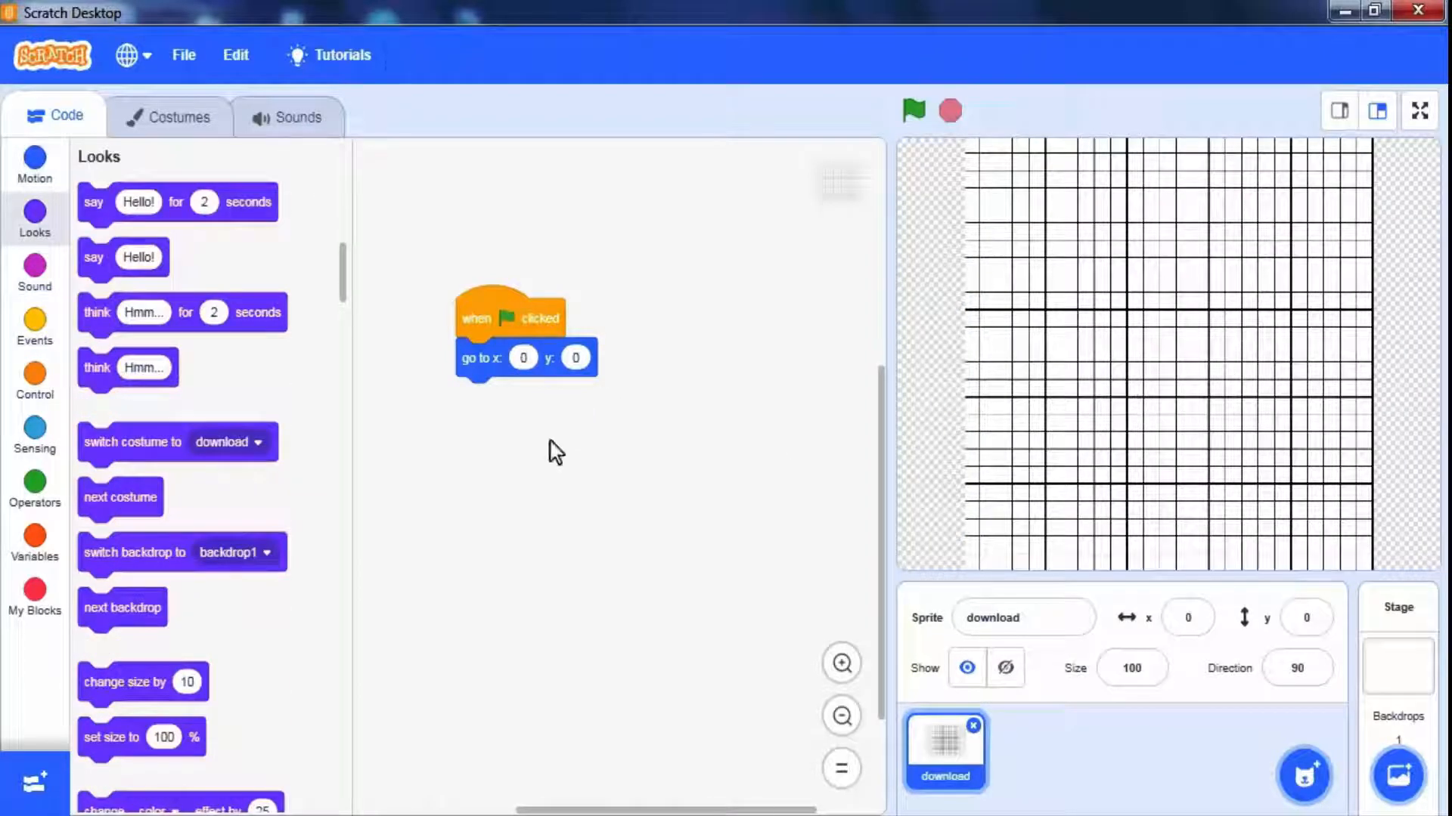
pyautogui.moveTo(151, 451)
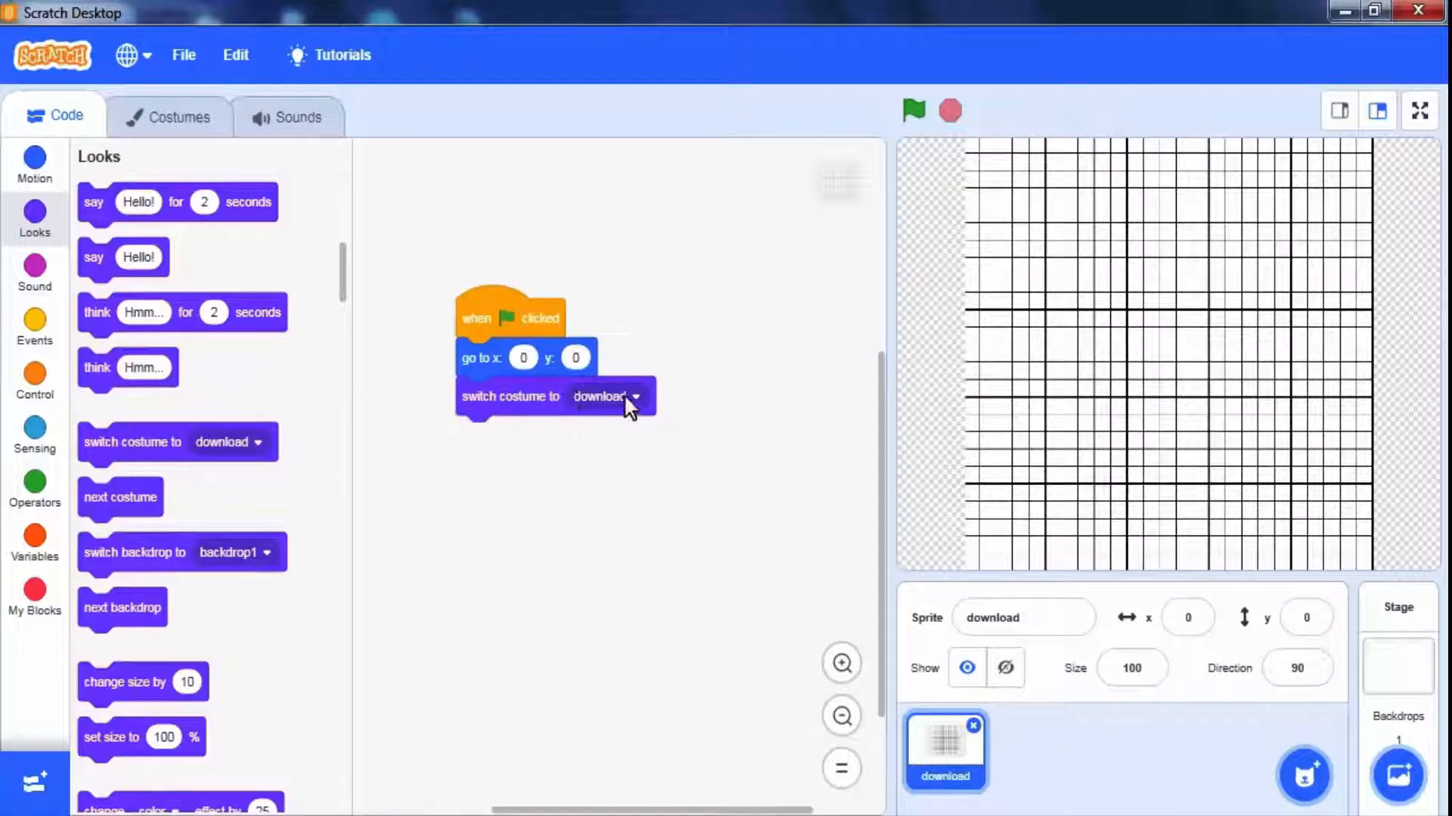
pyautogui.moveTo(194, 120)
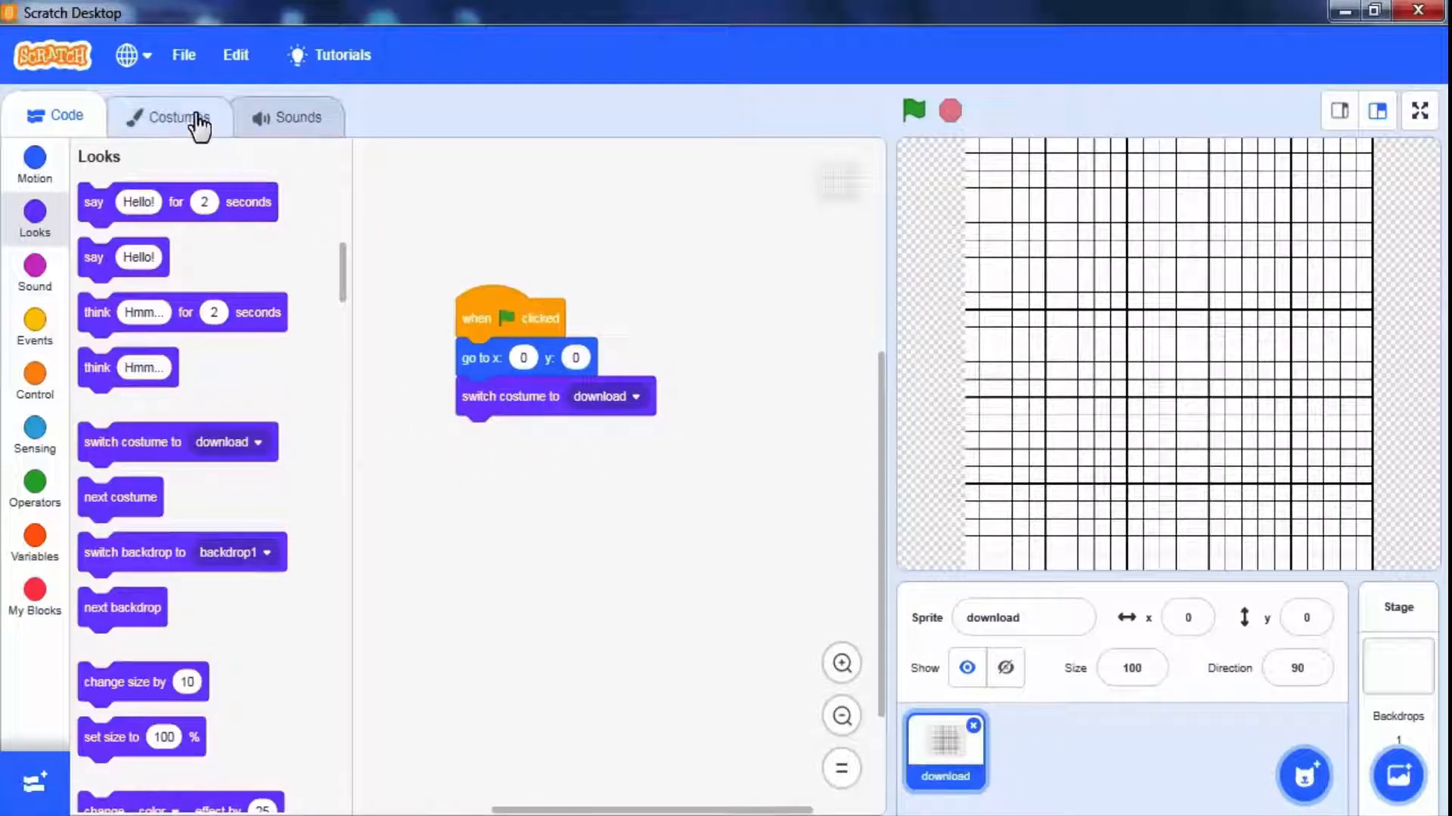
# Add blank costume1, switch to costume1 then download, and test with the green flag
pyautogui.click(169, 116)
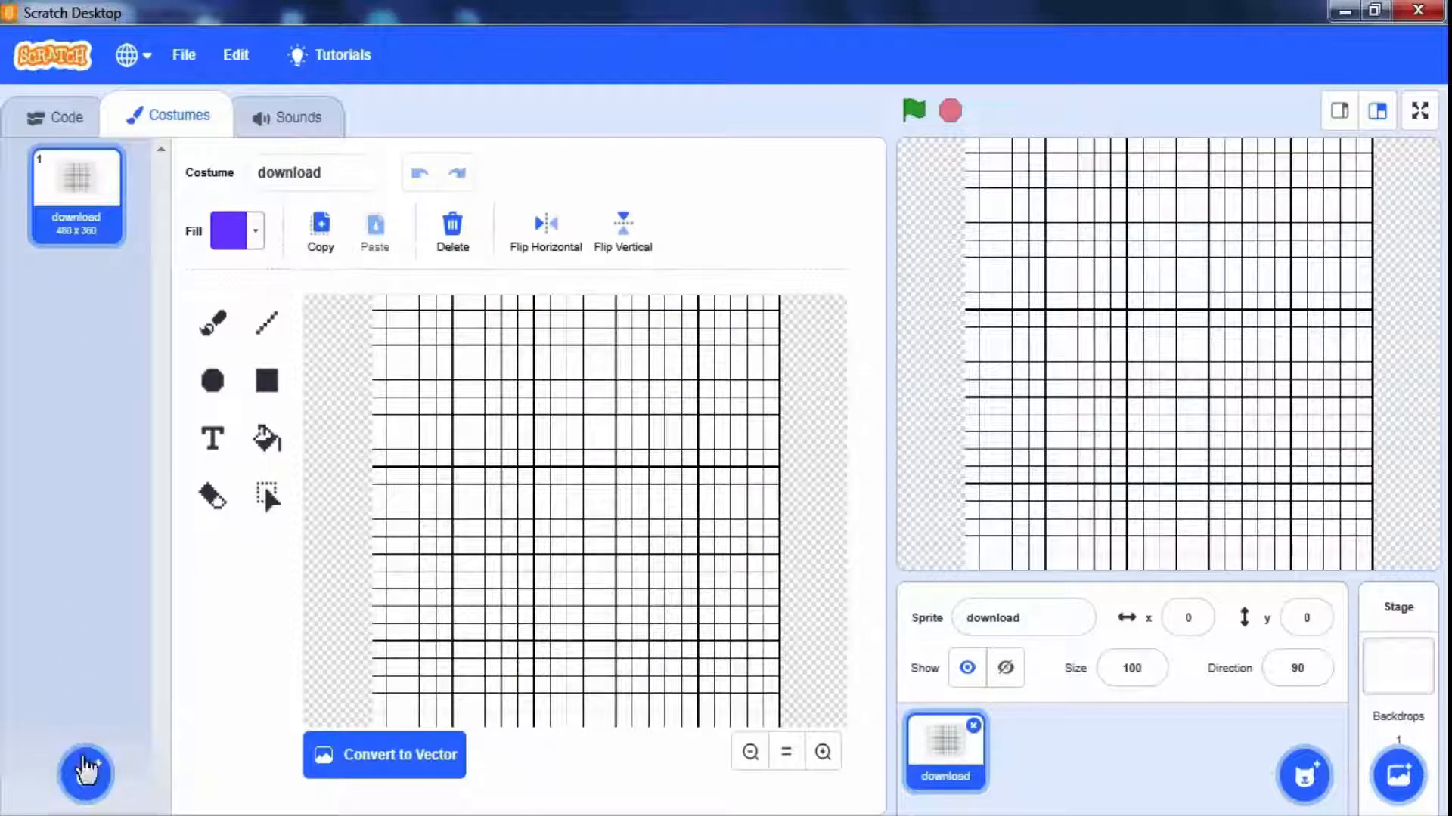
pyautogui.click(86, 774)
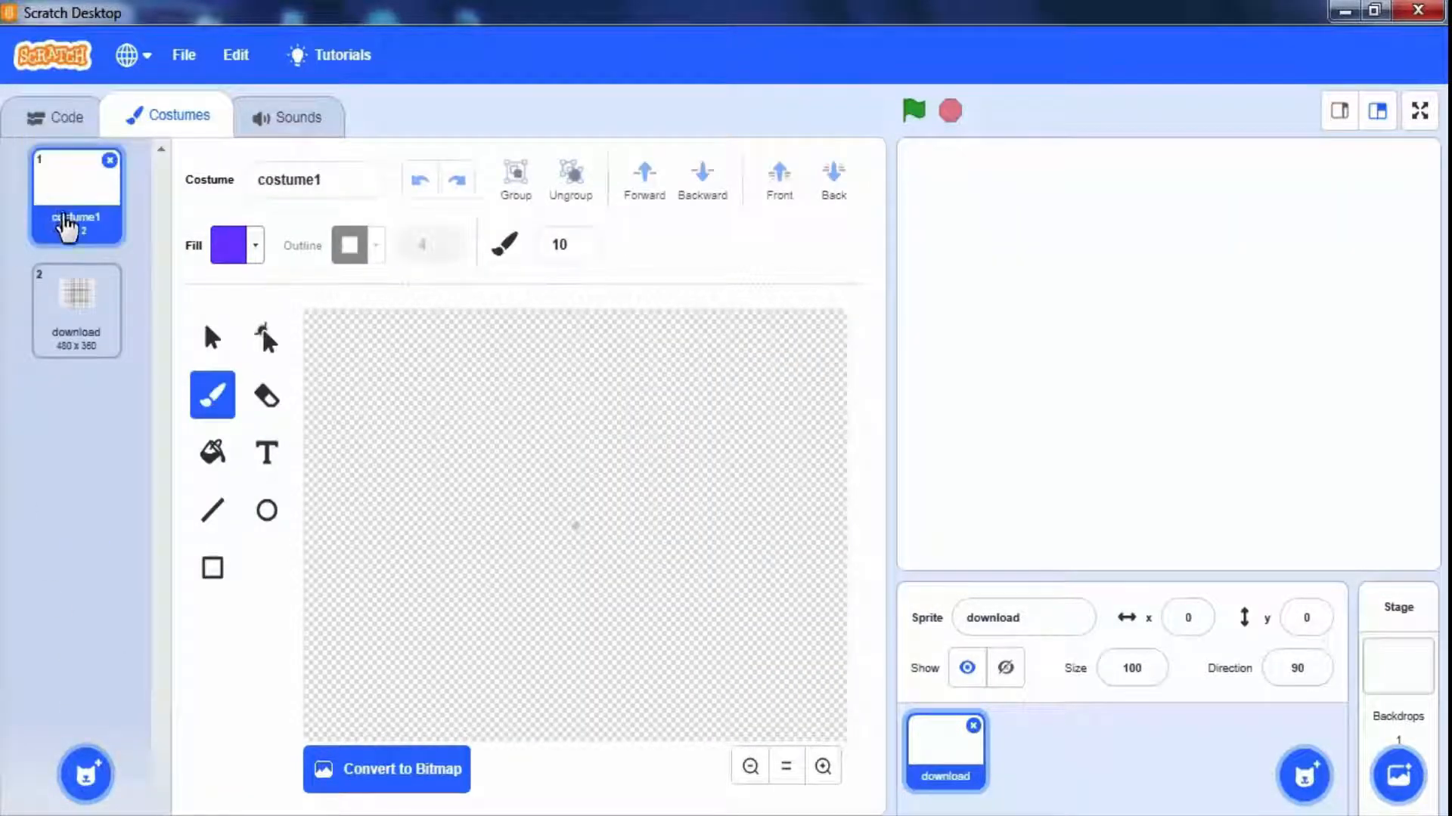
pyautogui.moveTo(176, 318)
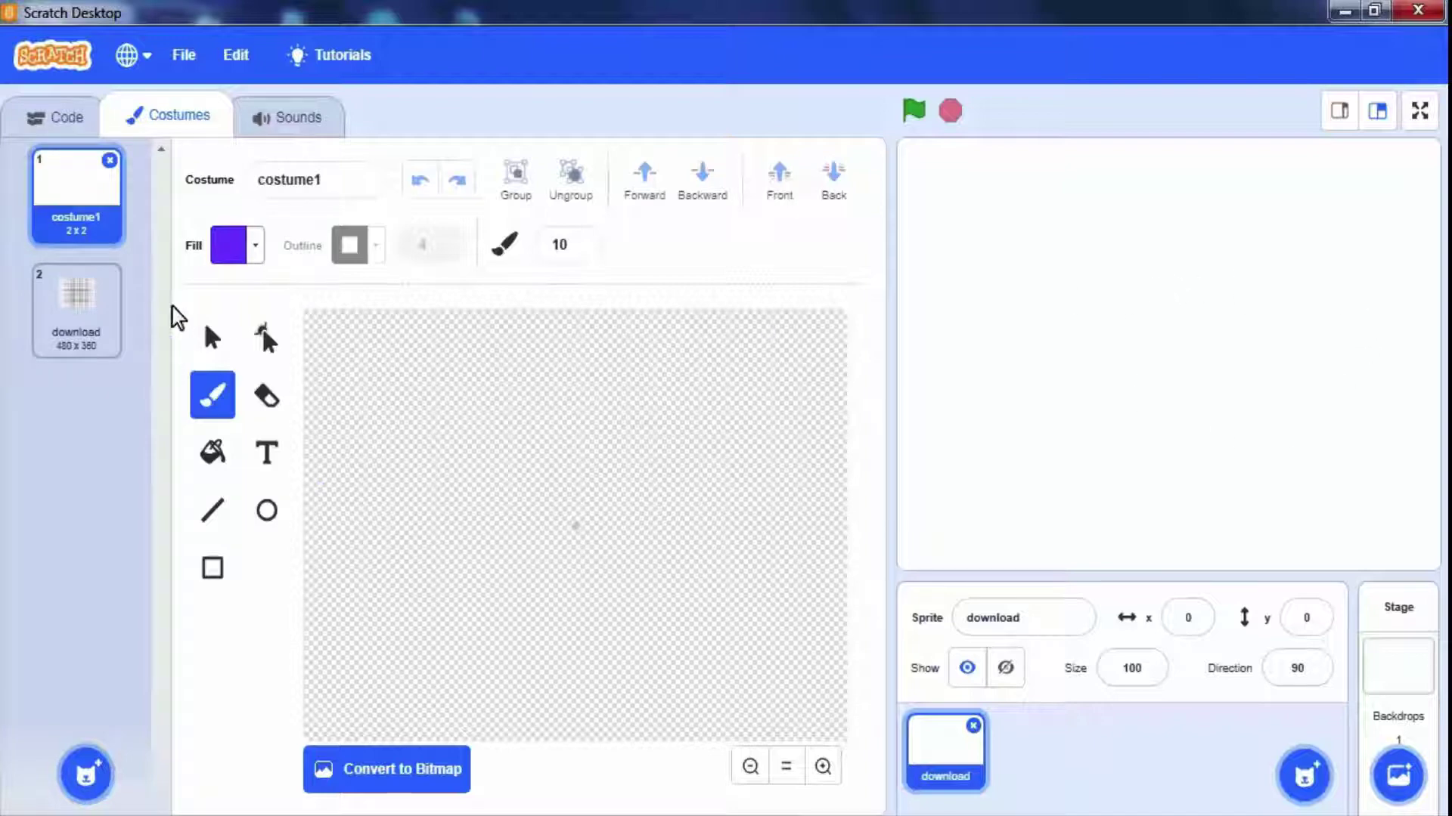
pyautogui.click(65, 116)
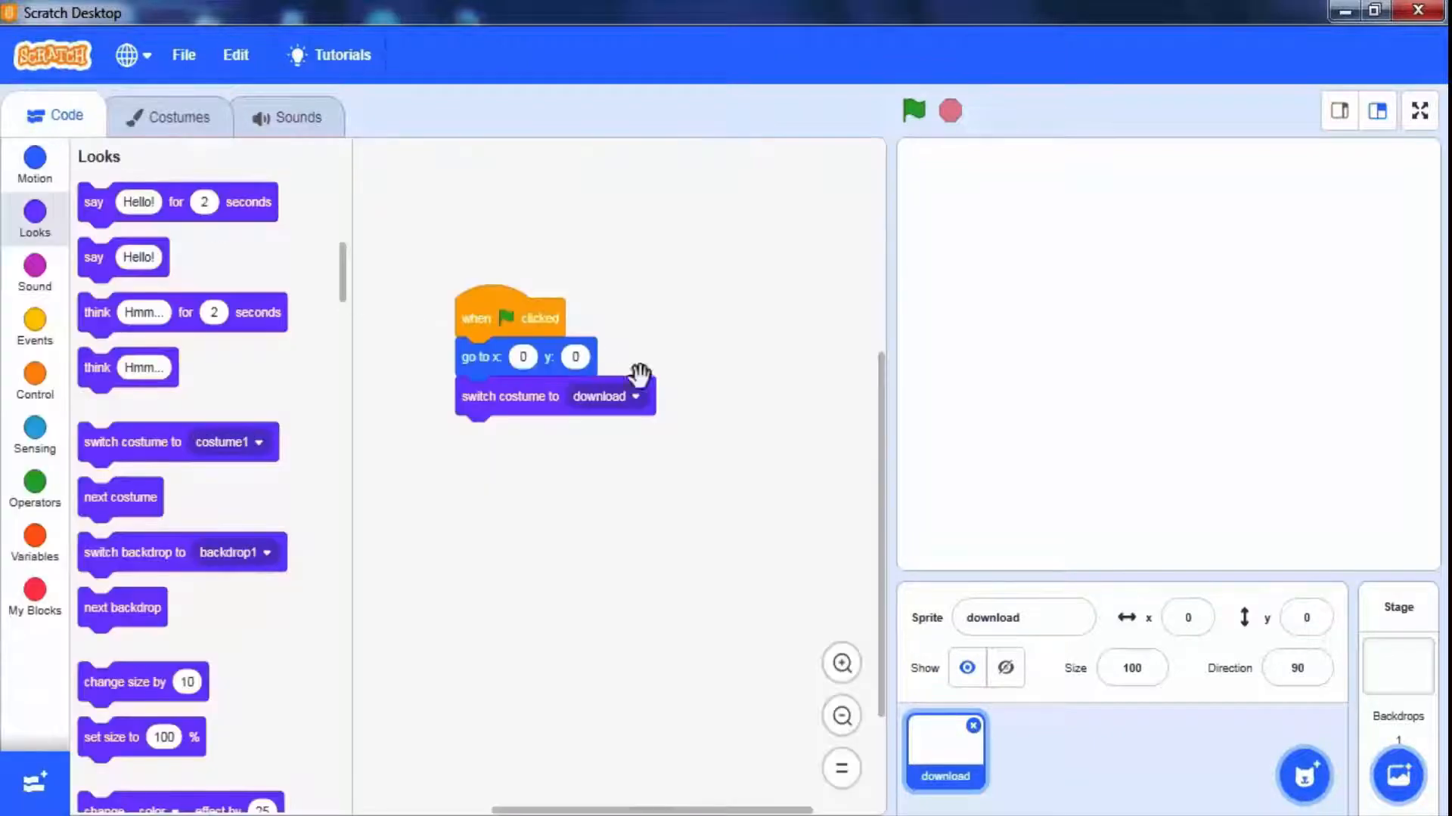
pyautogui.click(635, 396)
pyautogui.write('500')
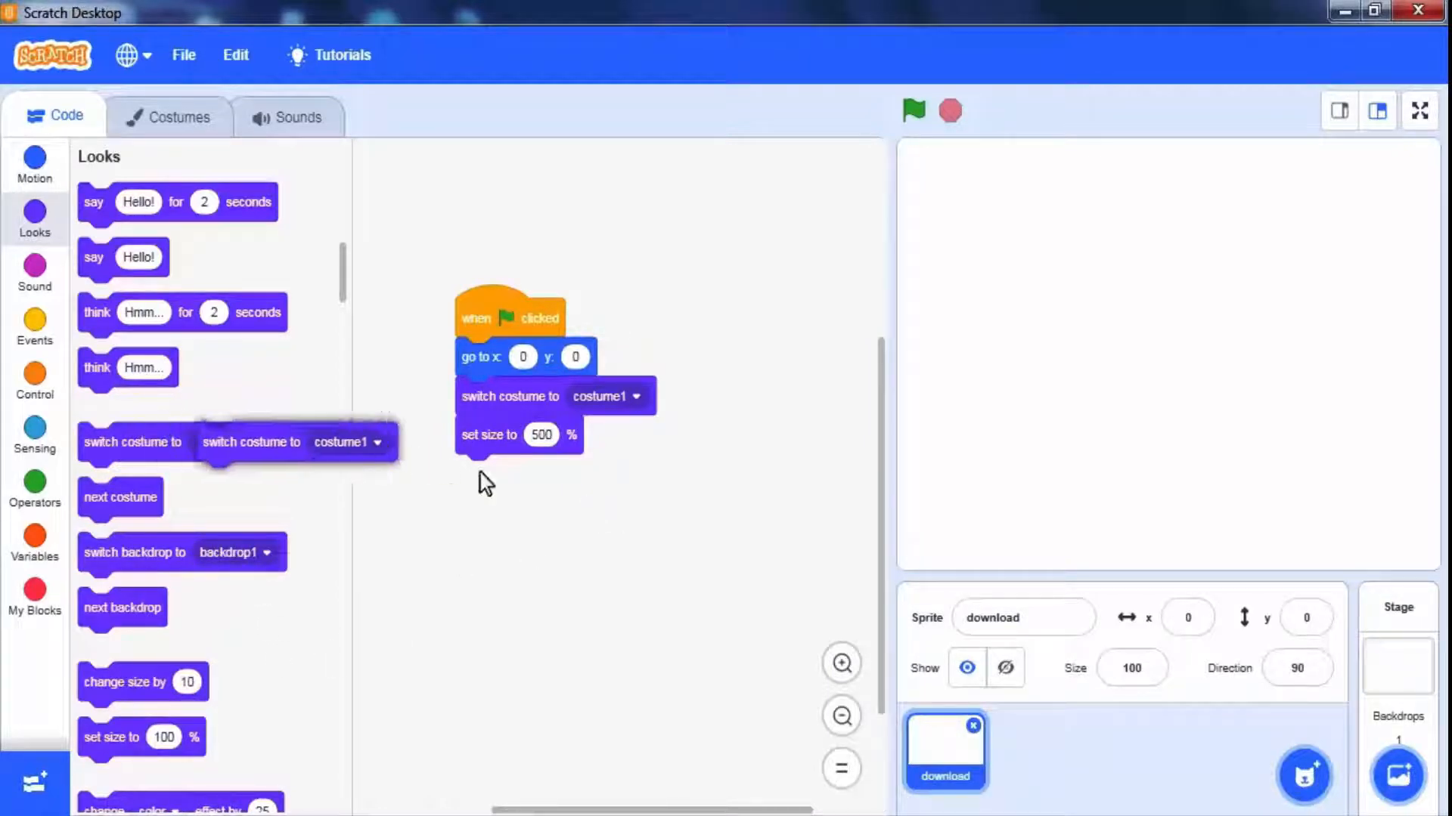
pyautogui.click(635, 474)
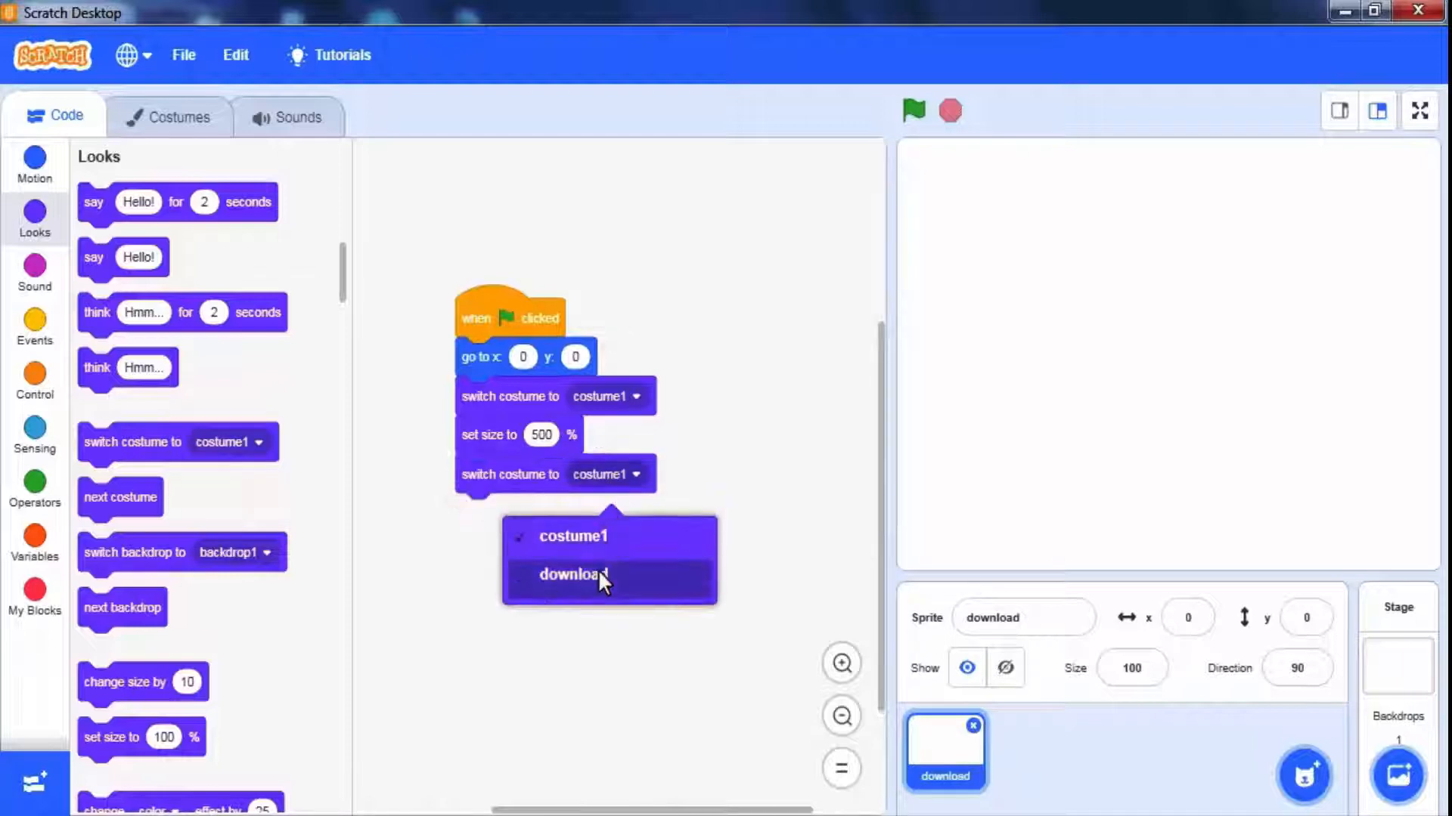
pyautogui.click(572, 574)
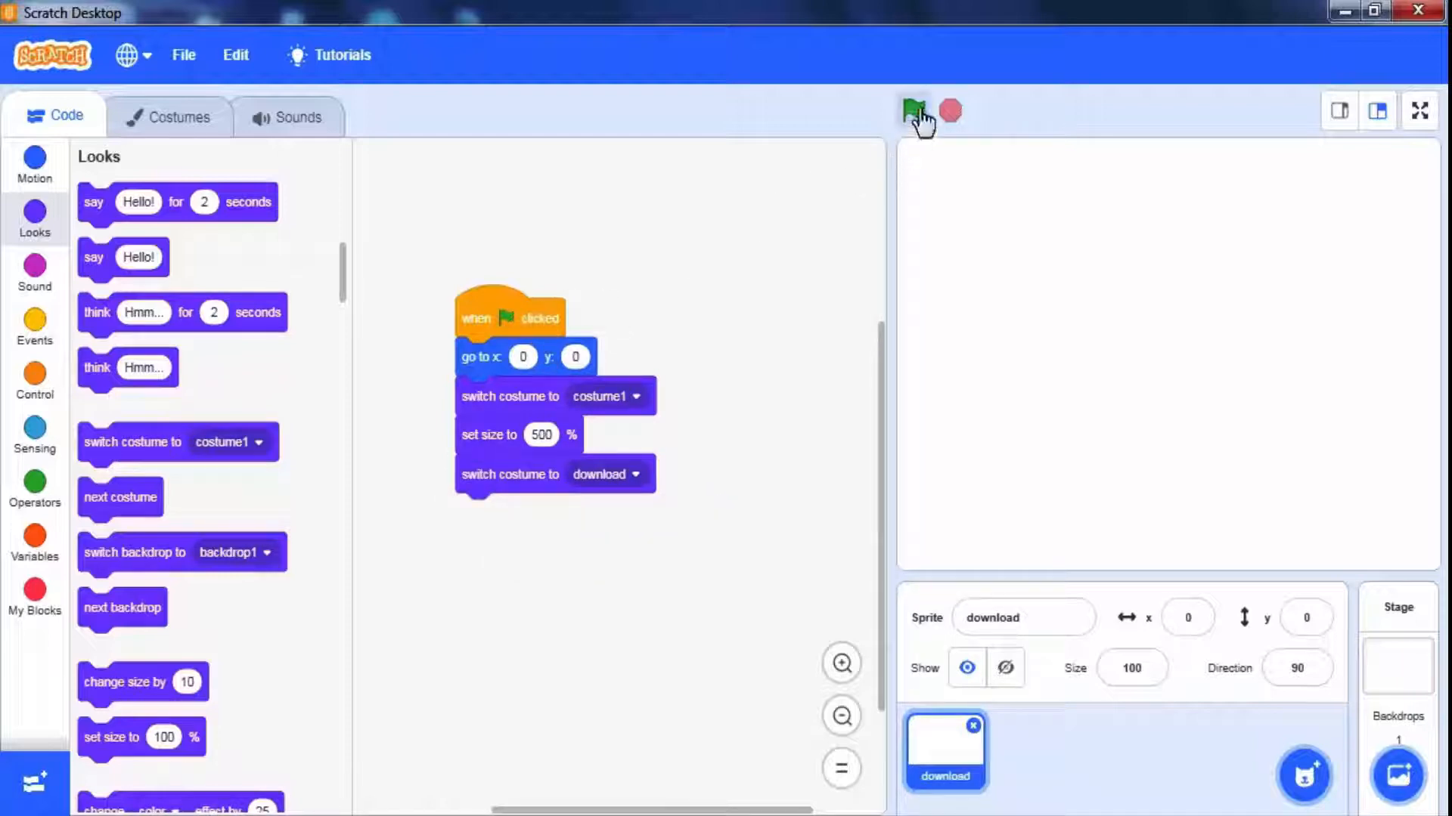
pyautogui.click(913, 111)
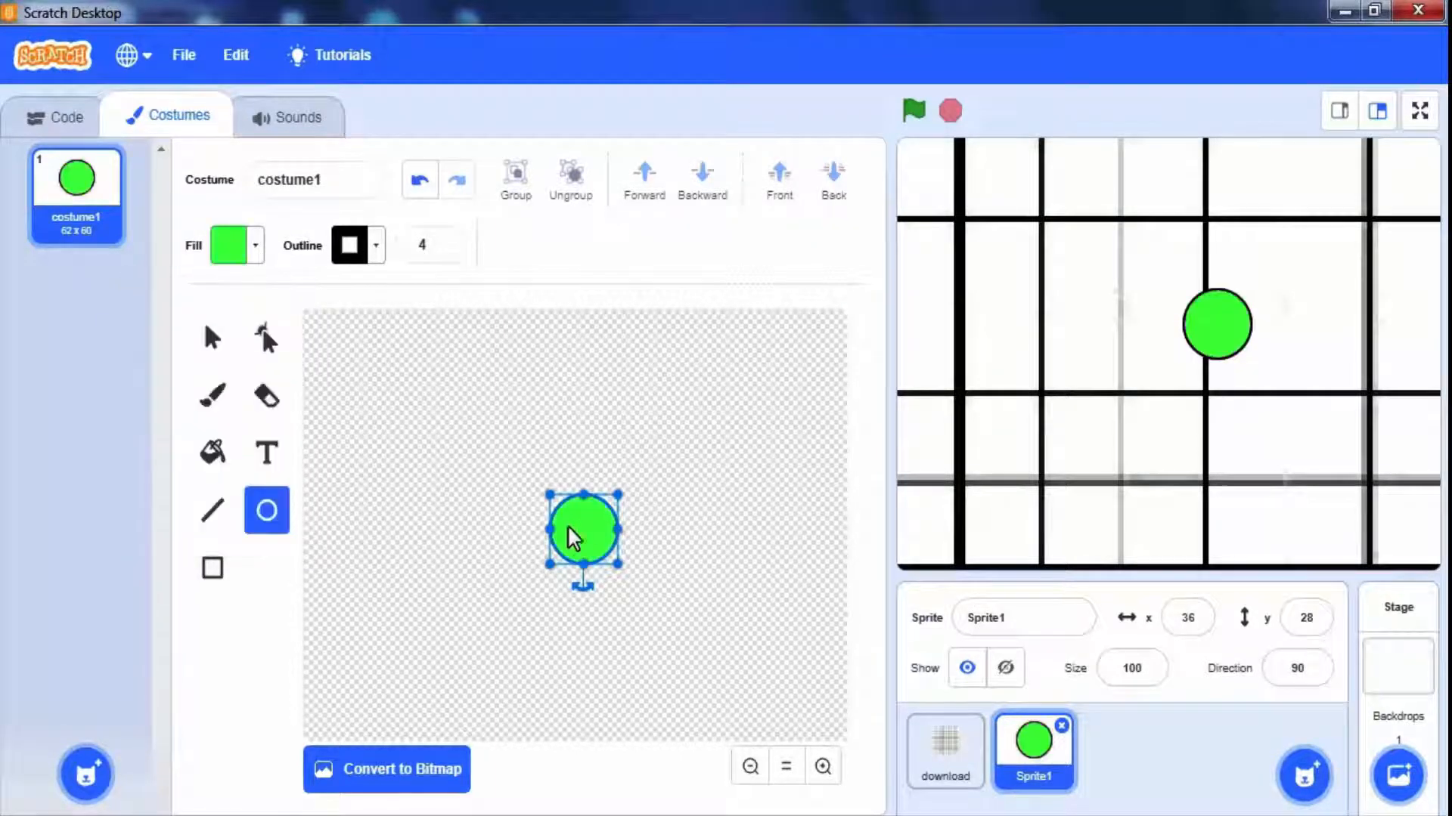
# Remove the green ball's outline and paint a new sprite with a red circle
pyautogui.click(350, 244)
pyautogui.write('ghost')
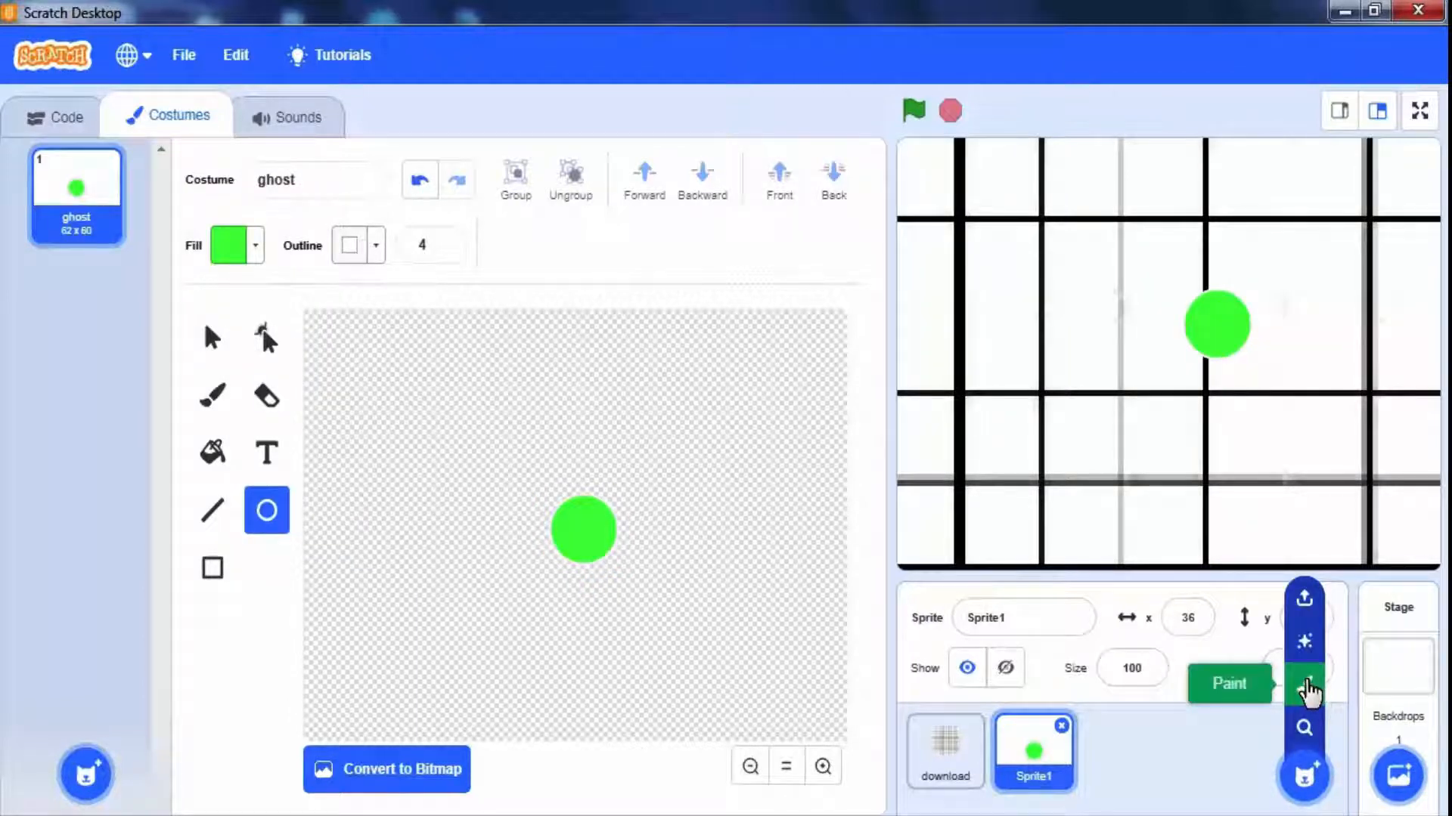
pyautogui.click(1303, 685)
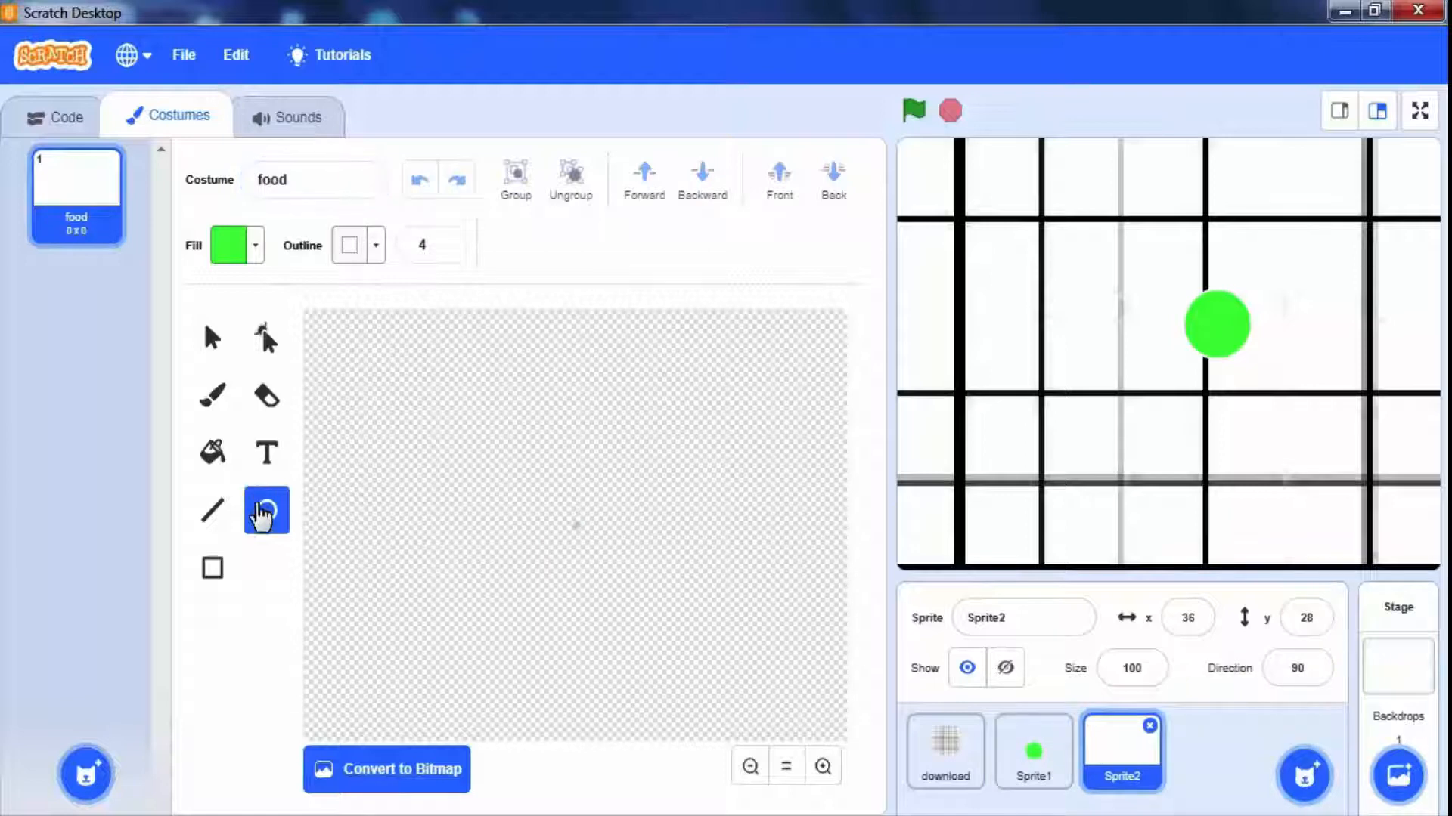
pyautogui.click(576, 529)
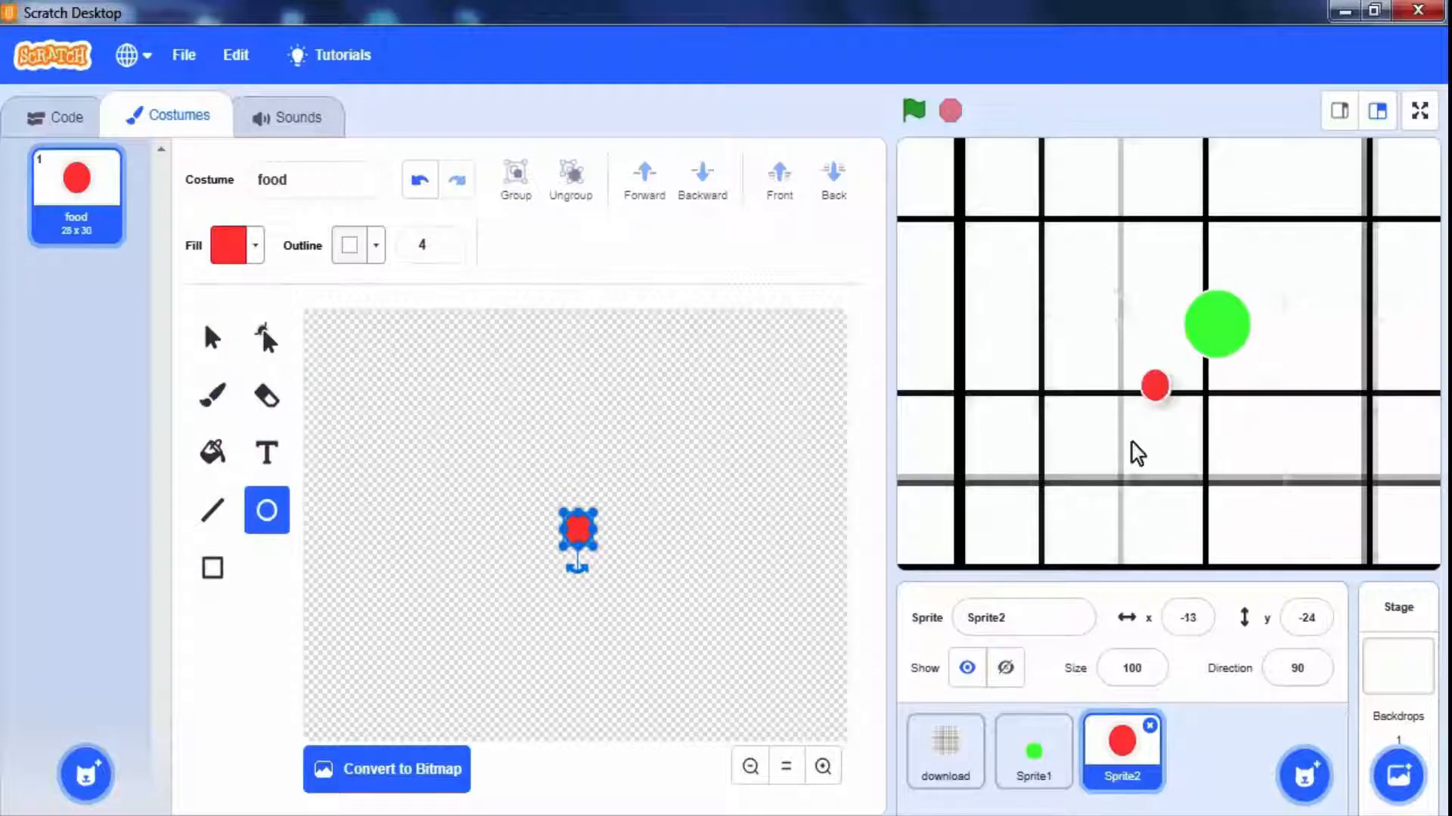
pyautogui.click(65, 115)
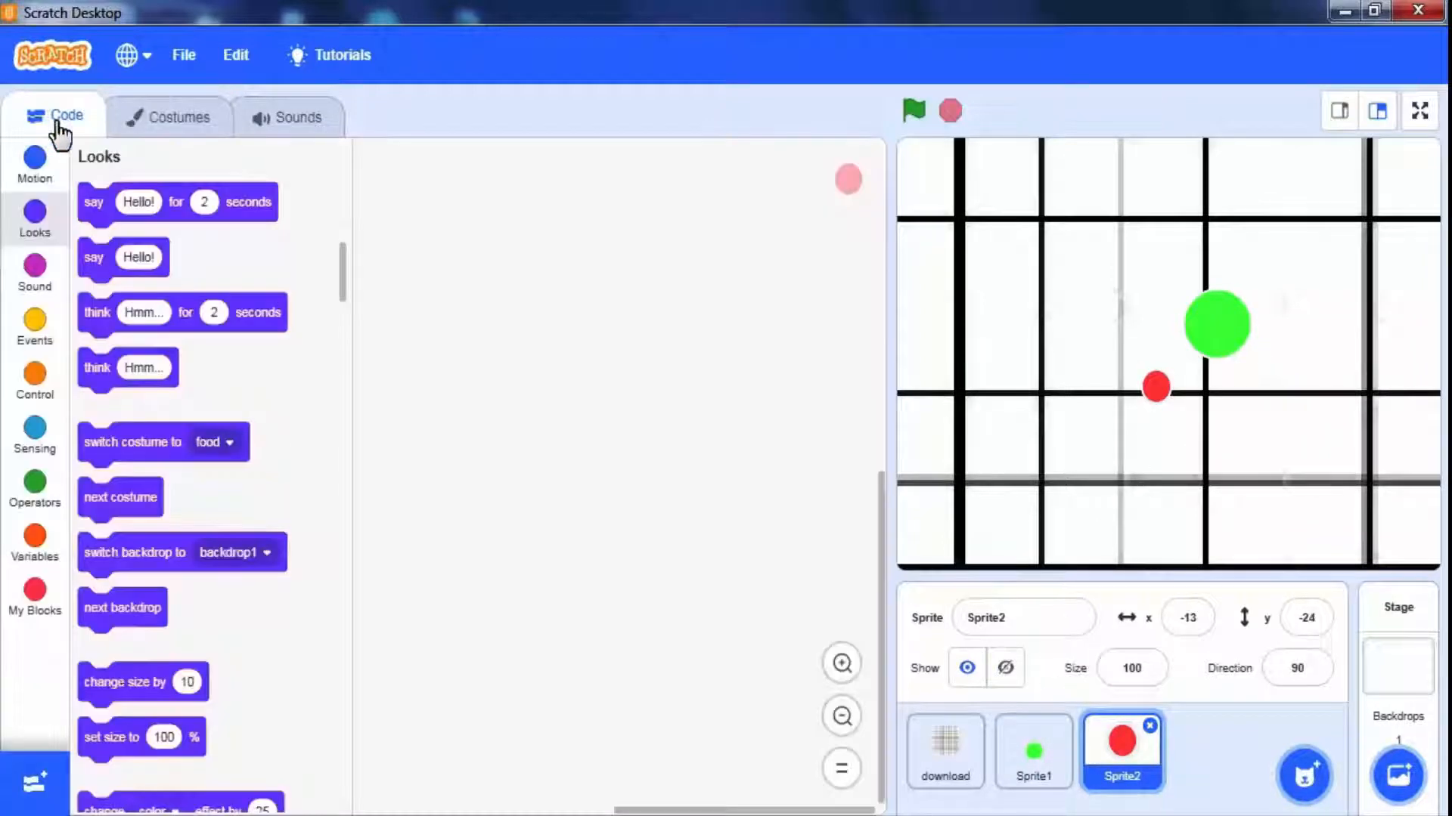
pyautogui.moveTo(1072, 387)
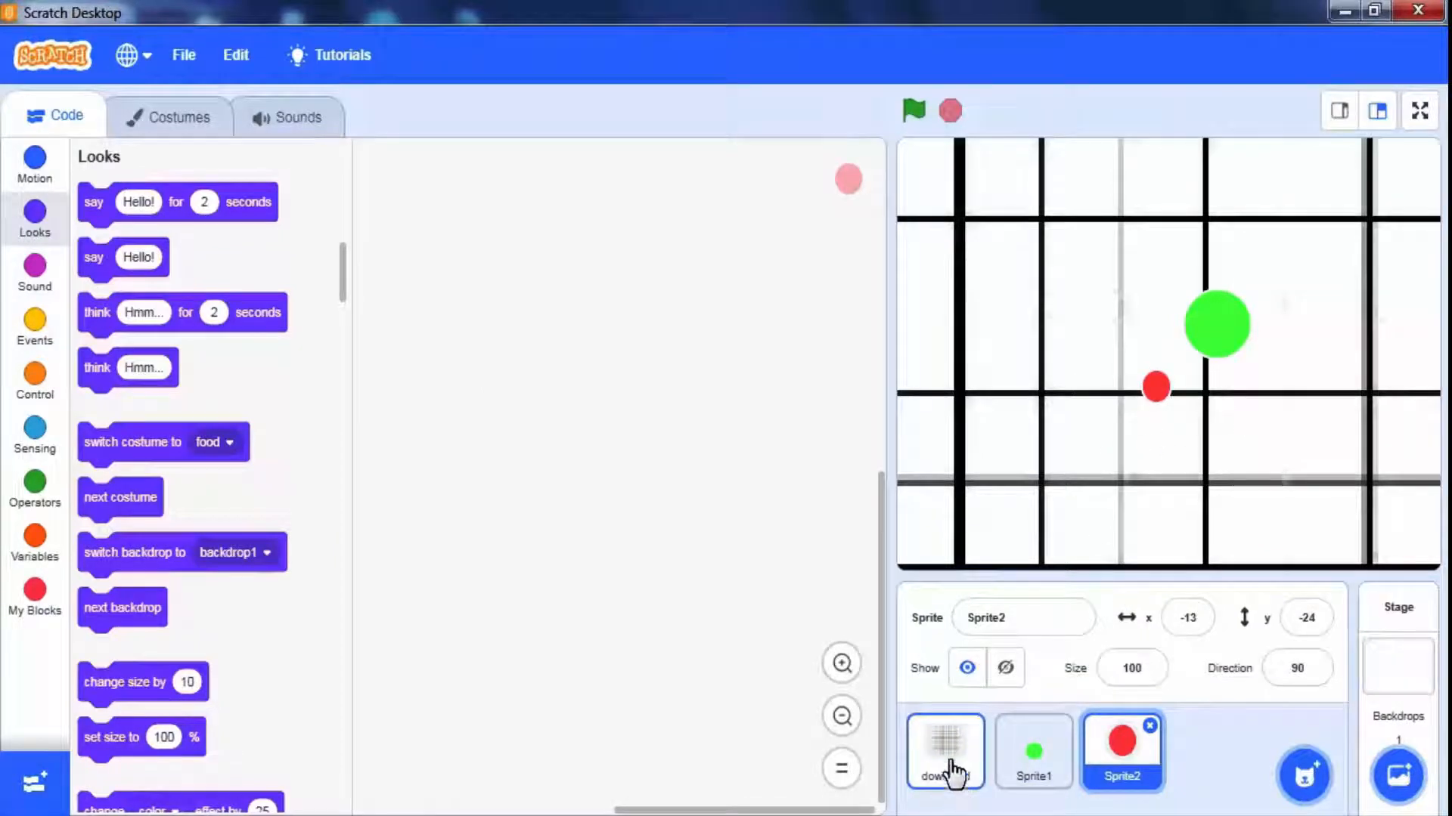
# Give the download sprite a green-flag forever loop containing change x and change y blocks
pyautogui.click(944, 750)
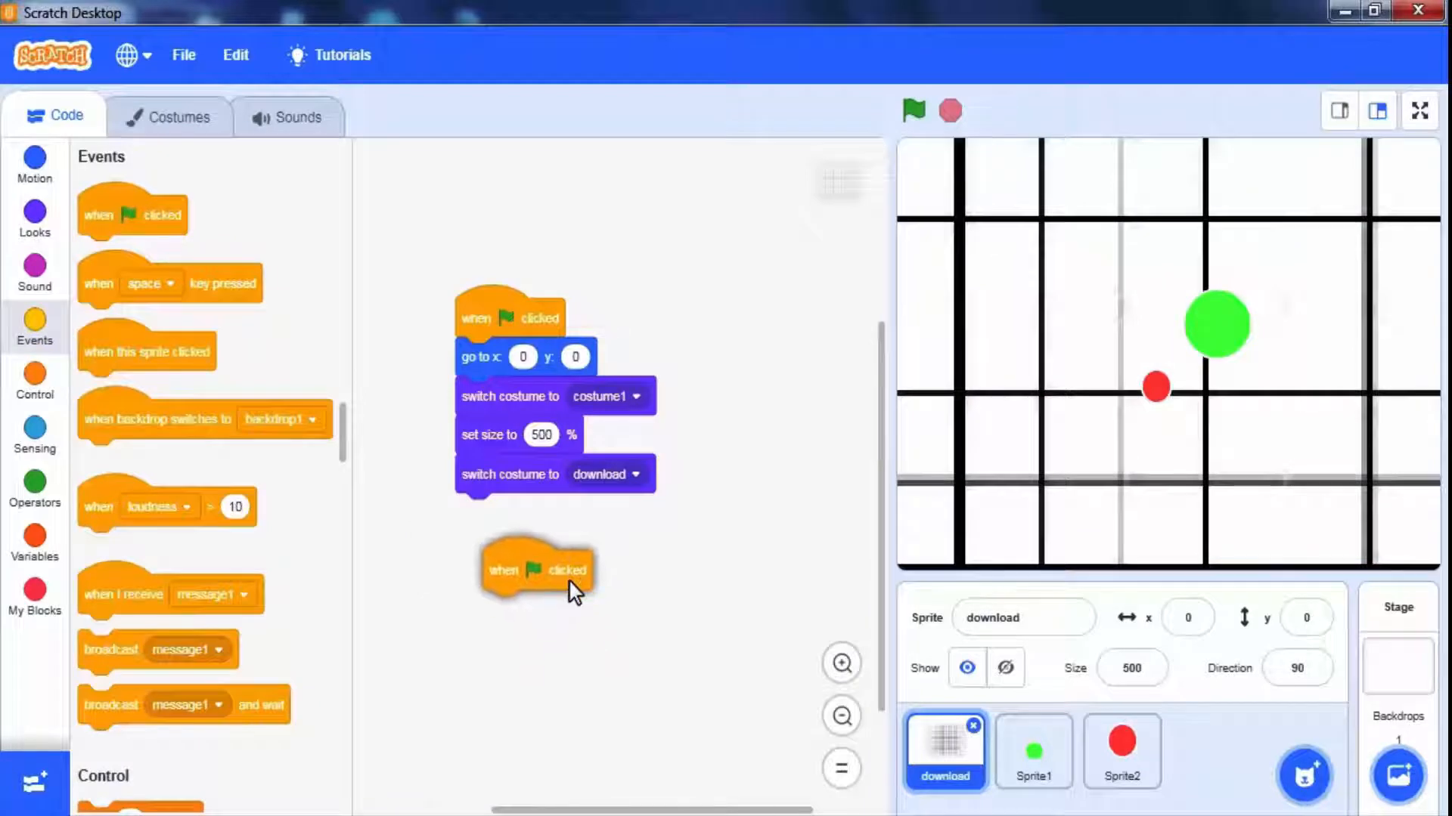
pyautogui.click(34, 379)
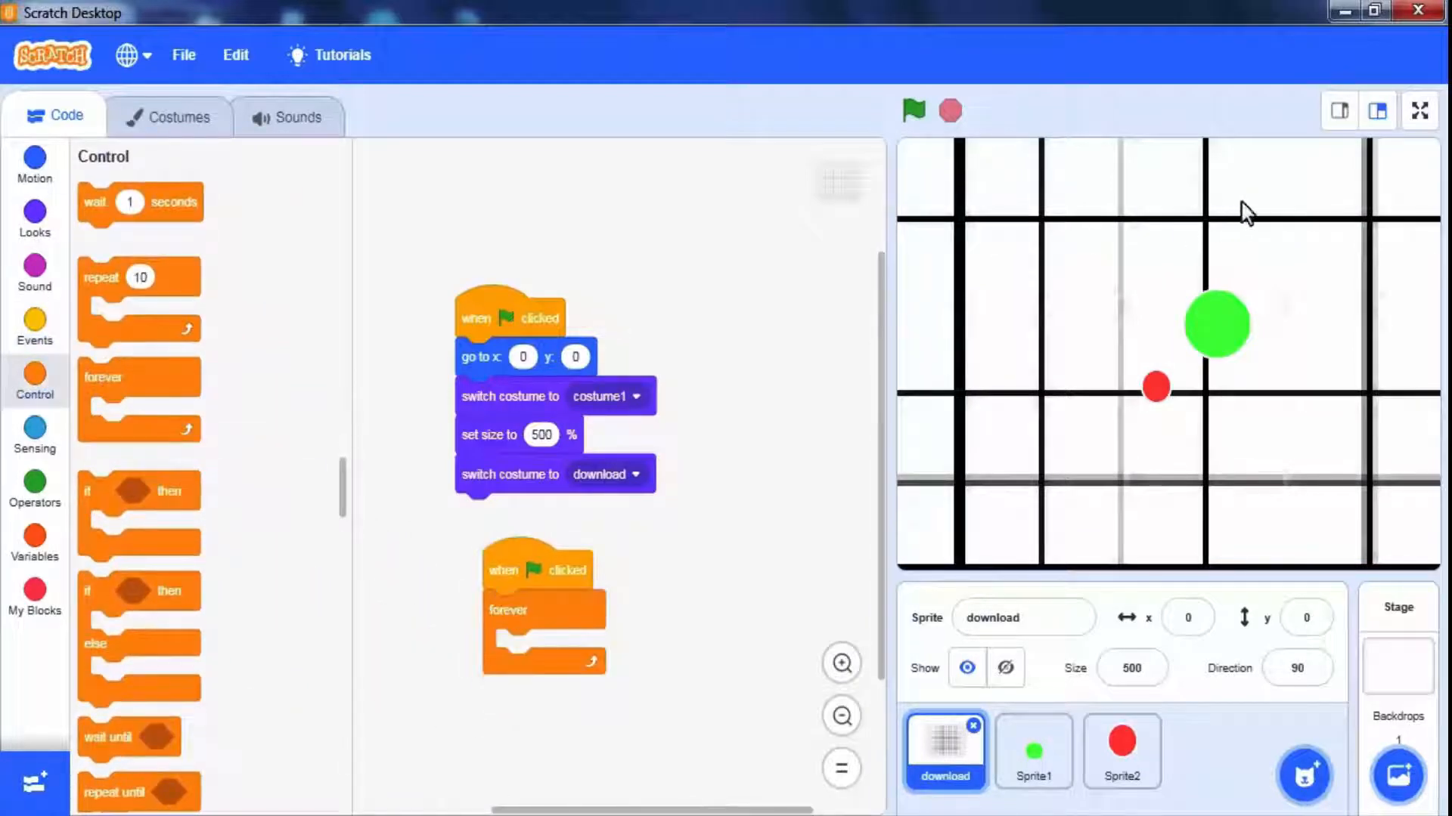
pyautogui.moveTo(1324, 326)
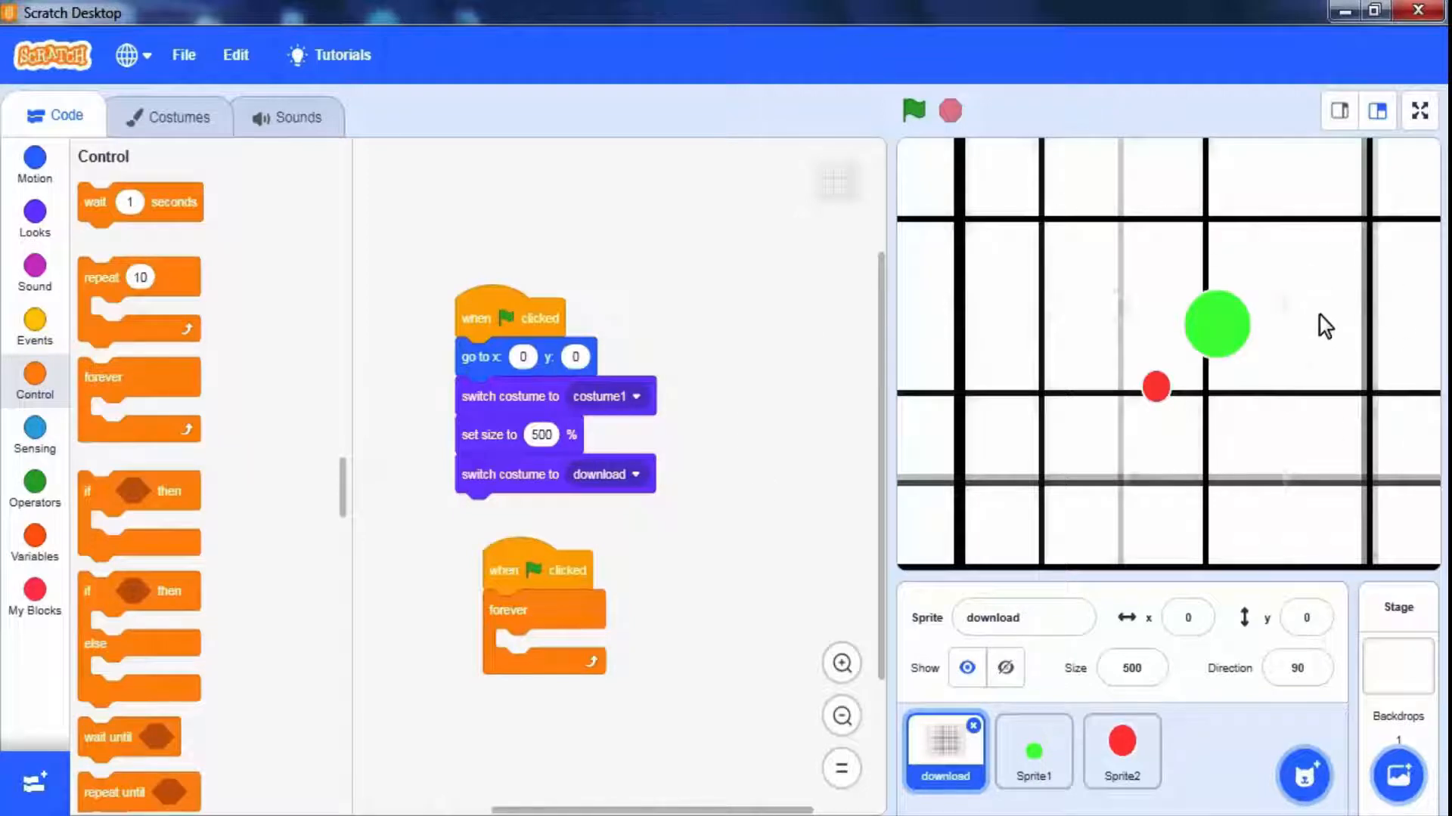
pyautogui.moveTo(1179, 491)
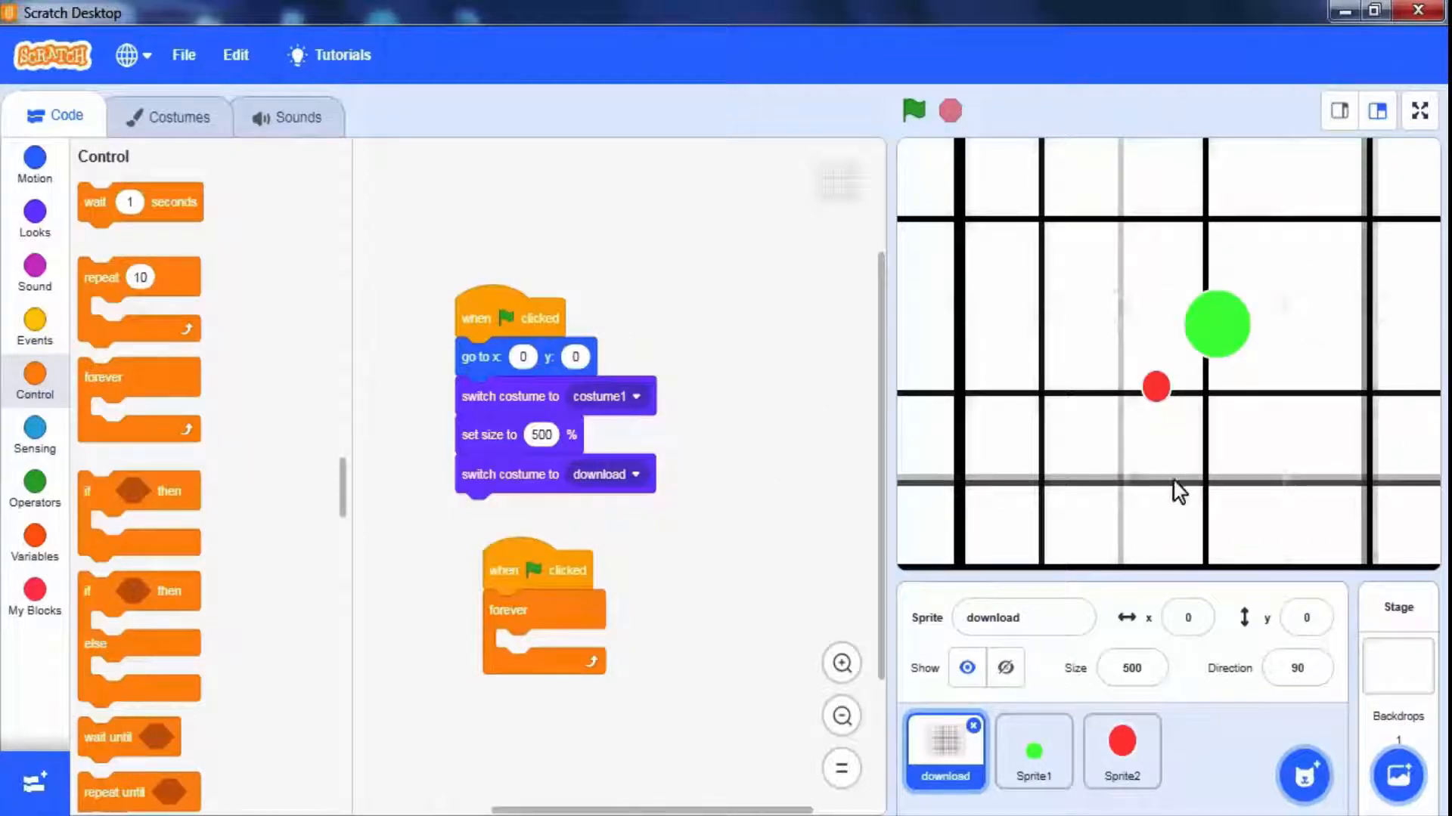
pyautogui.moveTo(969, 359)
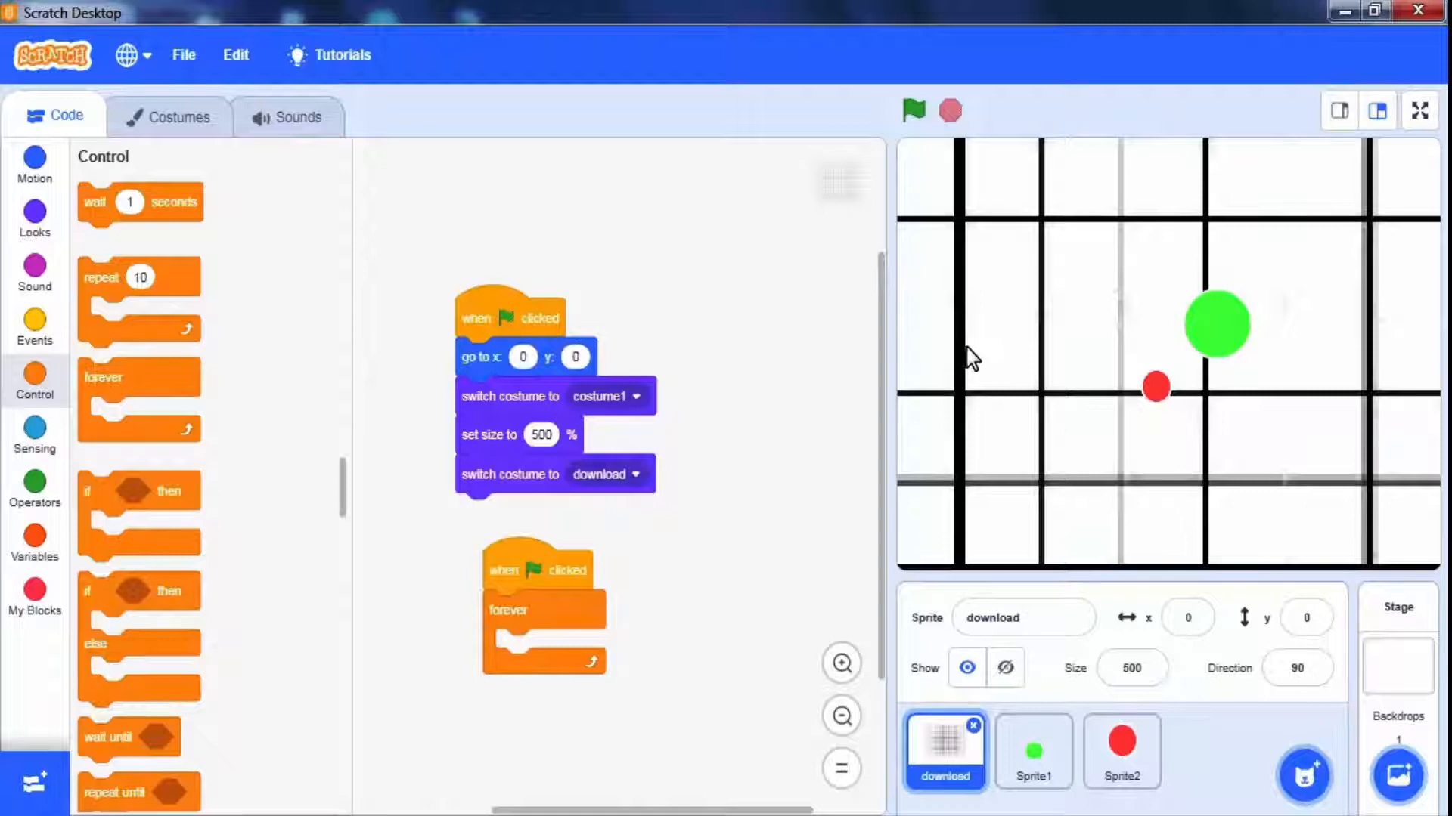
pyautogui.click(34, 167)
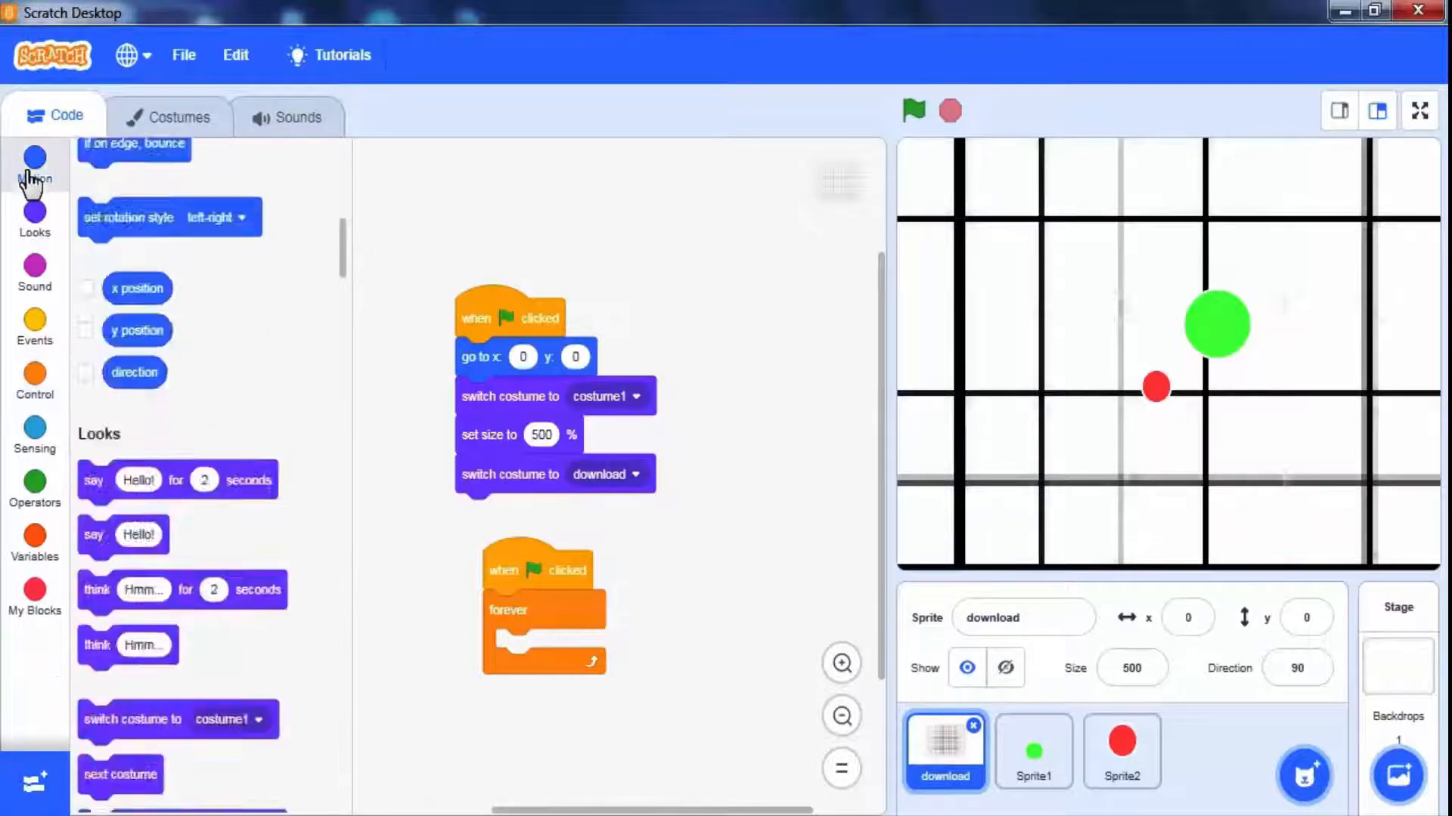
pyautogui.click(34, 165)
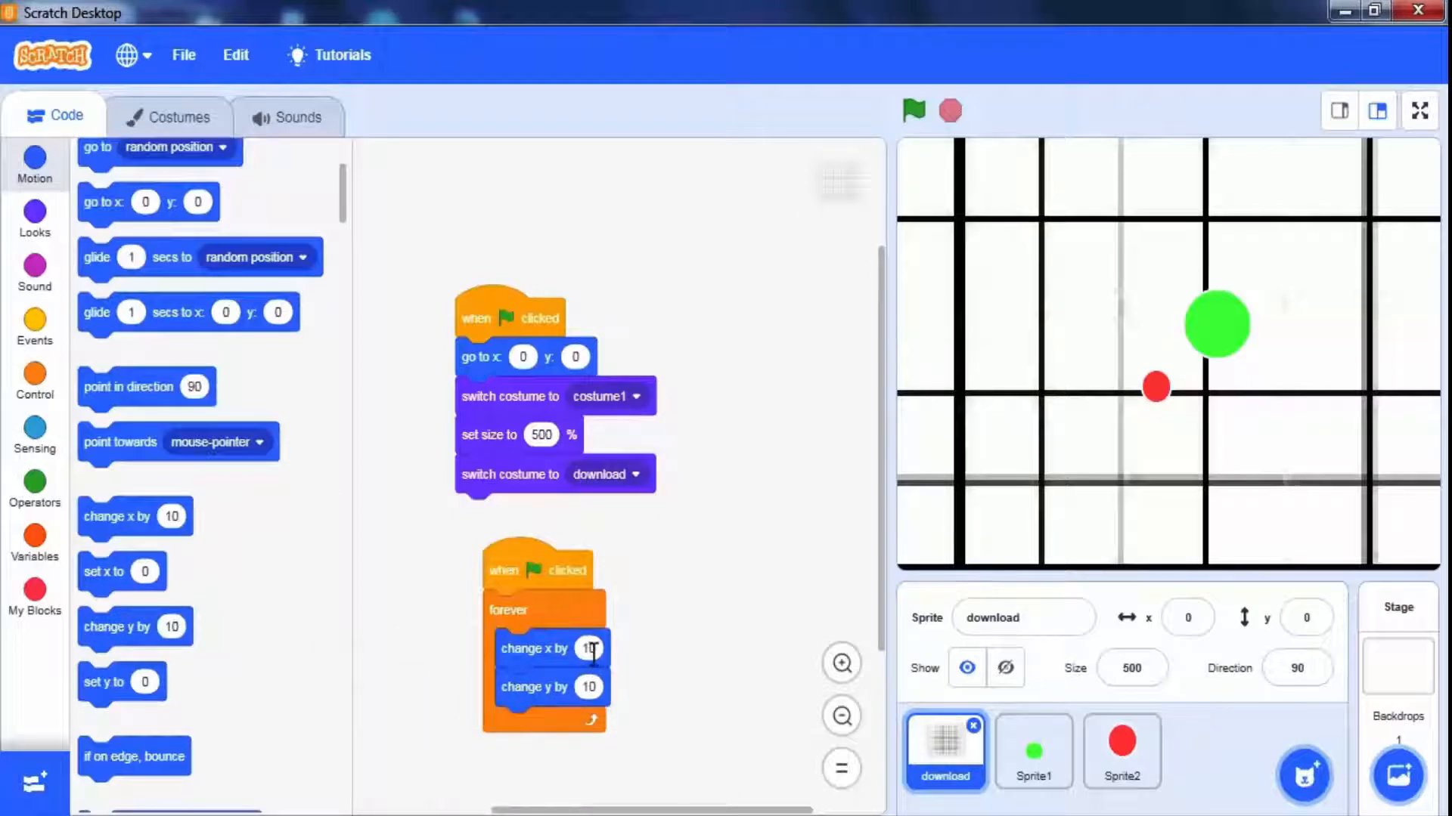
# Fill the change blocks with mouse x and mouse y times -0.03 and test
pyautogui.click(34, 436)
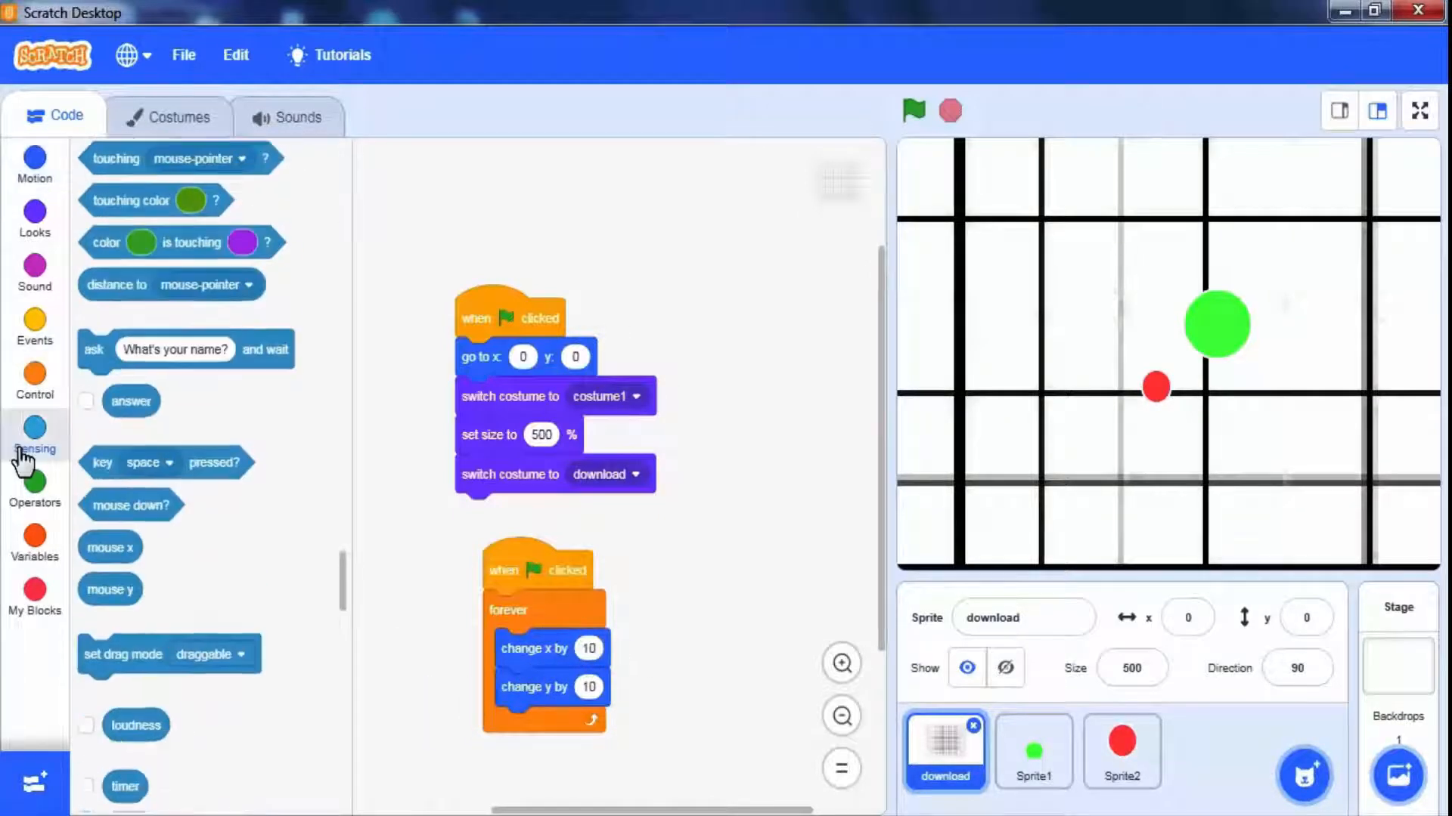
pyautogui.scroll(-3)
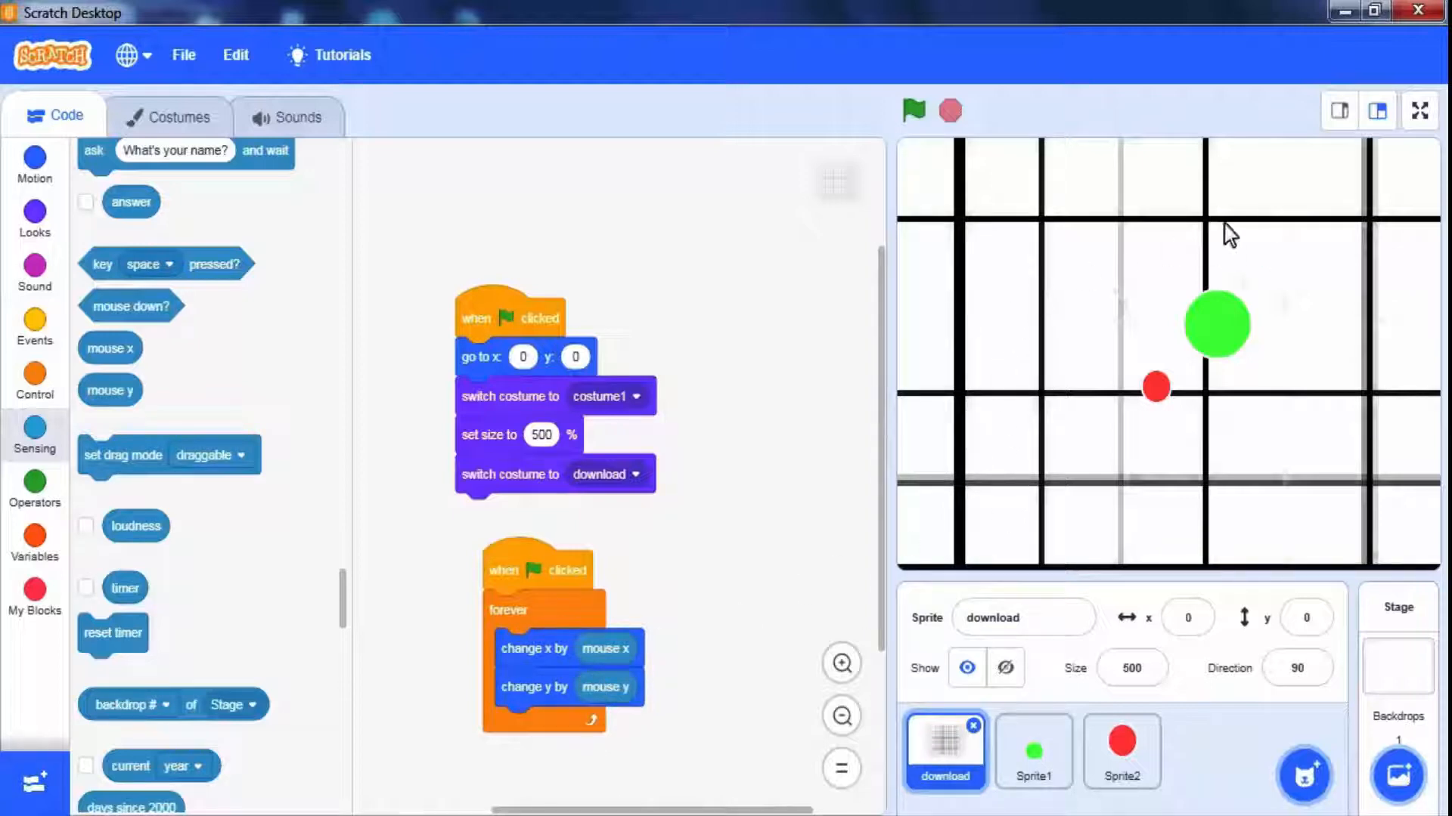
pyautogui.click(911, 110)
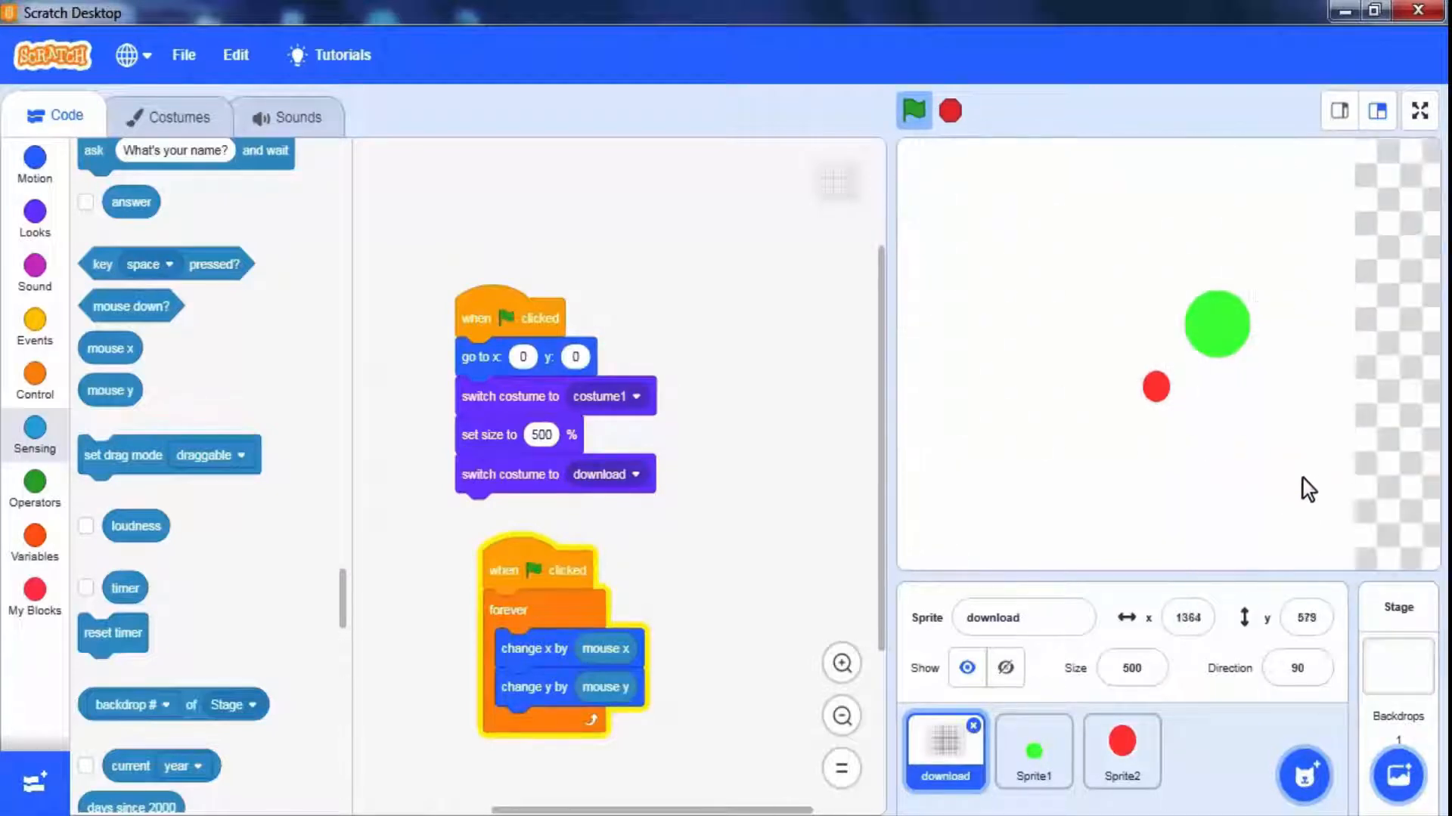
pyautogui.click(34, 488)
pyautogui.write('-0.03')
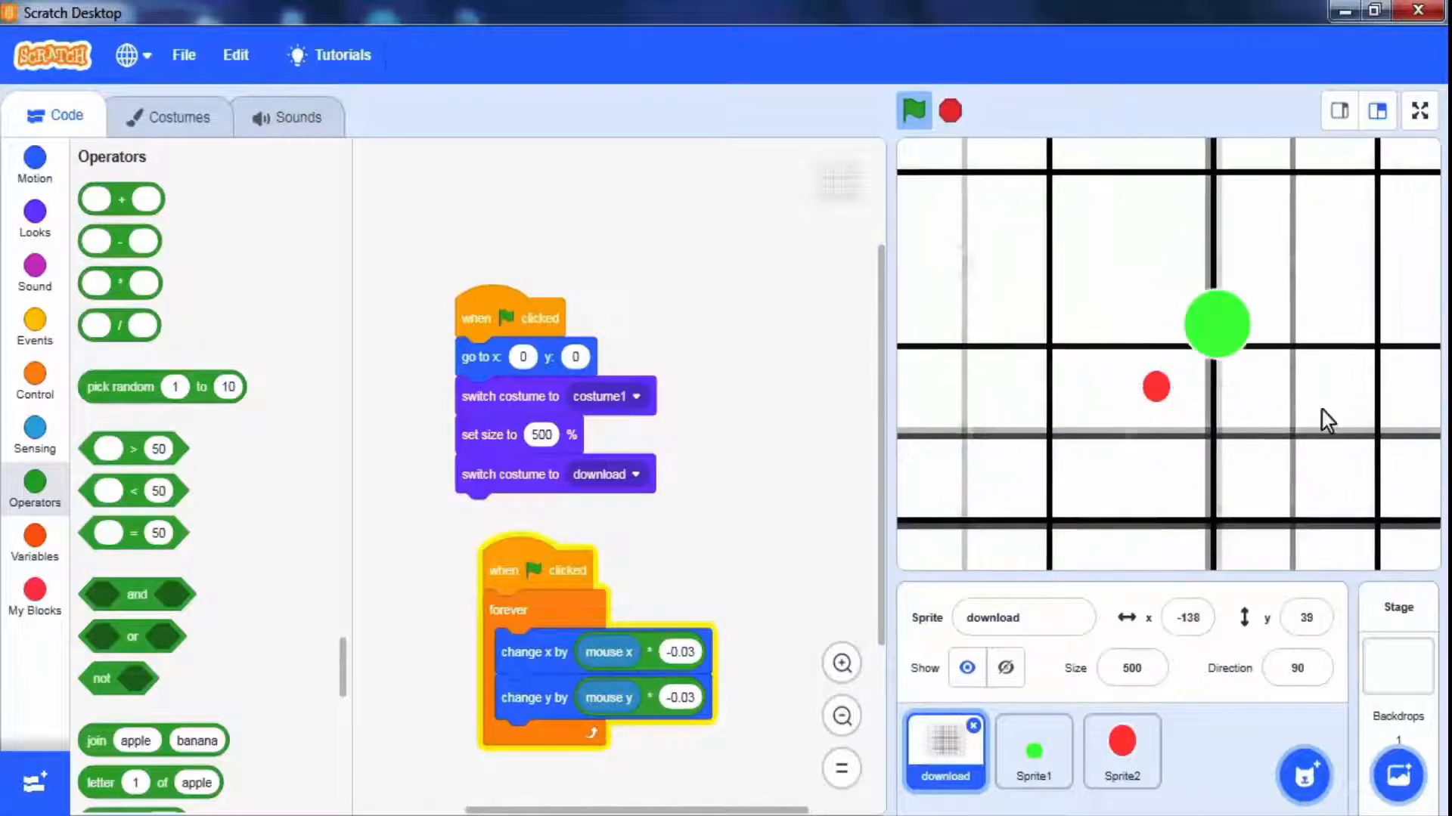
pyautogui.click(911, 111)
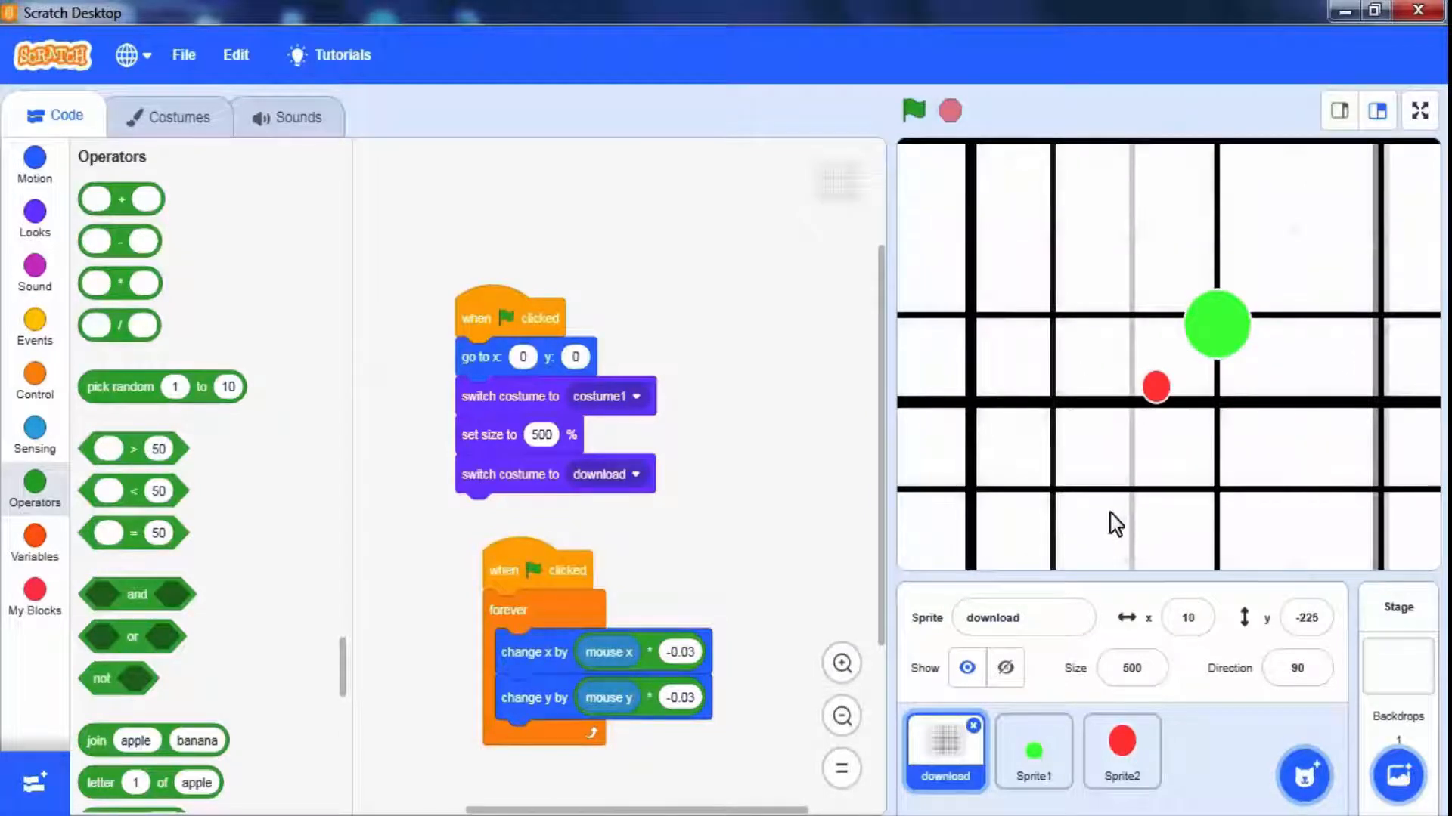
pyautogui.click(1033, 750)
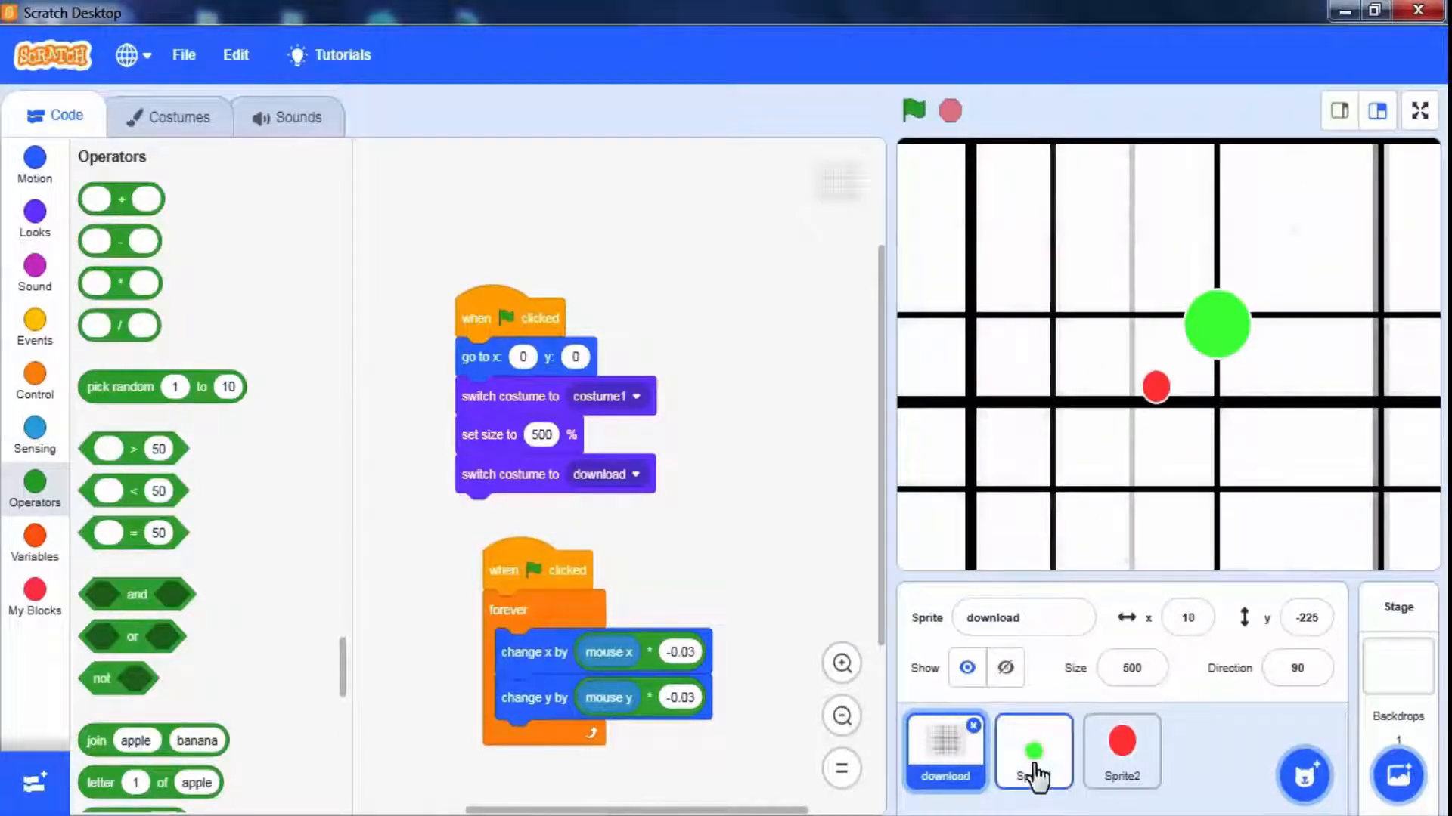
# Name Sprite1 main and Sprite2 food, then reselect main
pyautogui.click(1034, 750)
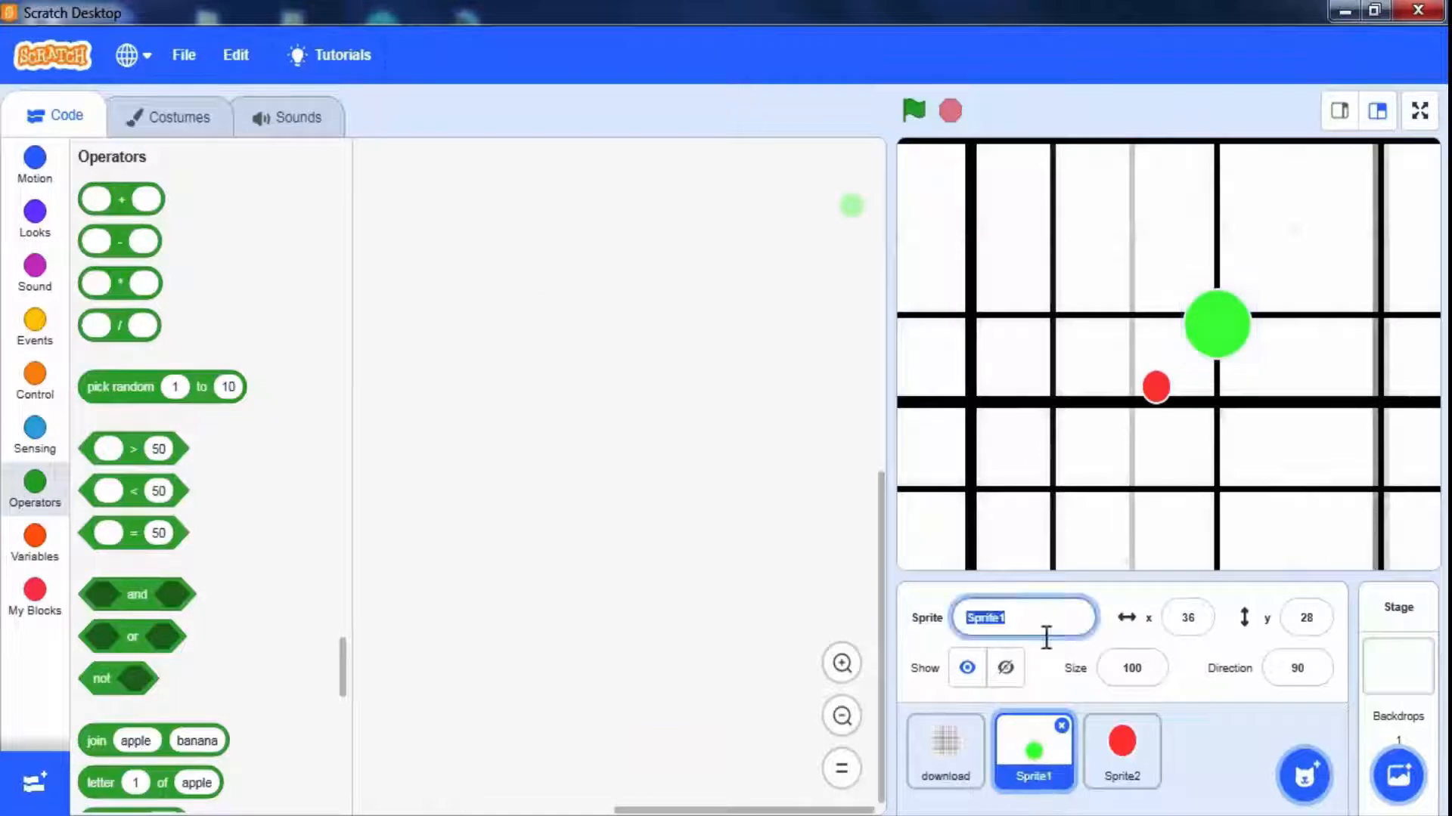
pyautogui.write('main')
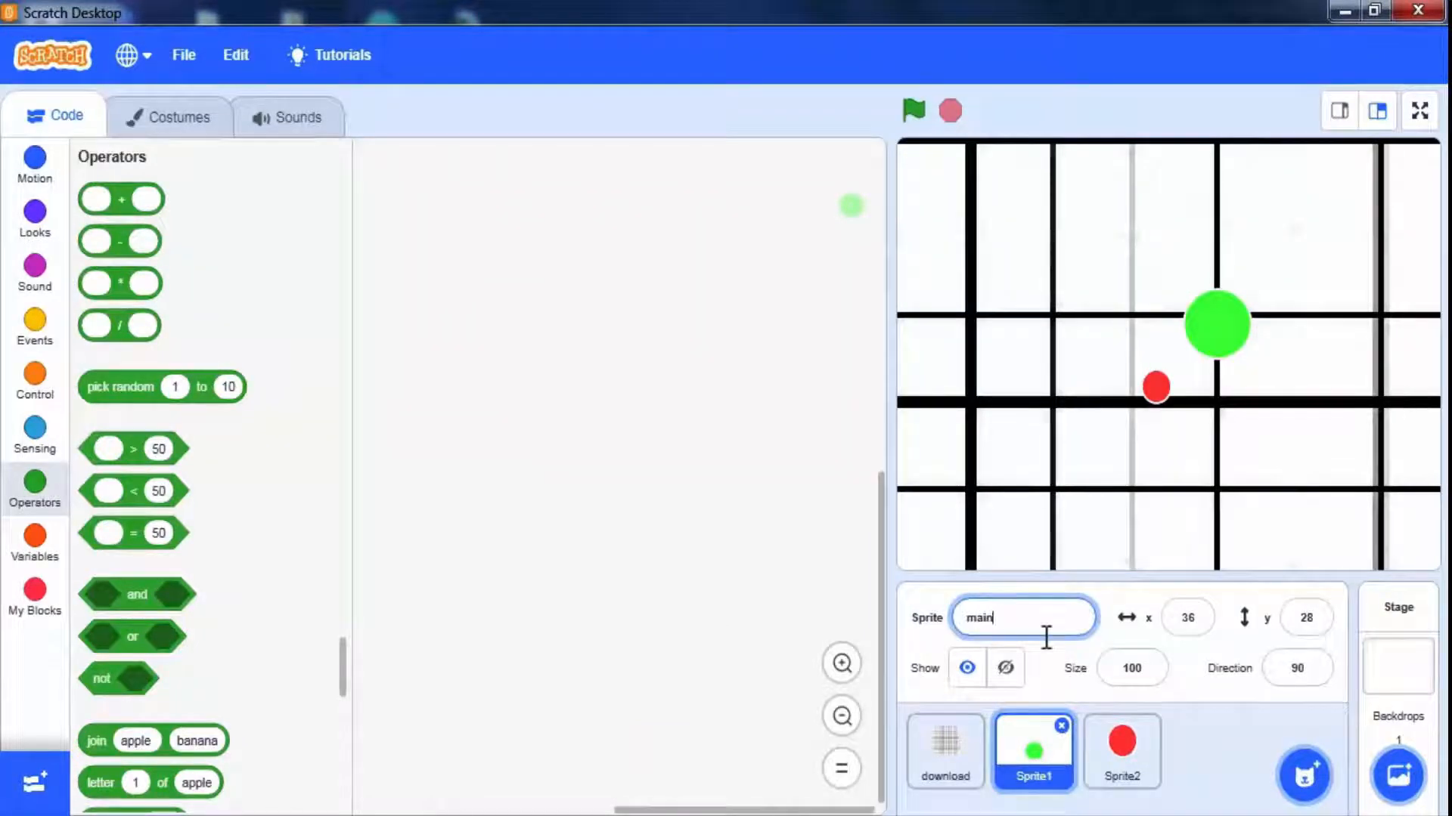
pyautogui.click(1121, 750)
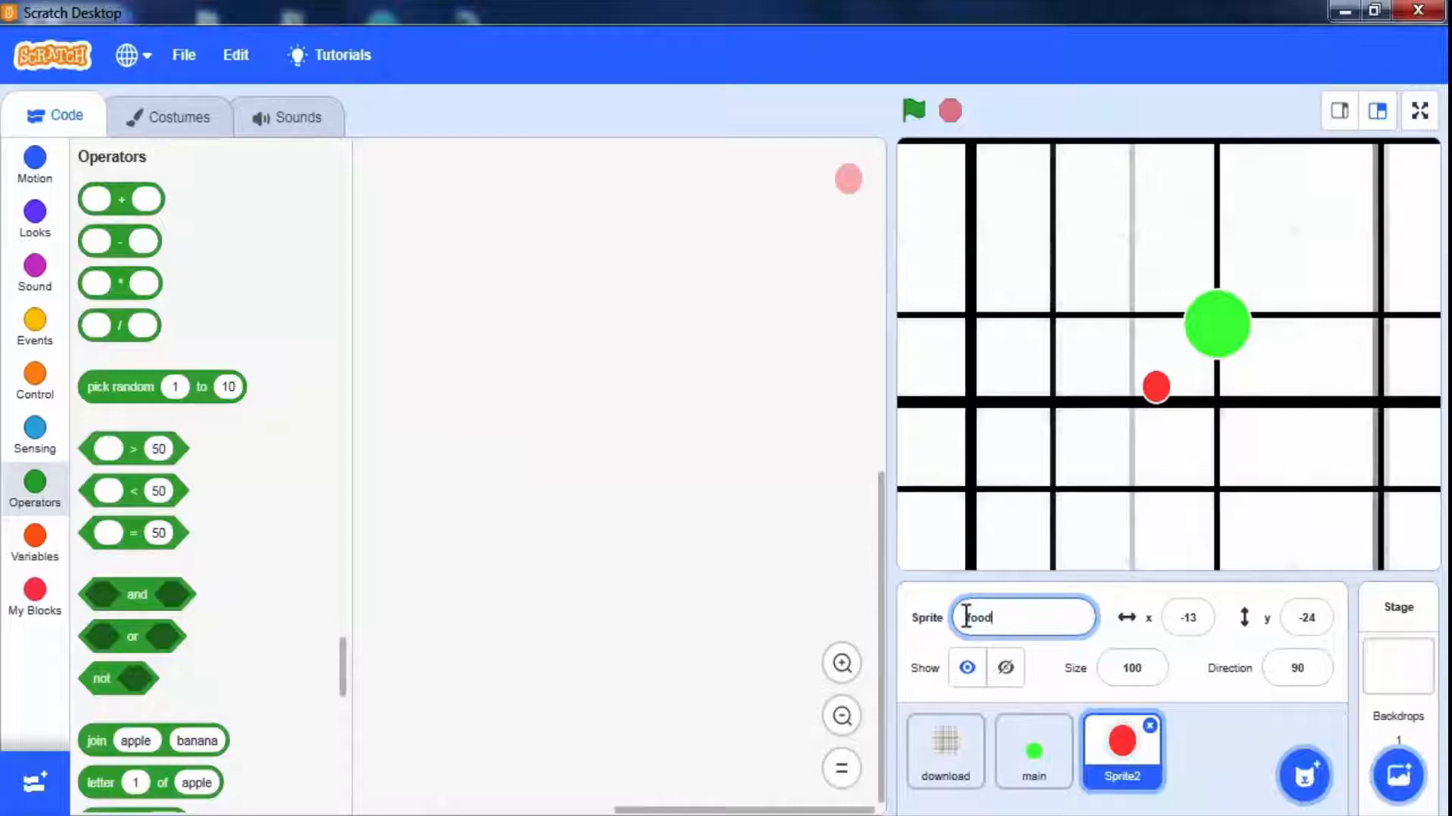
pyautogui.click(1033, 750)
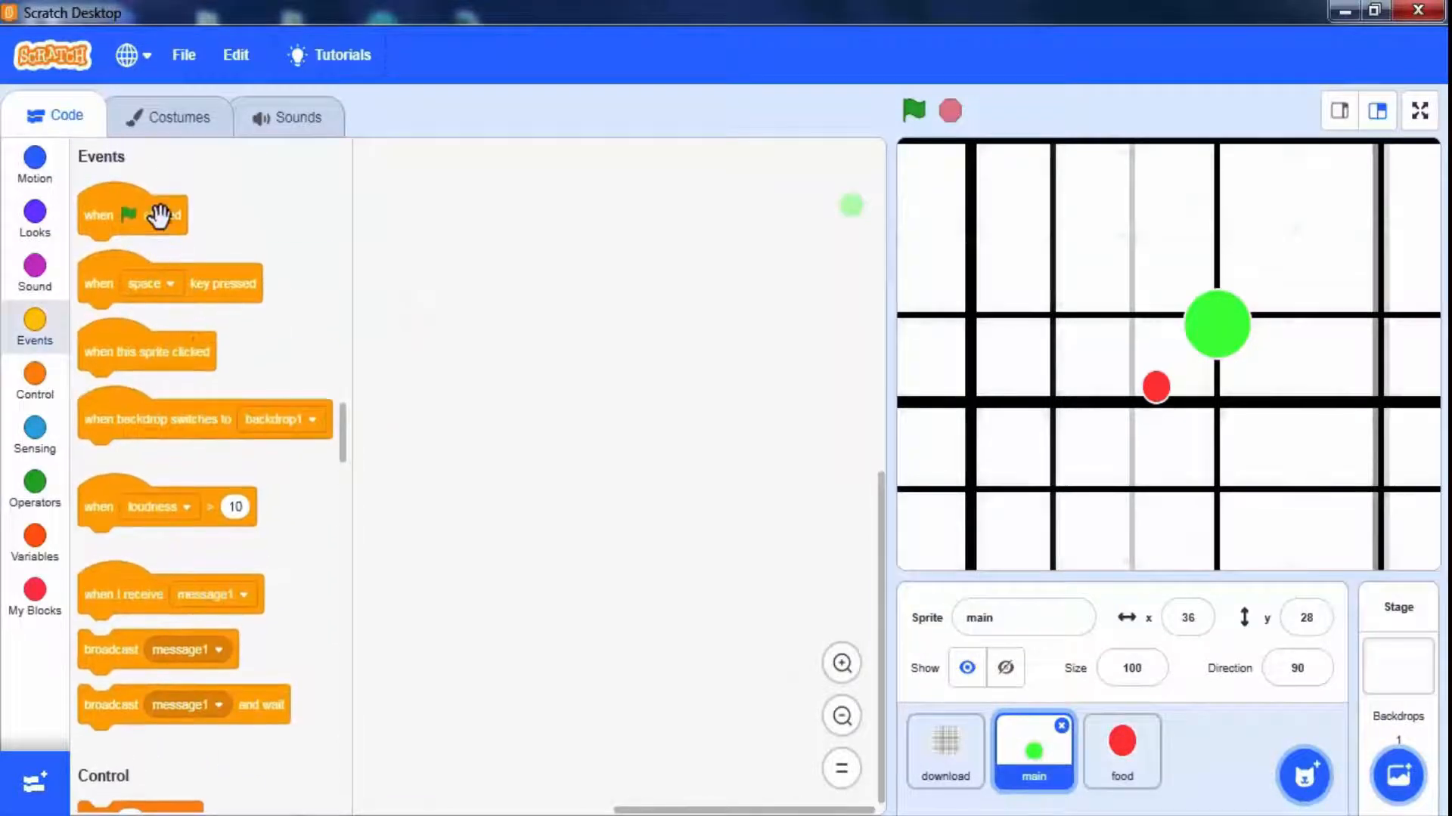
# Give main a green-flag script setting size 100% and going to x:0 y:0
pyautogui.moveTo(132, 213); pyautogui.dragTo(486, 284)
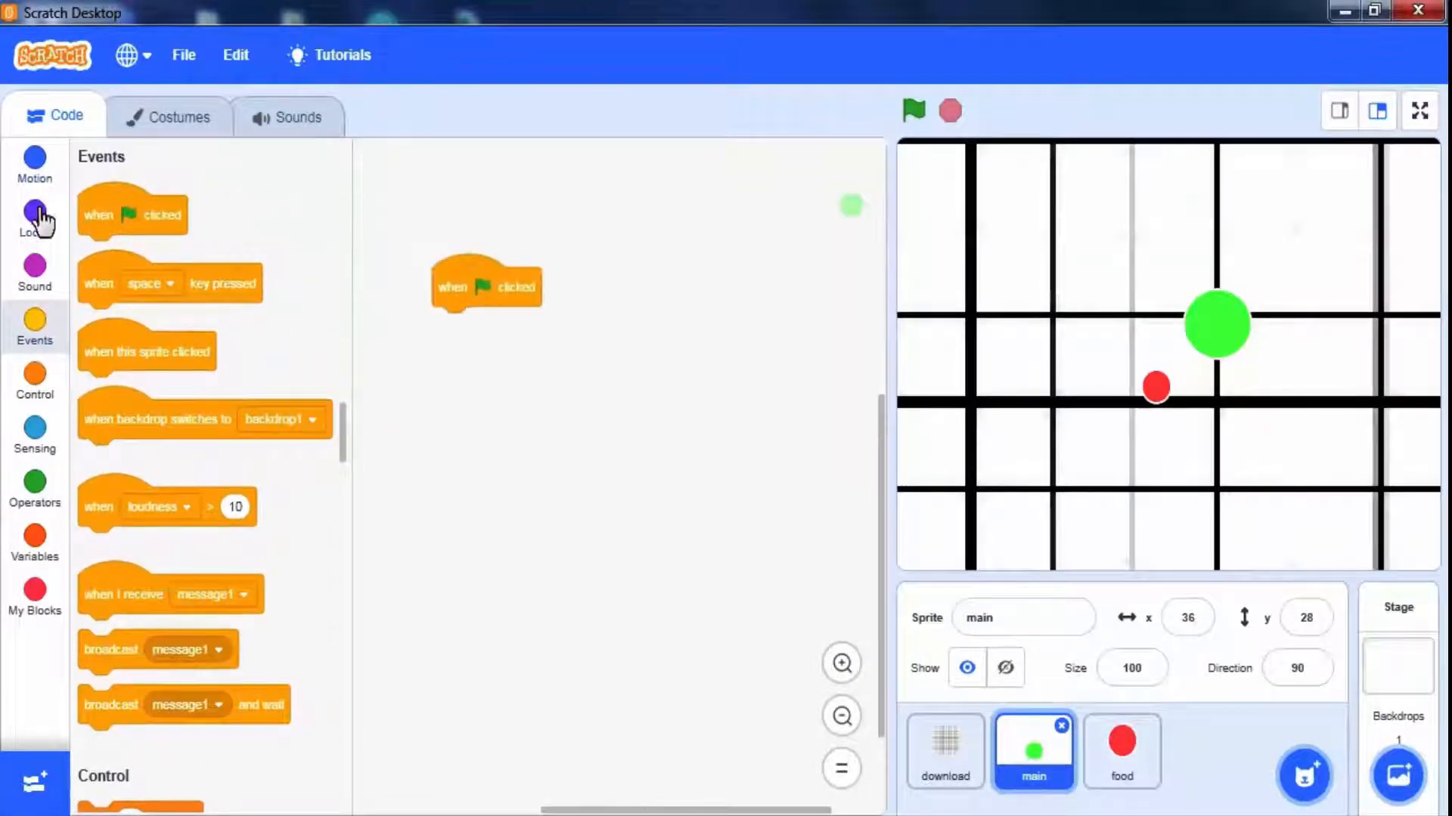
pyautogui.click(34, 218)
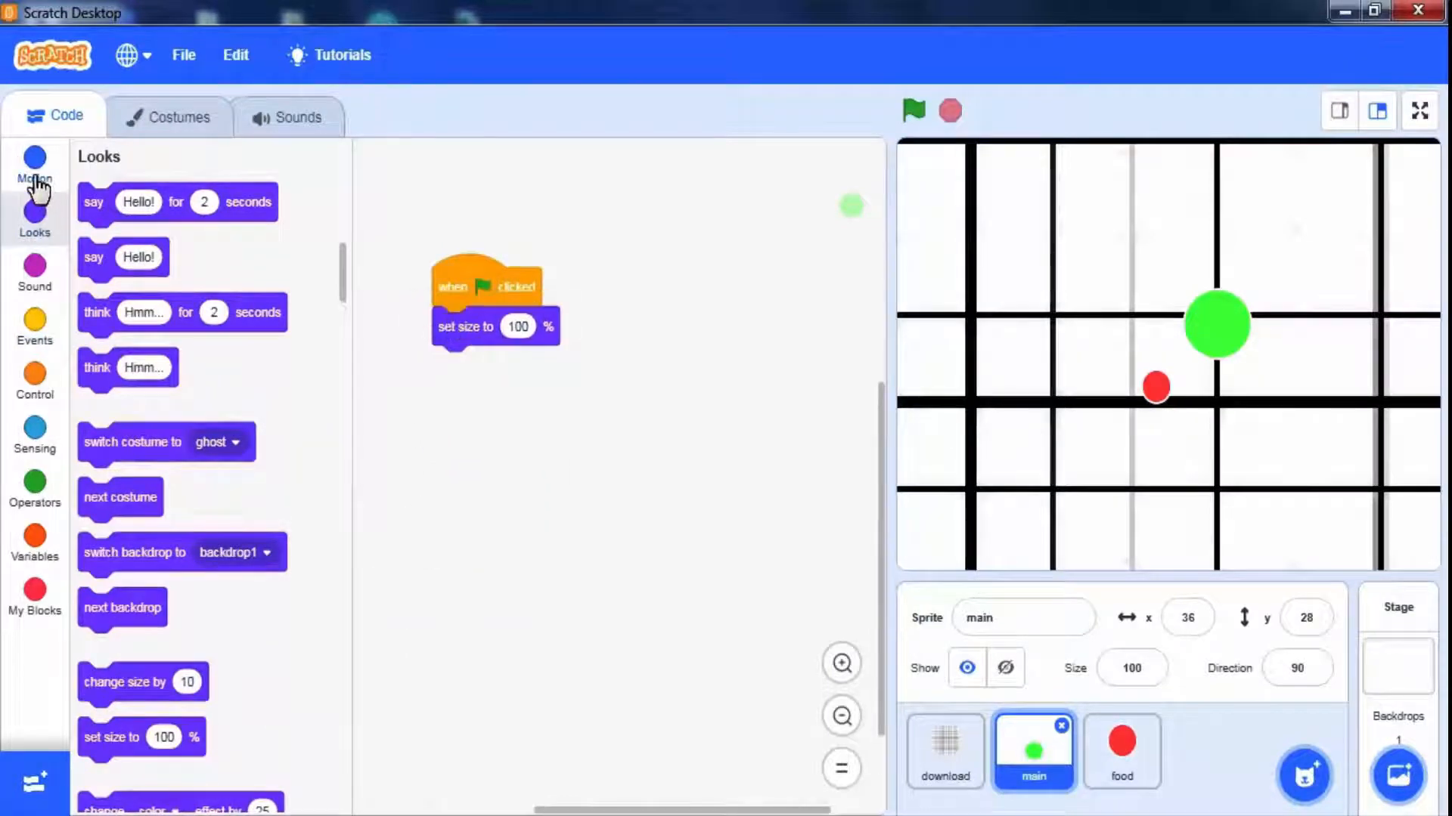
pyautogui.click(34, 165)
pyautogui.write('0')
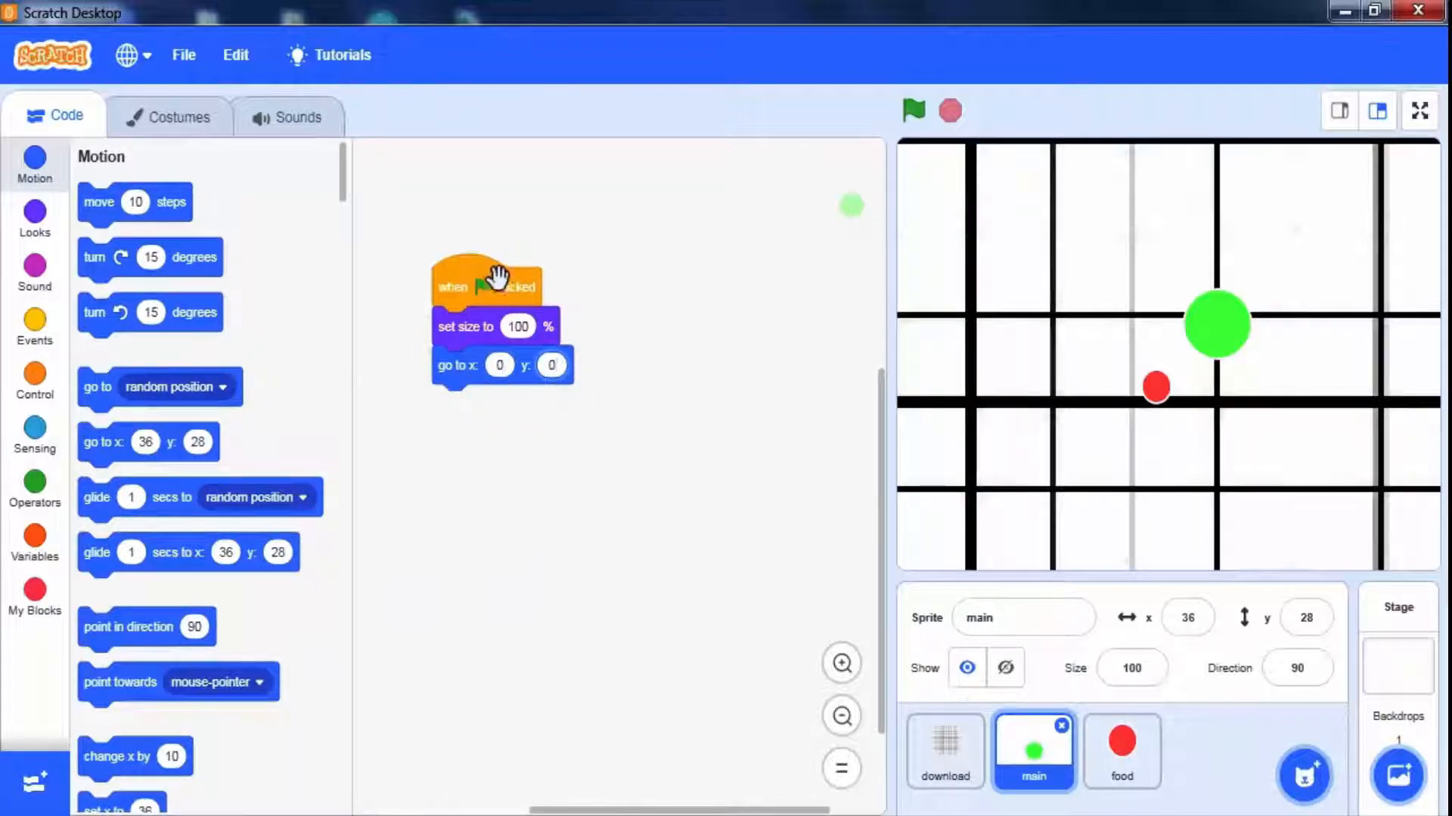
pyautogui.click(911, 110)
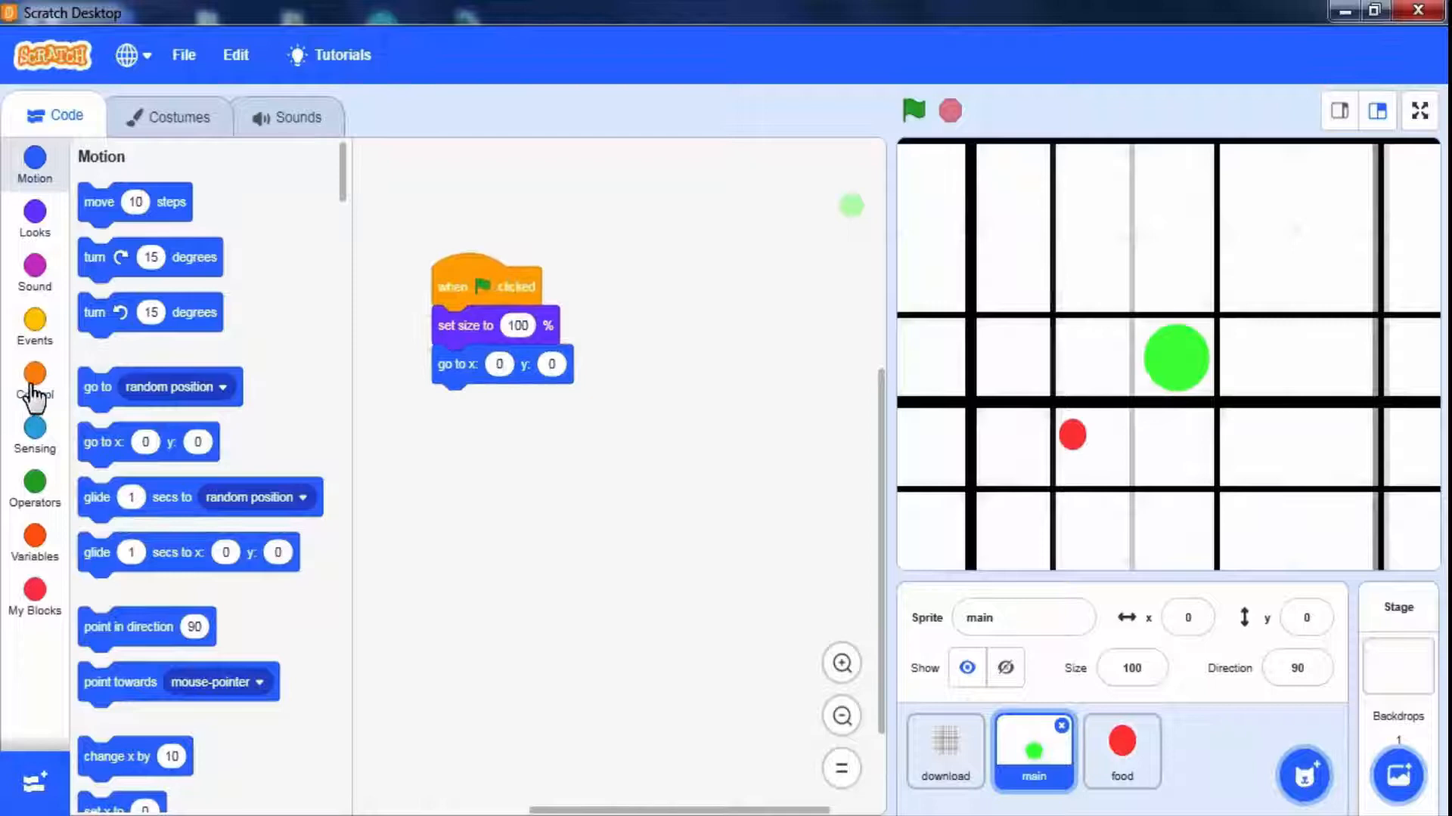
# Add forever if touching food: change size by 1 and color effect by 10, then test
pyautogui.click(34, 374)
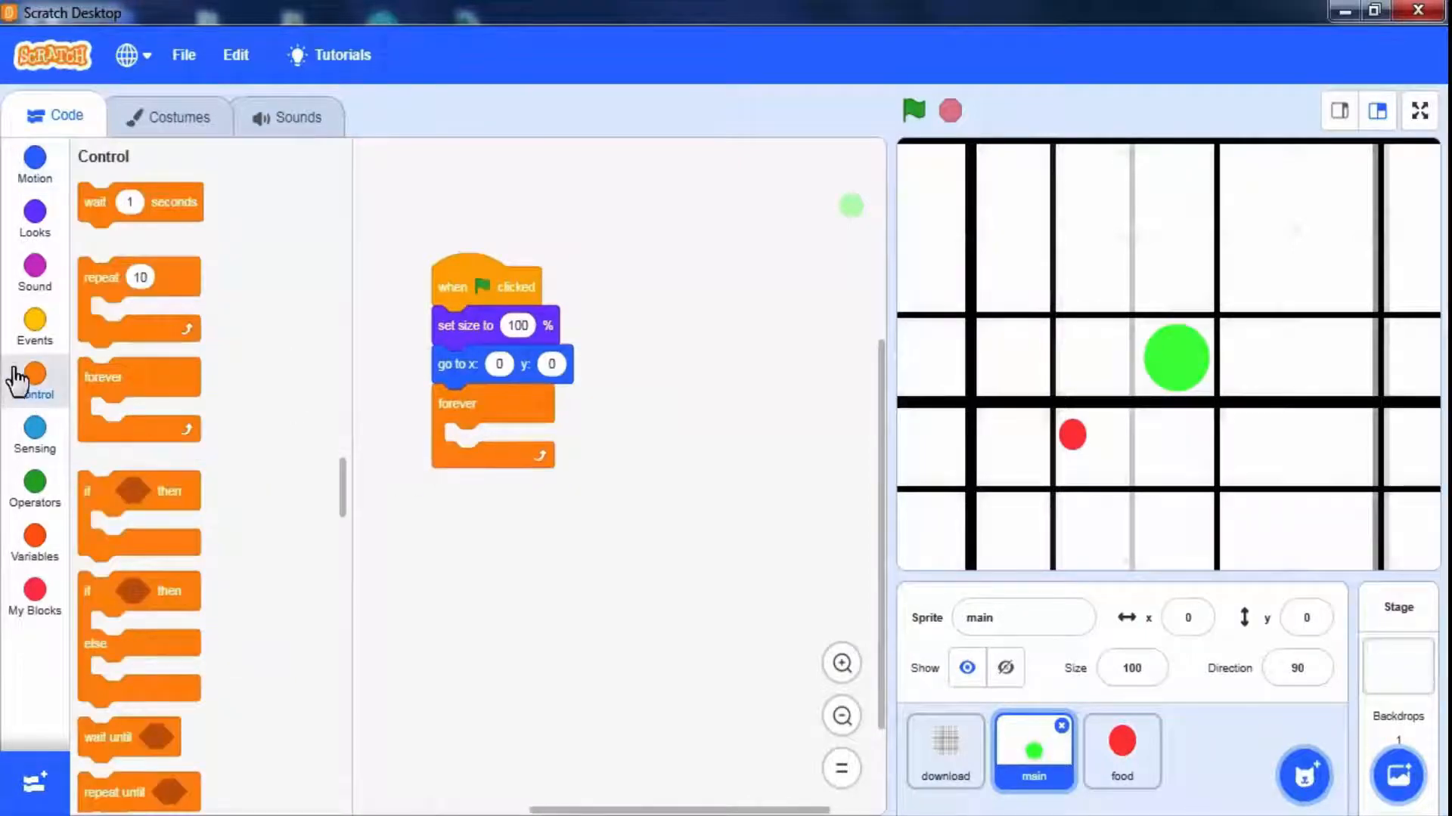
pyautogui.moveTo(183, 491)
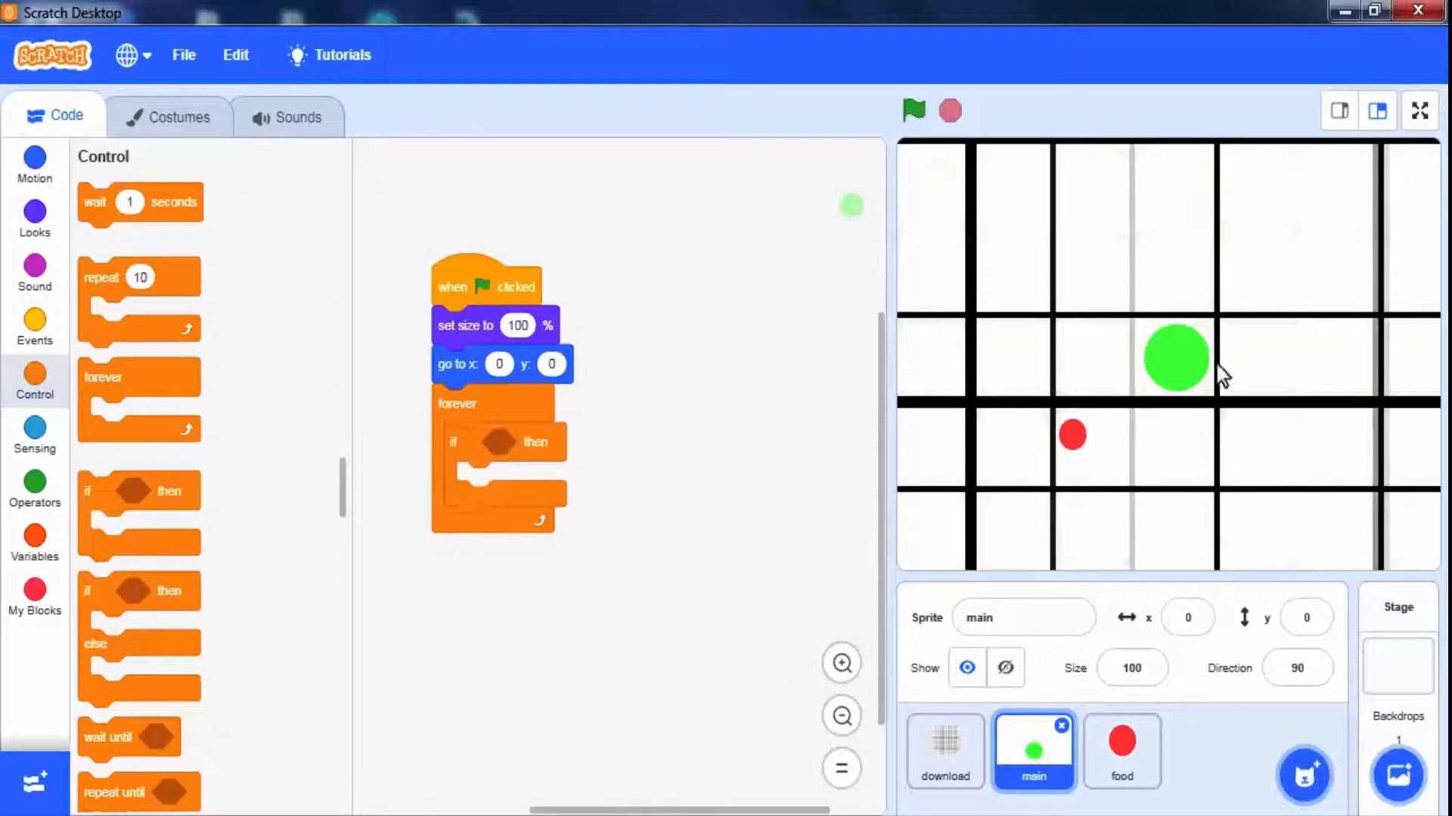
pyautogui.moveTo(1077, 457)
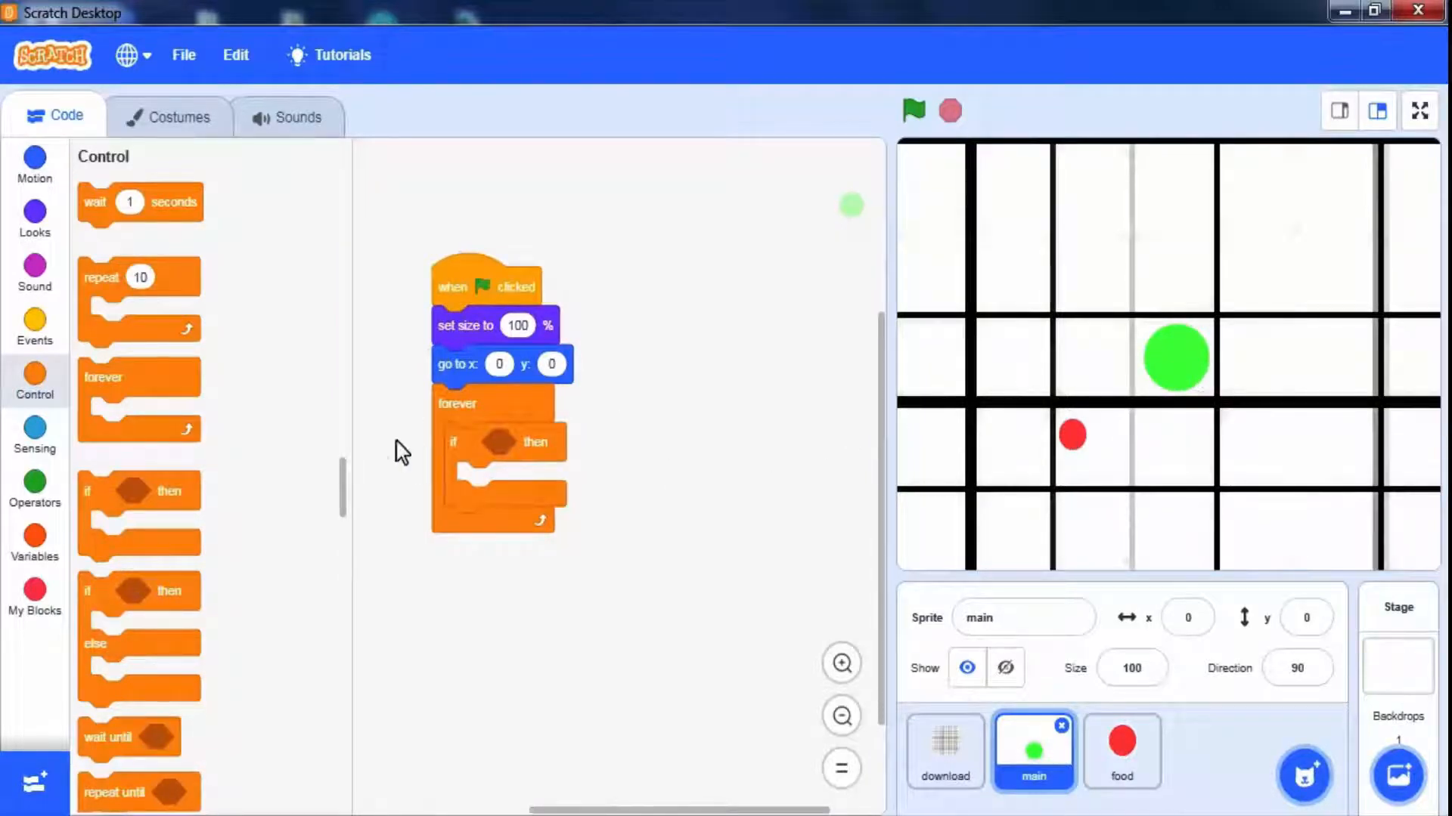
pyautogui.click(34, 435)
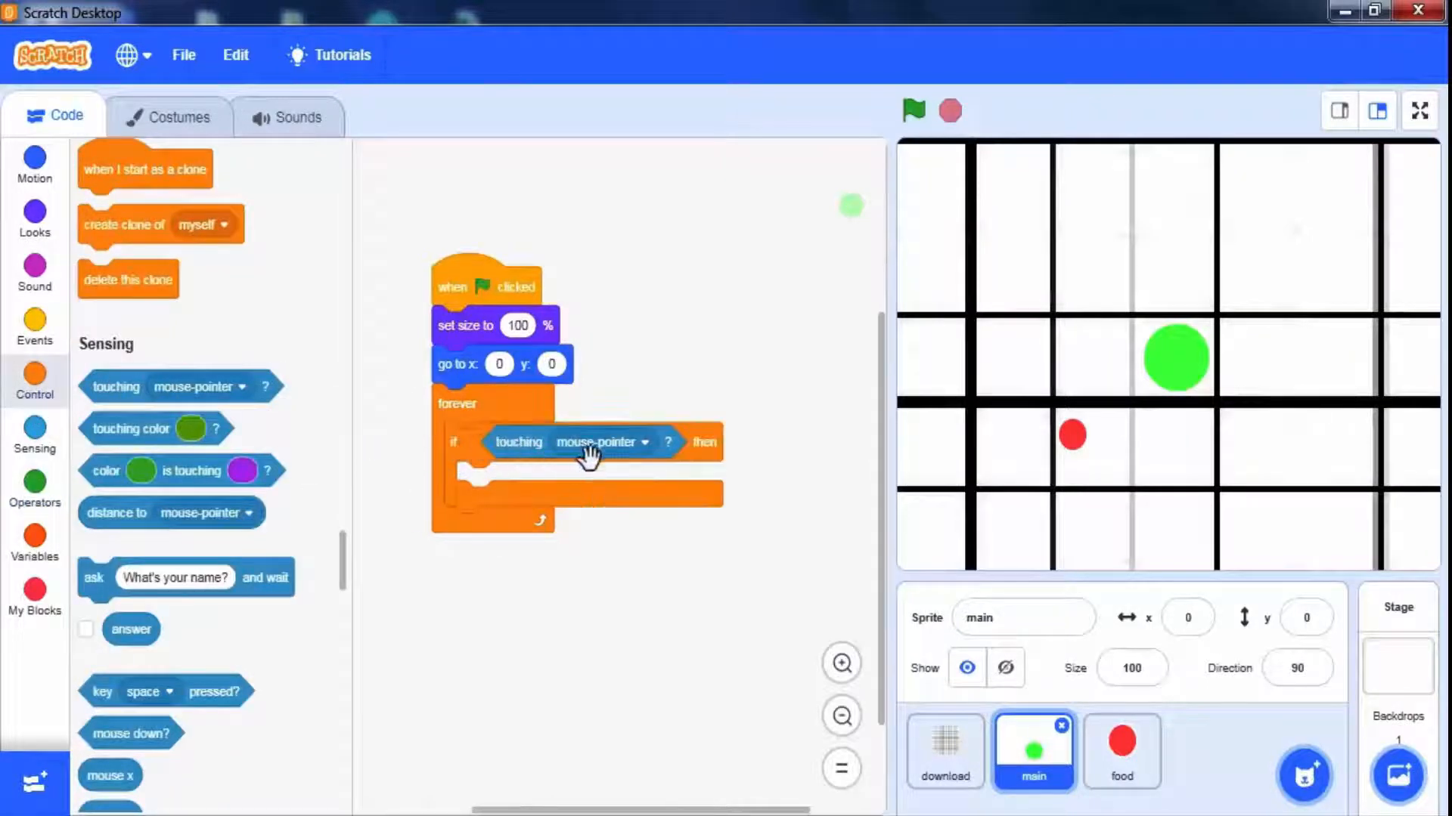
pyautogui.click(644, 442)
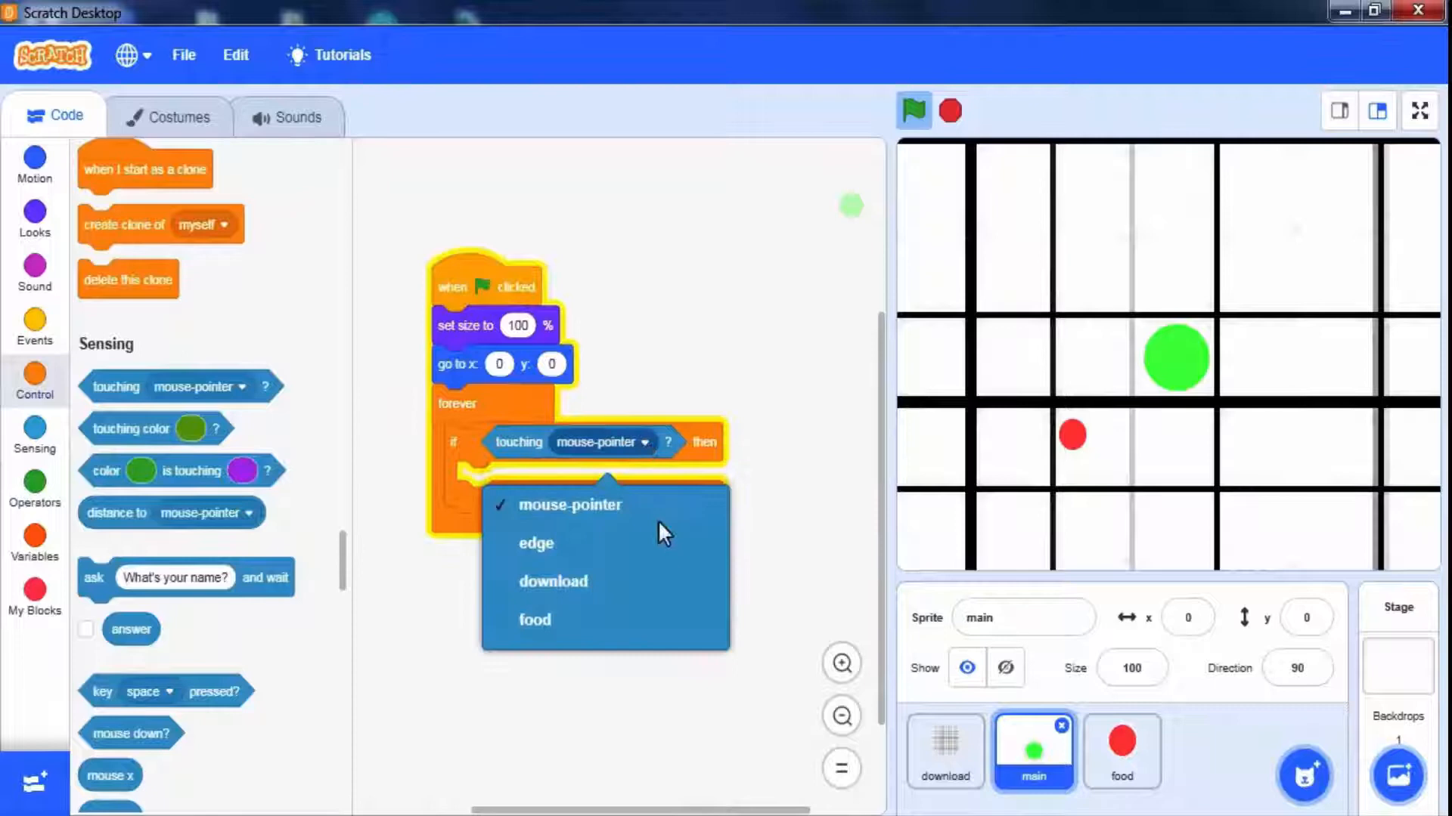
pyautogui.click(535, 619)
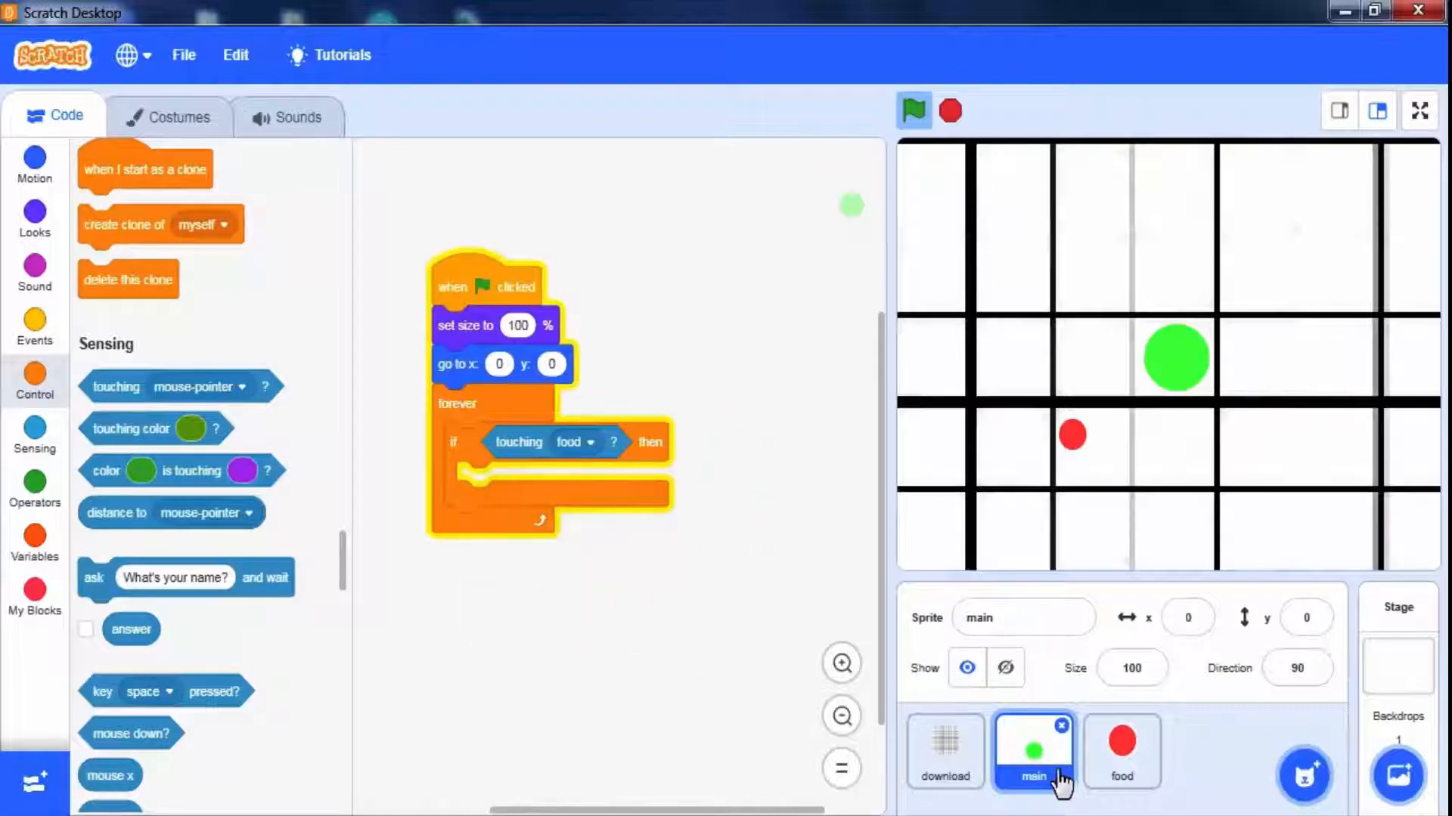
pyautogui.moveTo(34, 227)
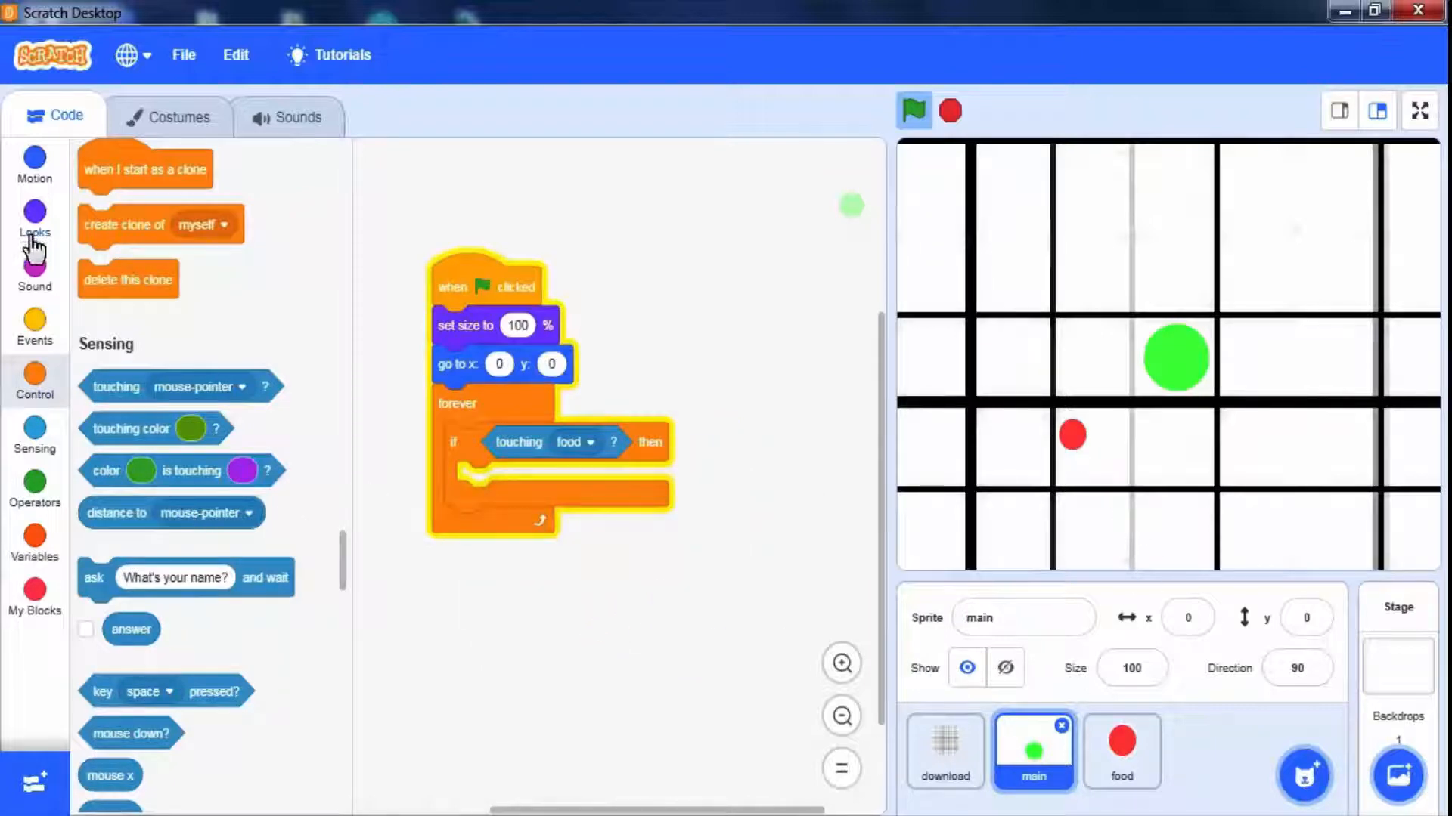
pyautogui.click(34, 222)
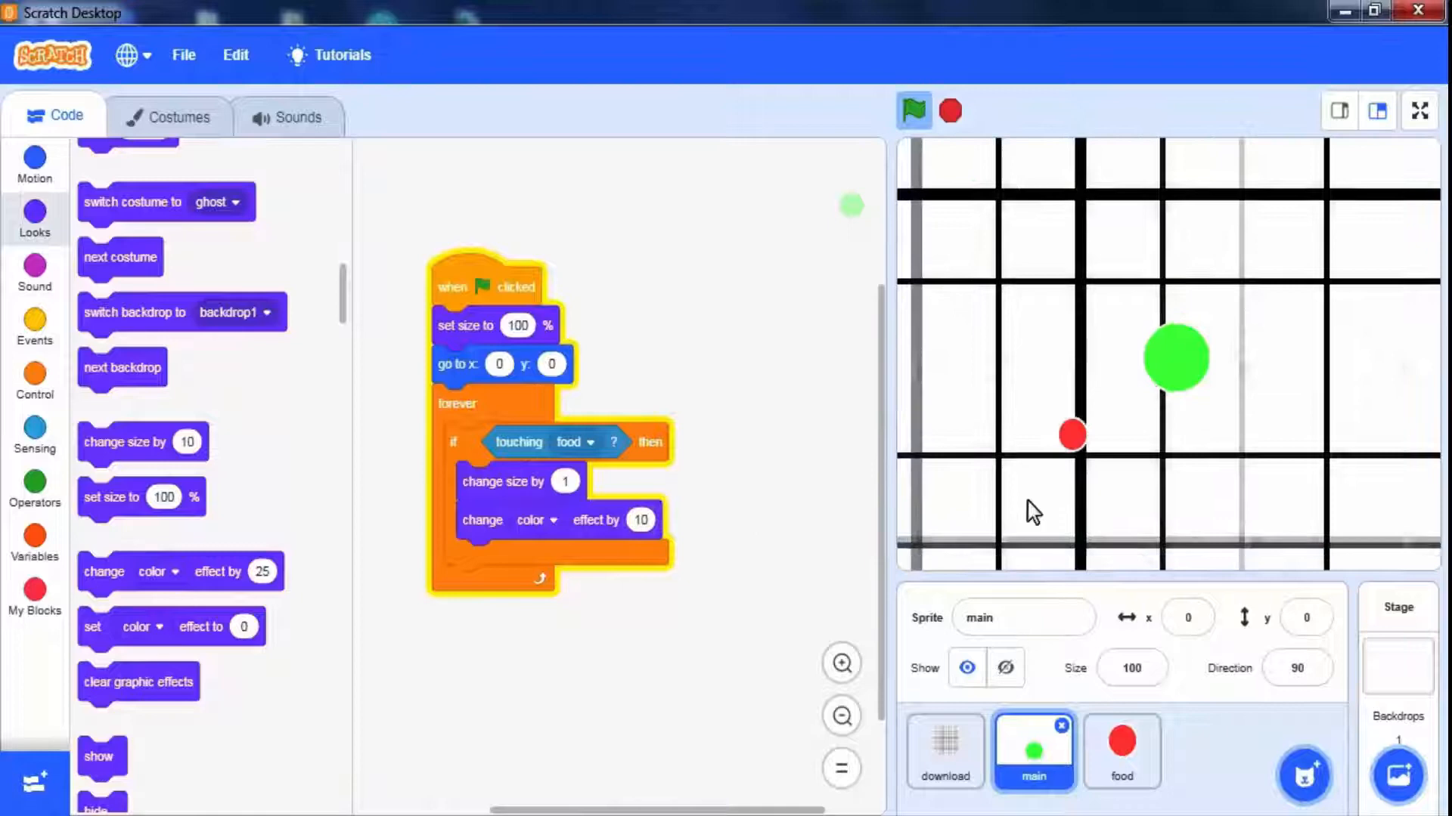
pyautogui.click(949, 111)
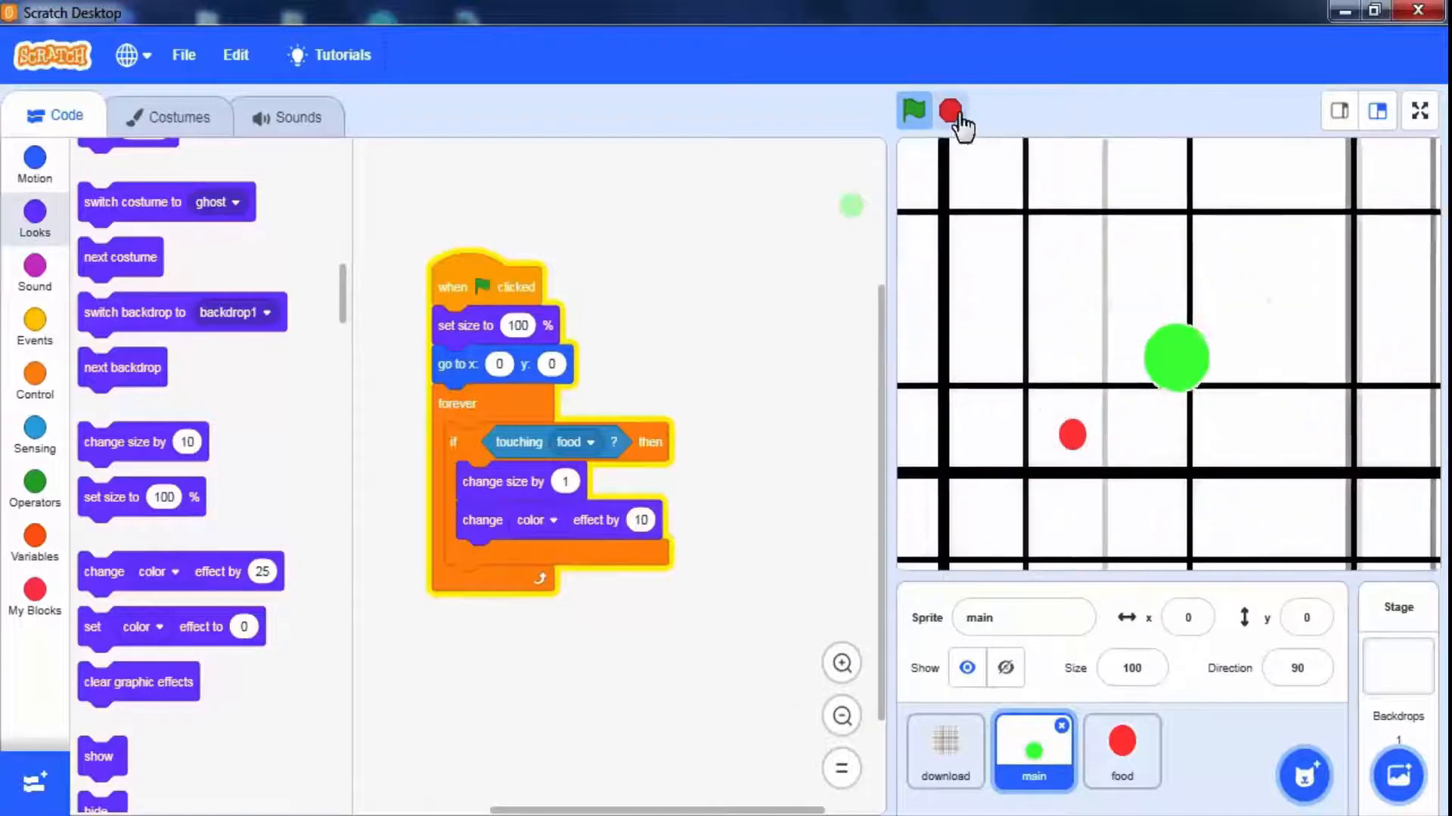
pyautogui.click(948, 111)
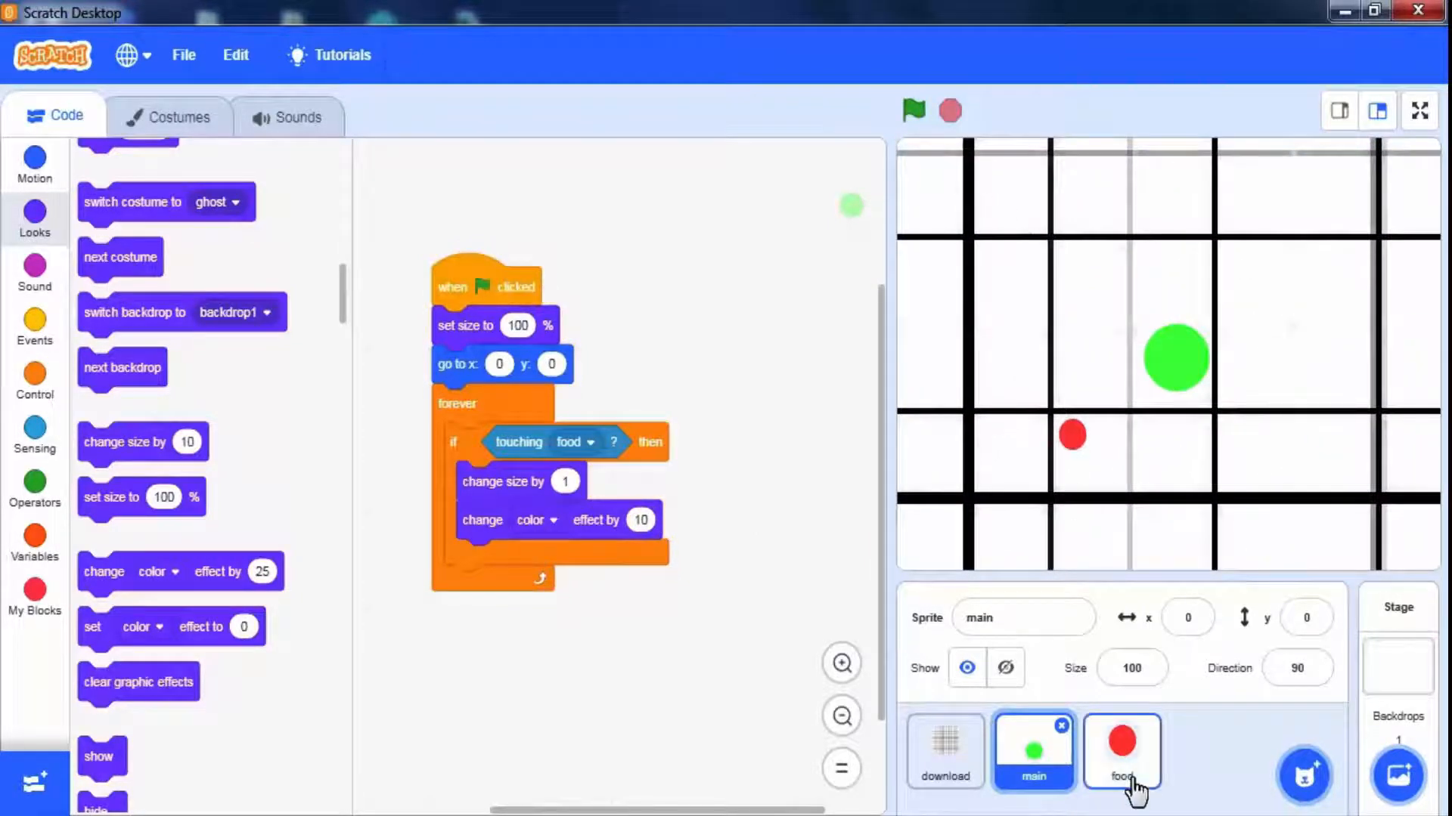
# Start food's script with when flag clicked, a forever loop, and create clone of myself
pyautogui.click(1121, 747)
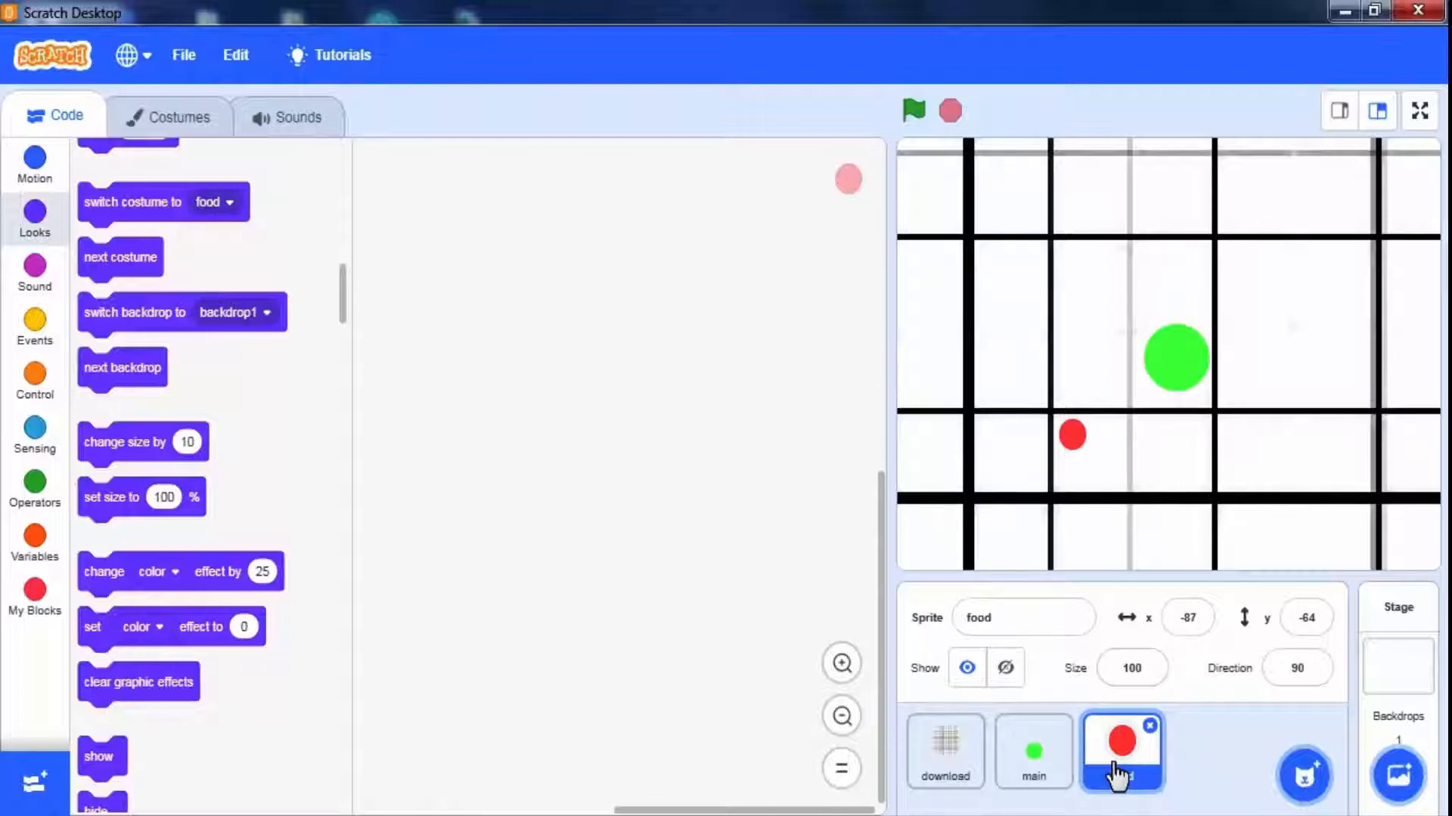
pyautogui.moveTo(672, 653)
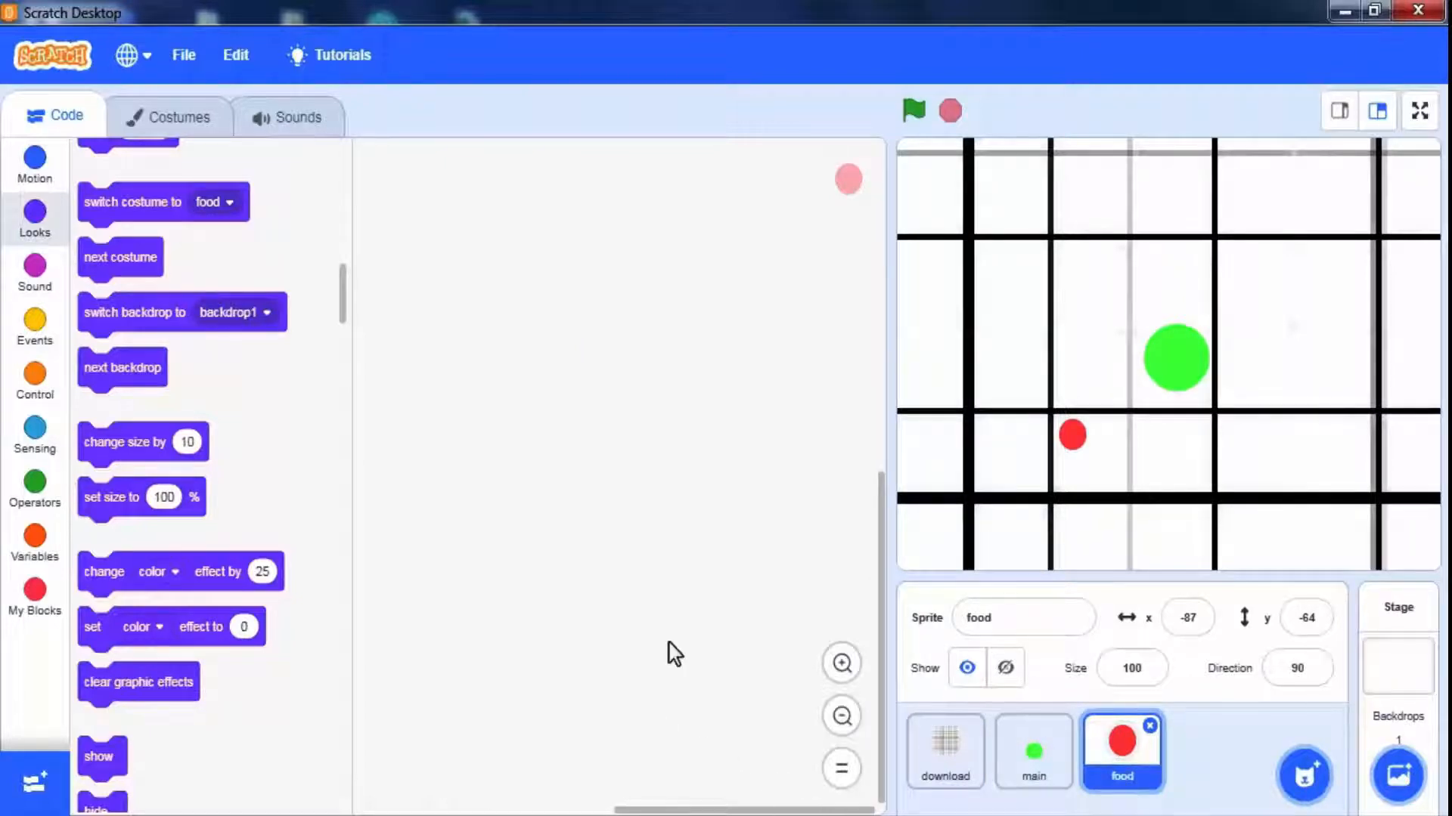
pyautogui.click(34, 329)
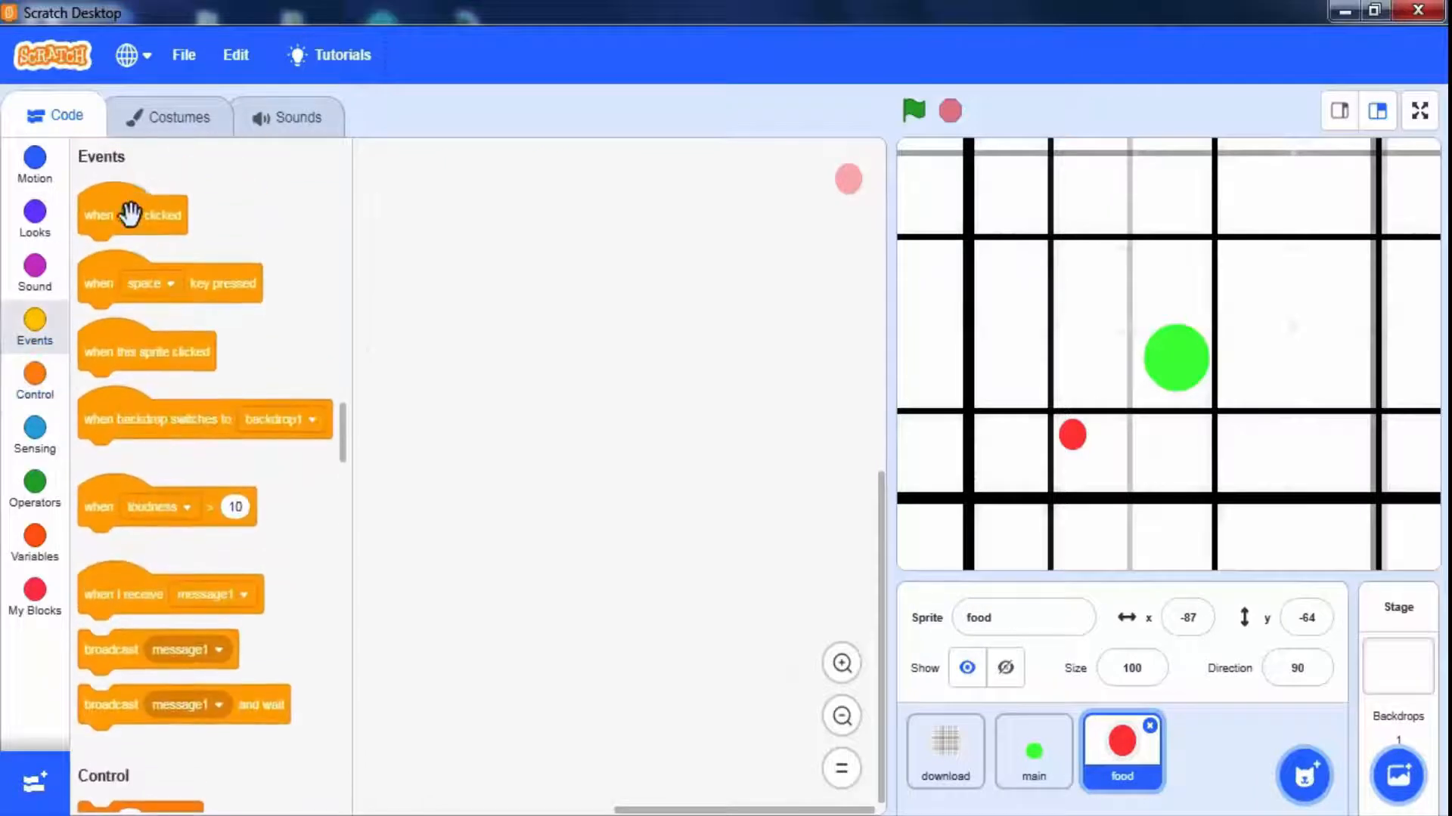
pyautogui.moveTo(132, 213); pyautogui.dragTo(494, 257)
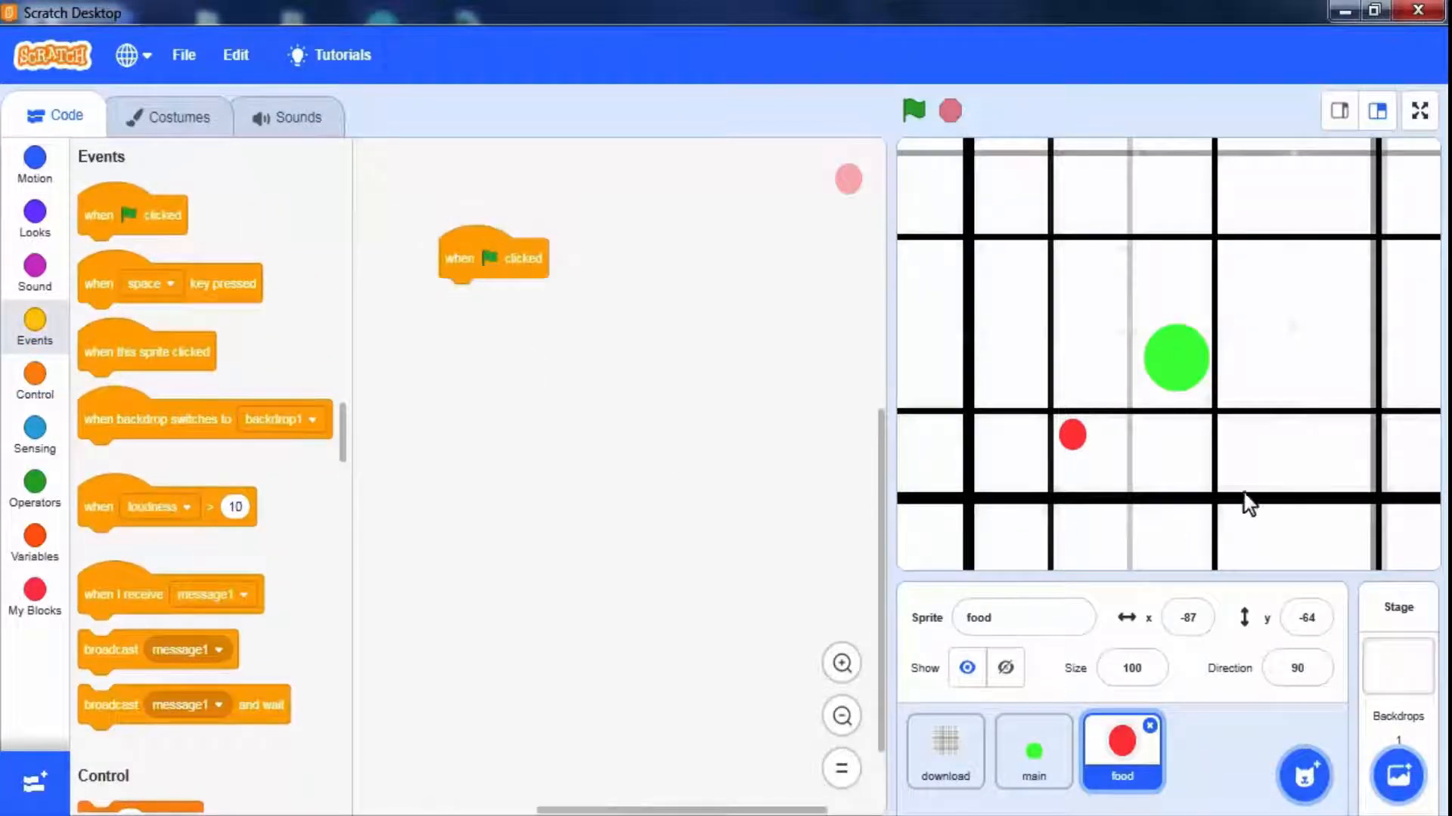
pyautogui.click(34, 379)
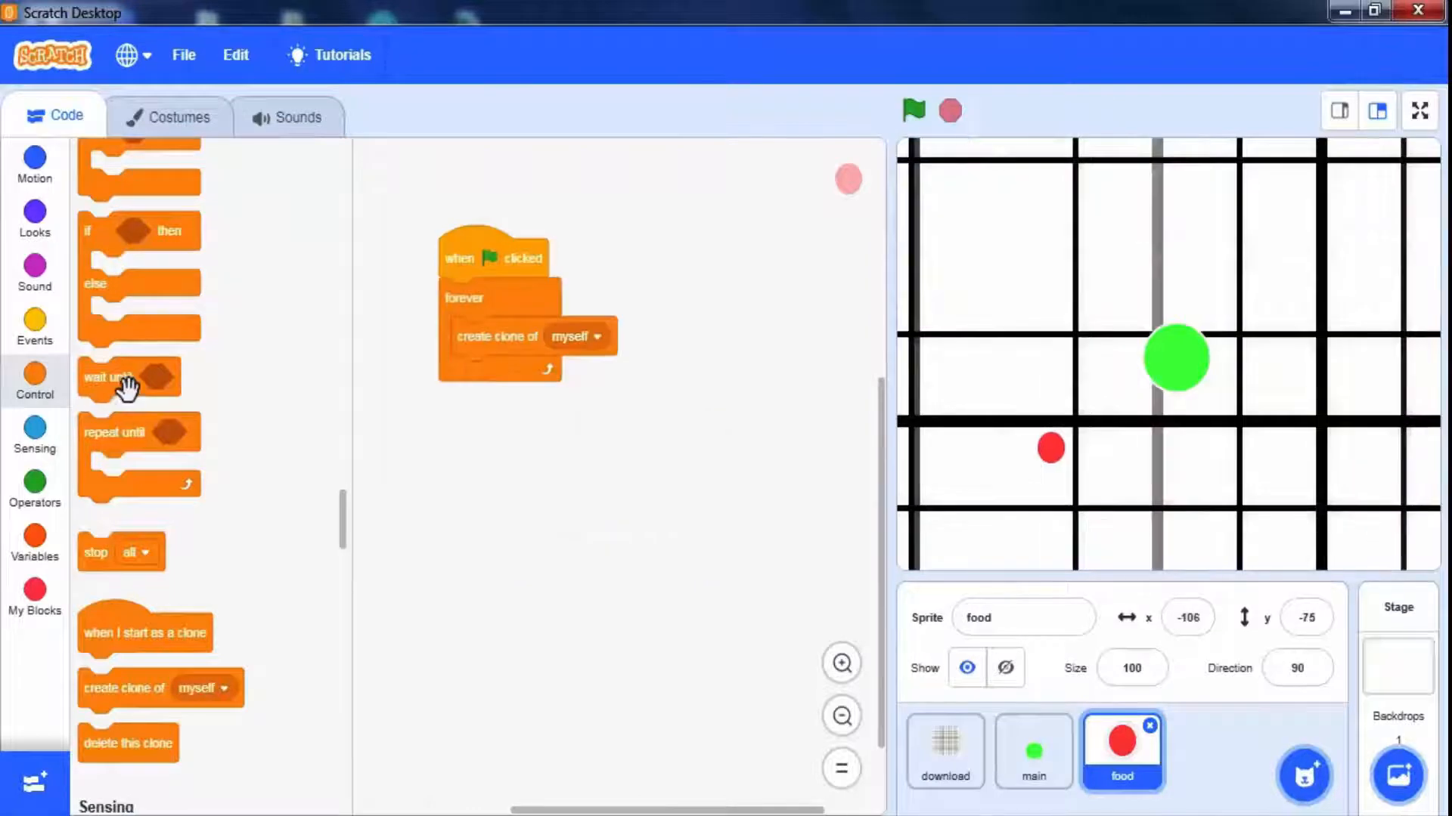
pyautogui.moveTo(92, 615)
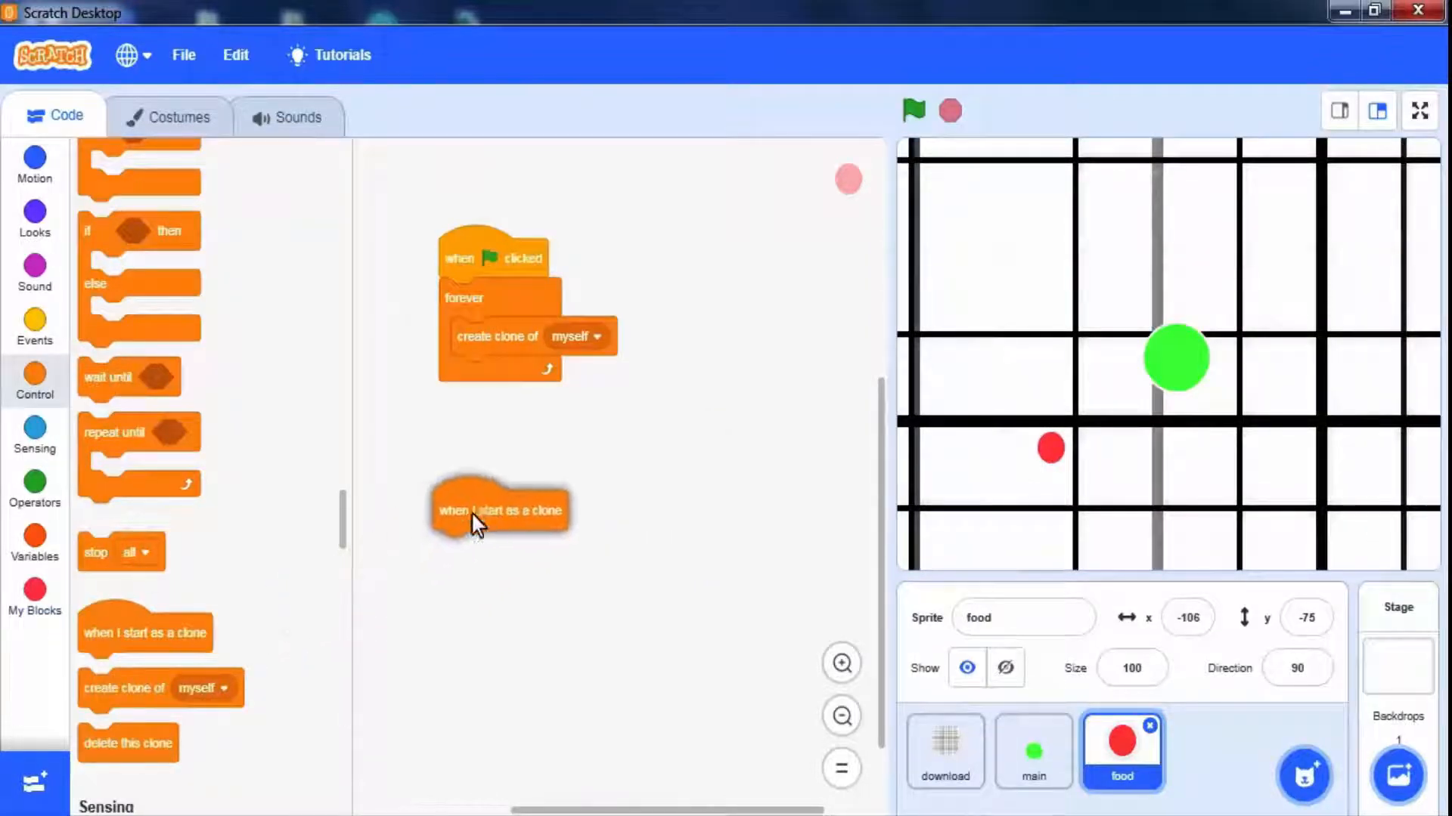
pyautogui.moveTo(429, 543)
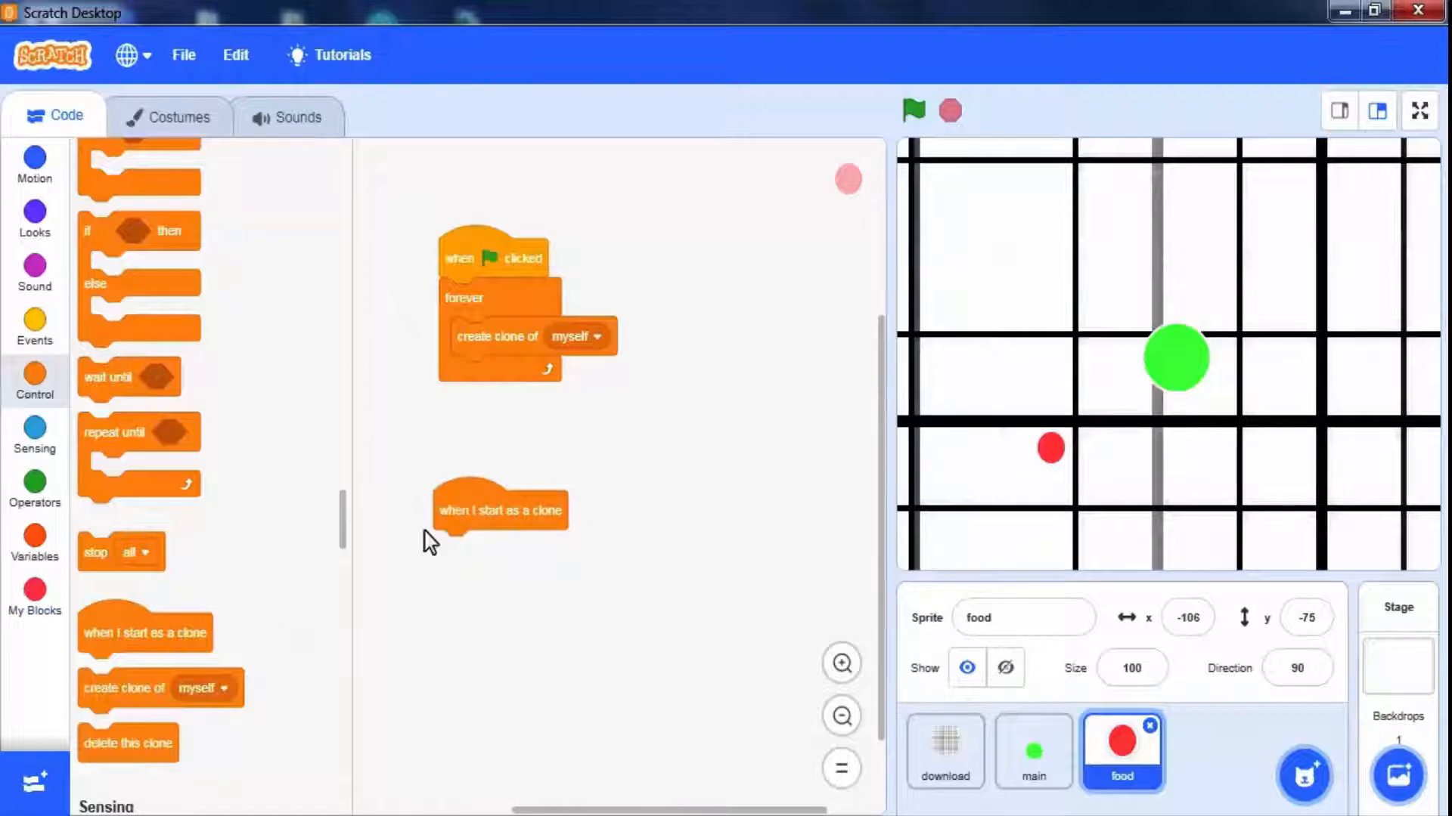
pyautogui.moveTo(34, 223)
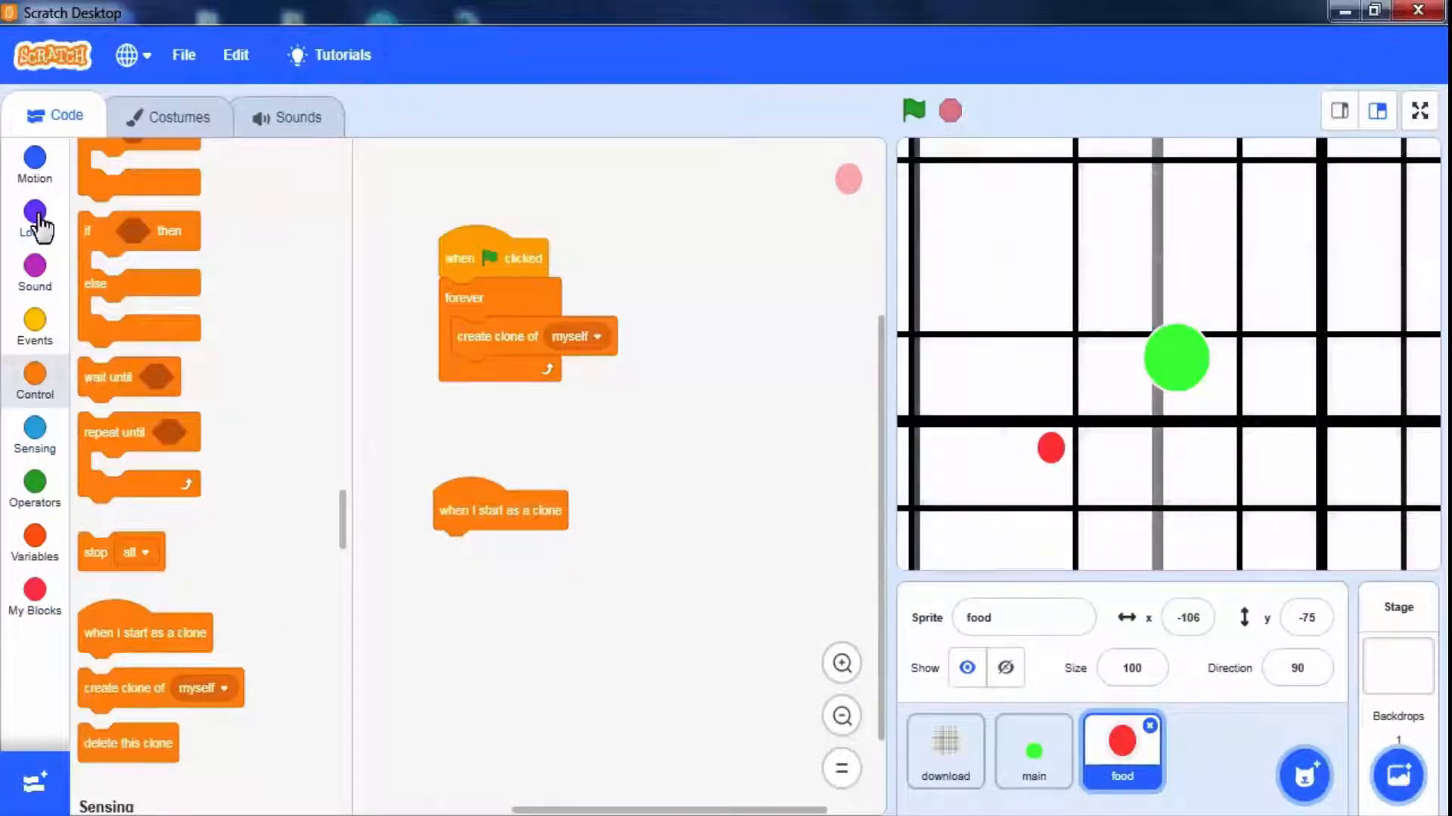
# Send each food clone to random x (-240 to 240) and y (-180 to 180), then test-run
pyautogui.click(34, 165)
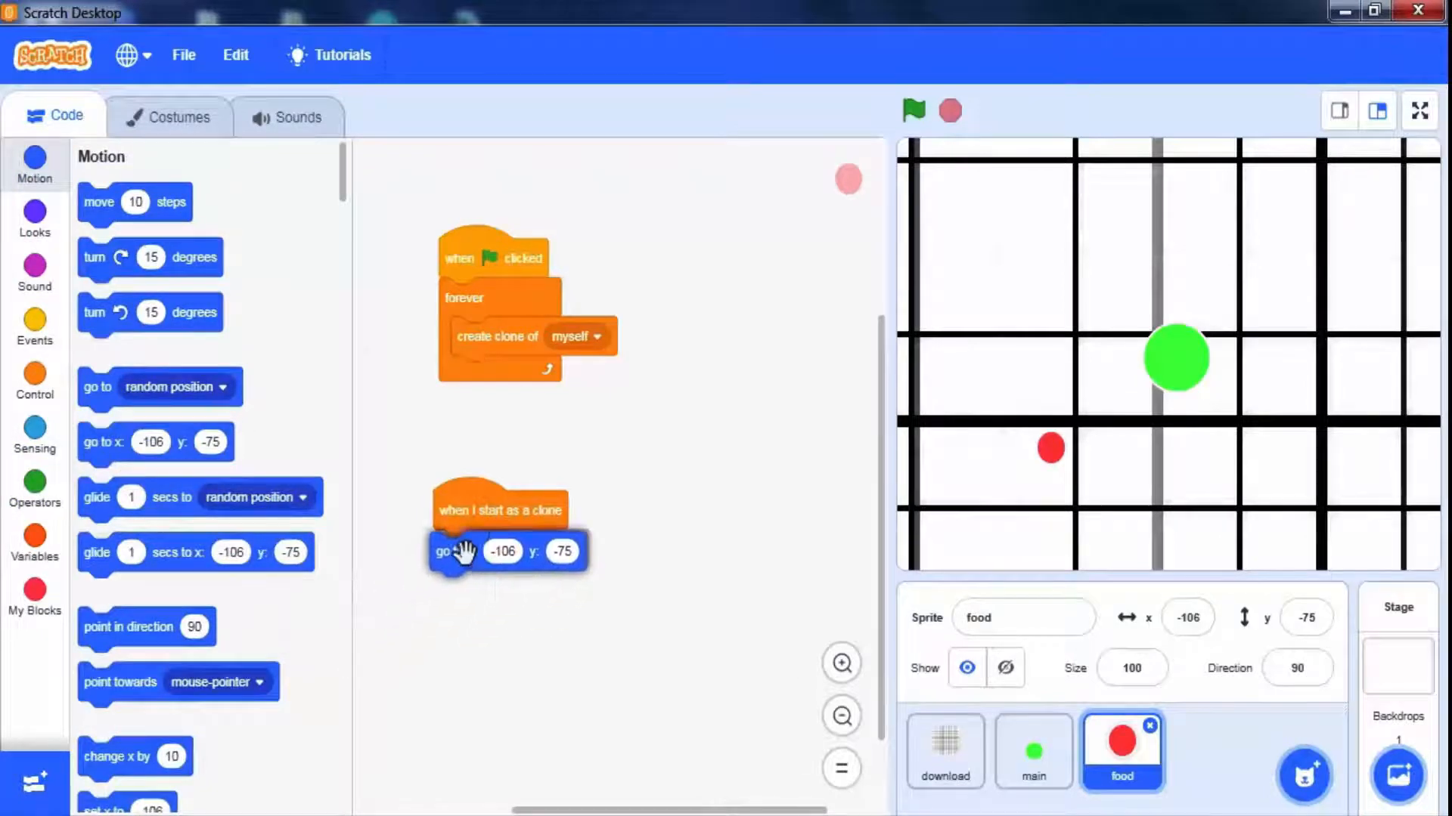
pyautogui.click(34, 481)
pyautogui.write('18')
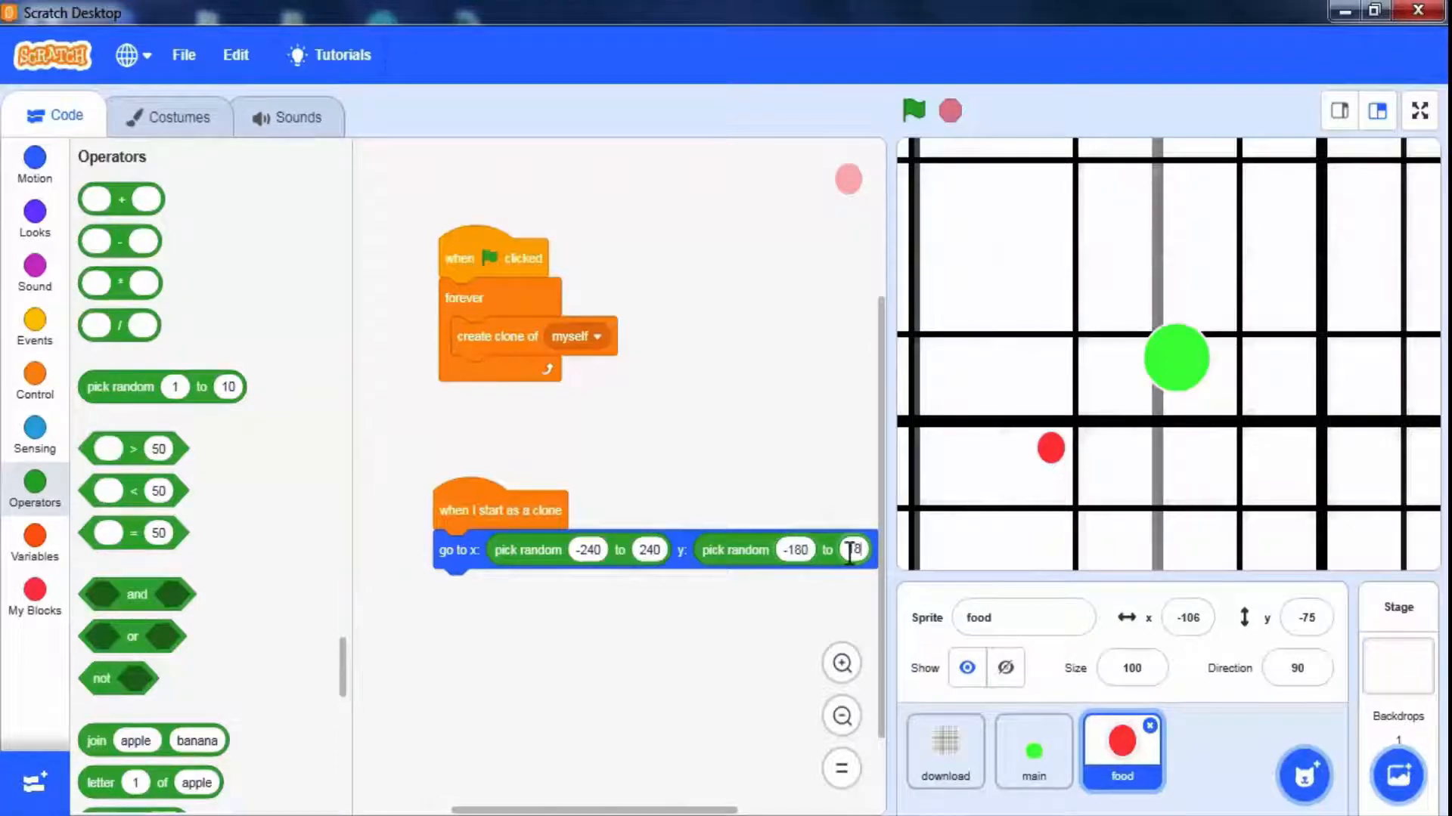
pyautogui.click(912, 110)
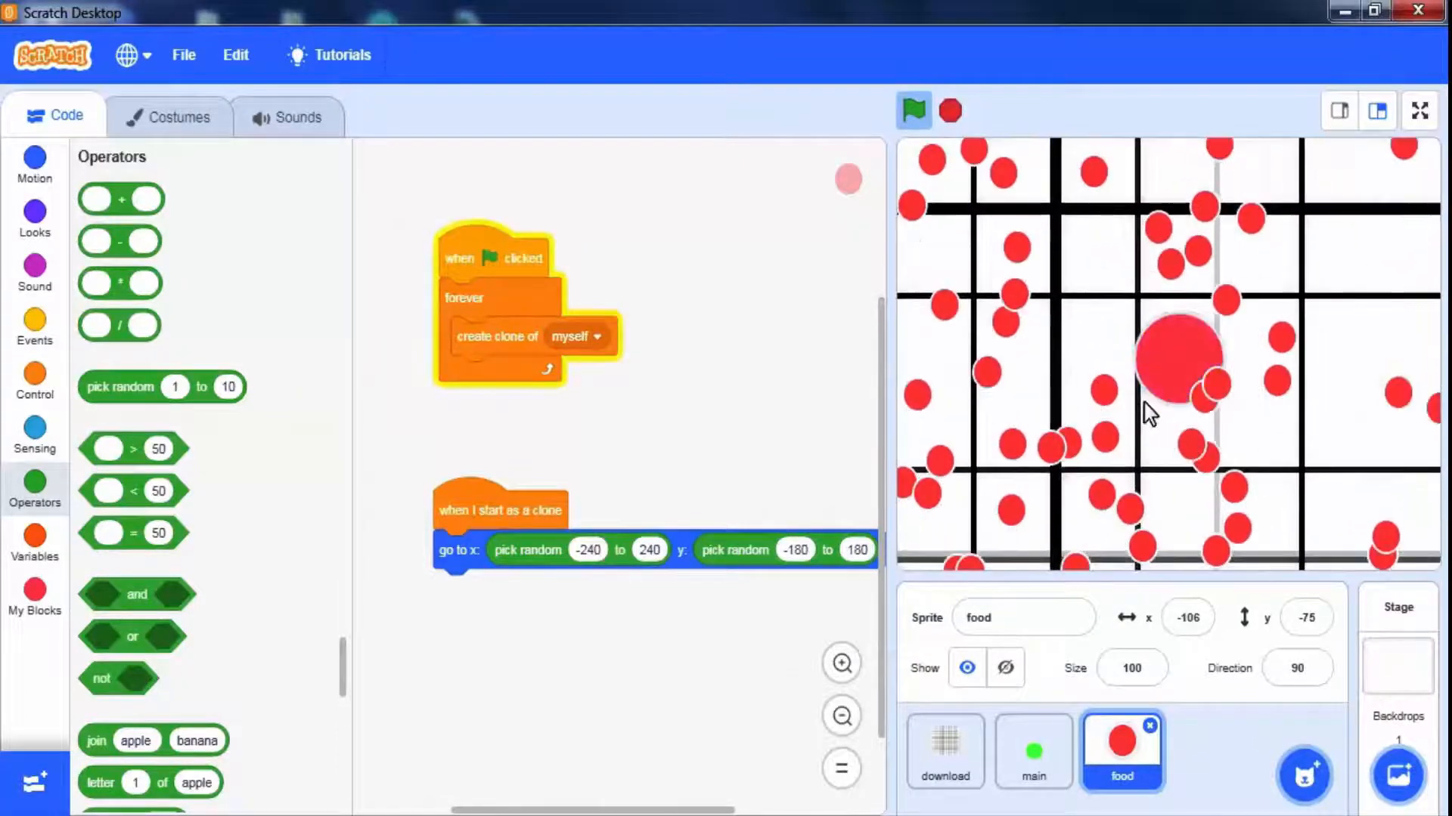
pyautogui.click(949, 111)
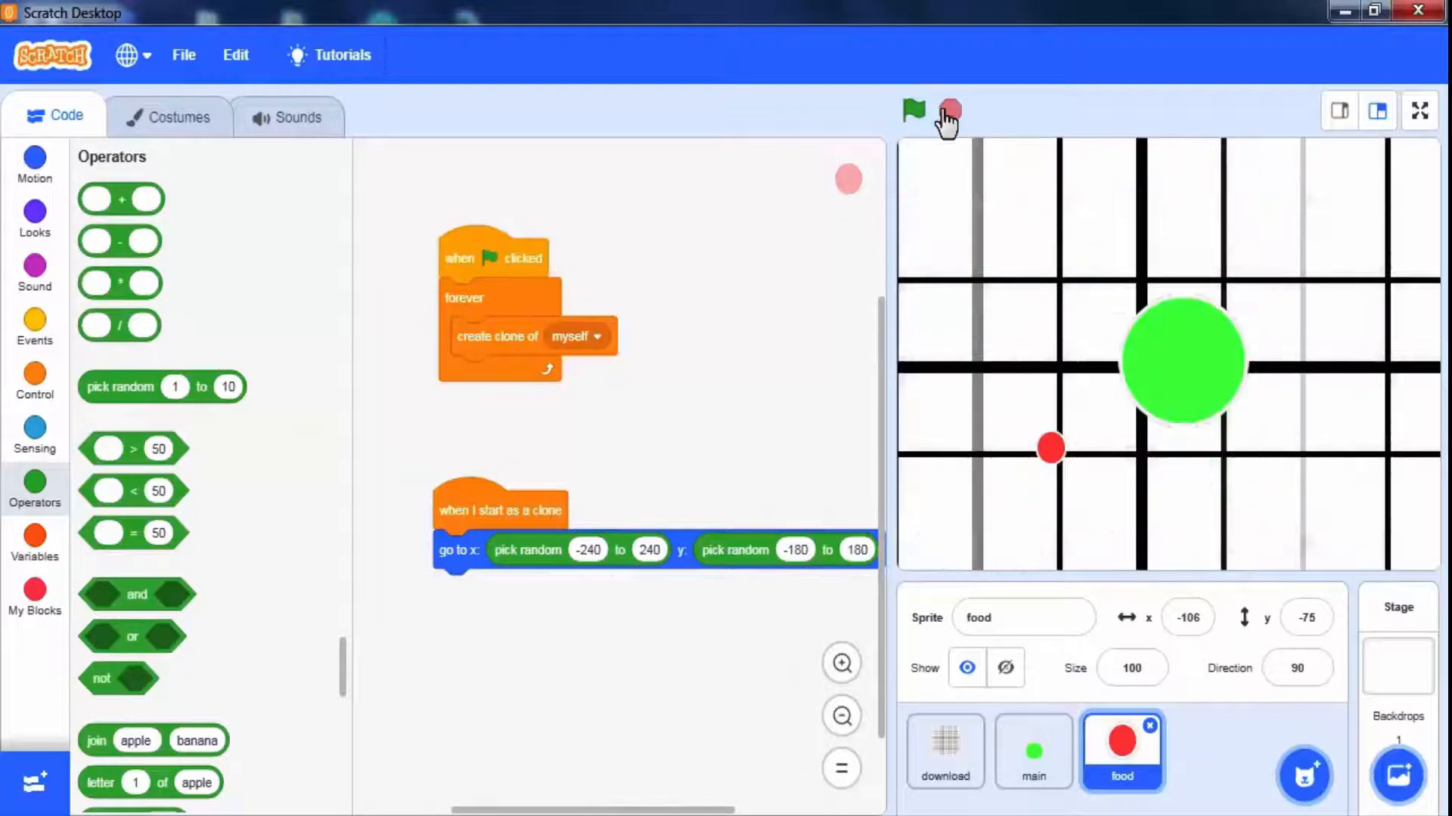
# Add a 3-second wait before 'create clone' in the food loop and test-run it
pyautogui.click(34, 380)
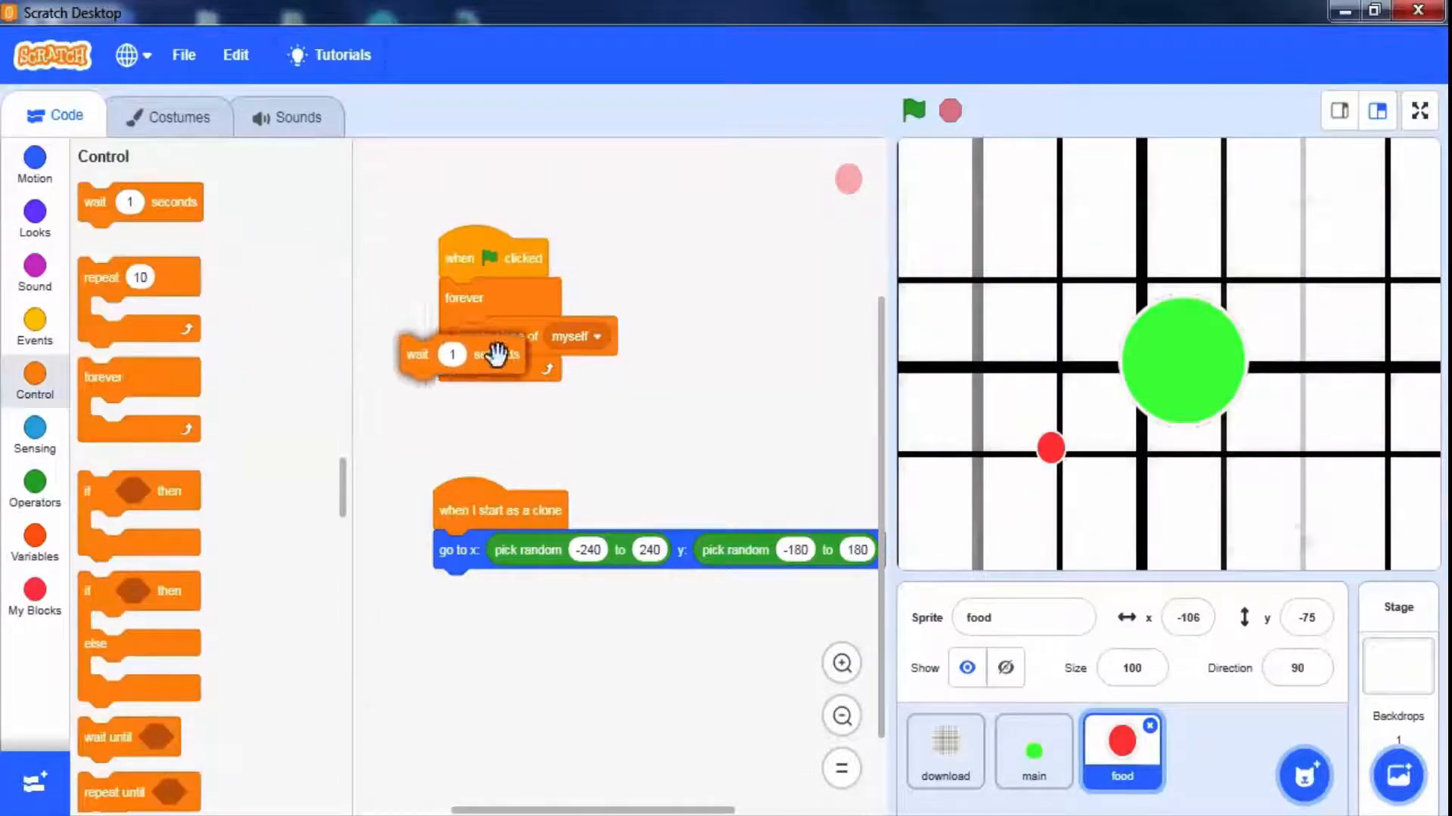
pyautogui.click(911, 111)
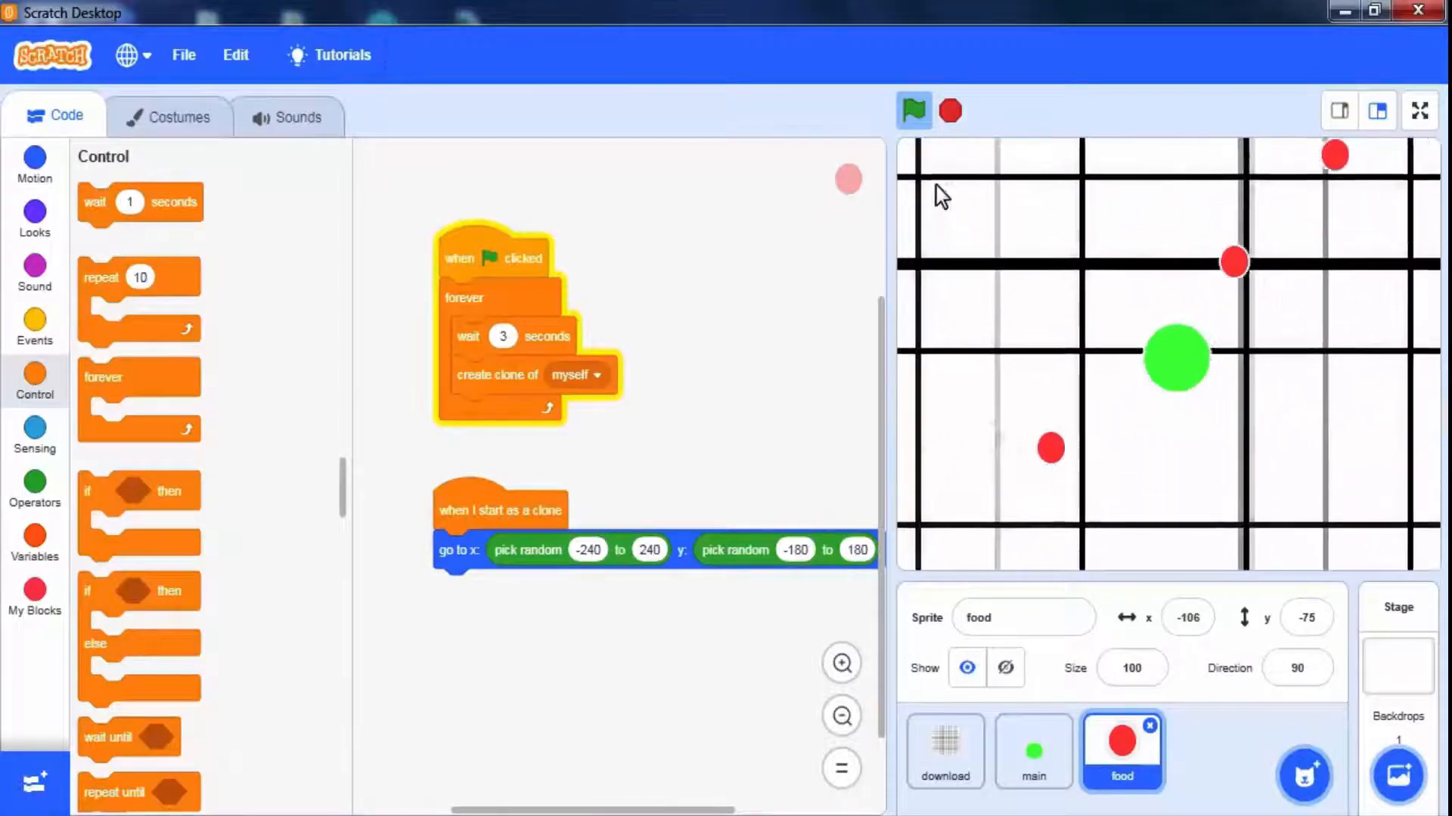
pyautogui.click(912, 110)
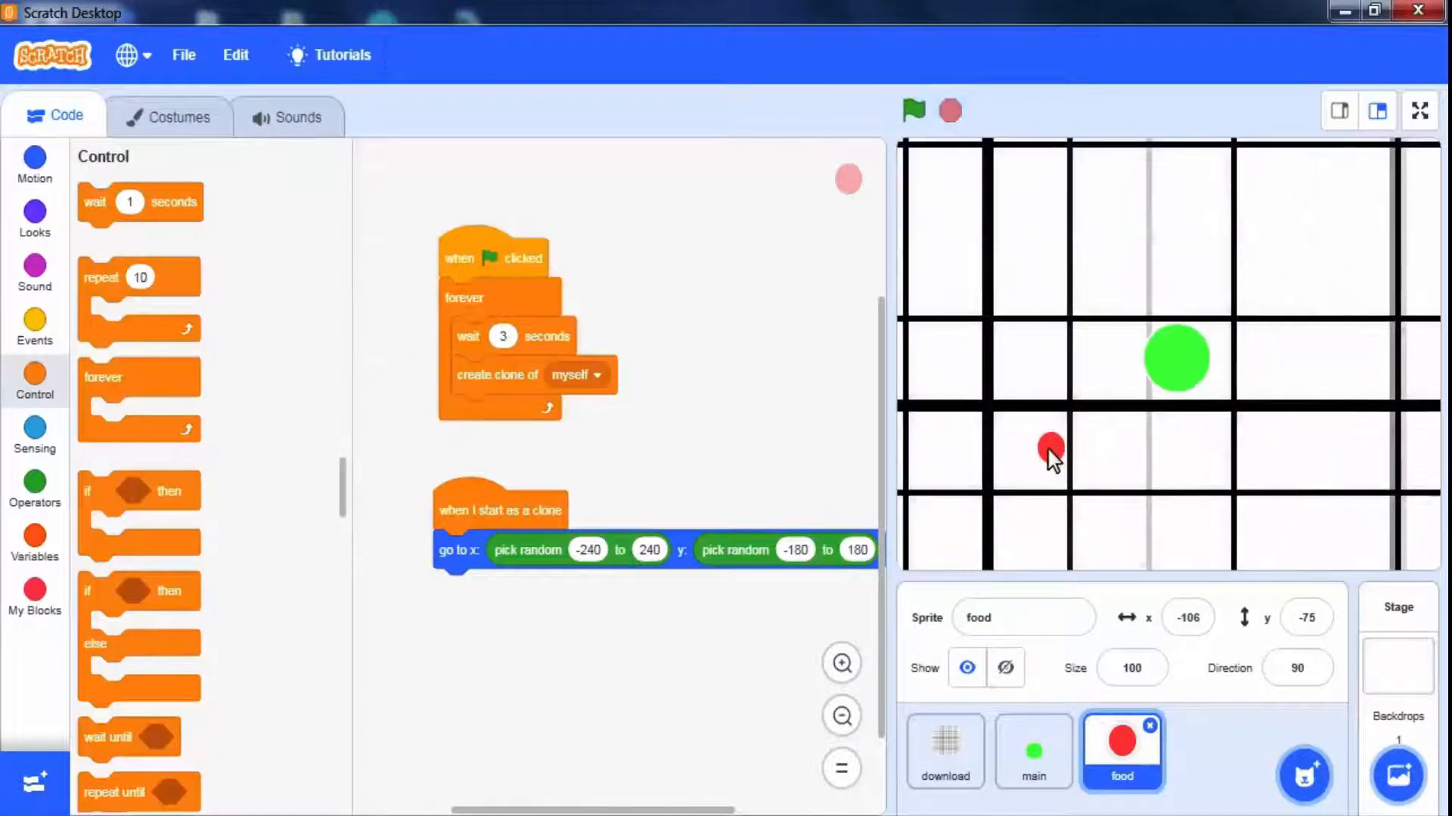
pyautogui.moveTo(546, 459)
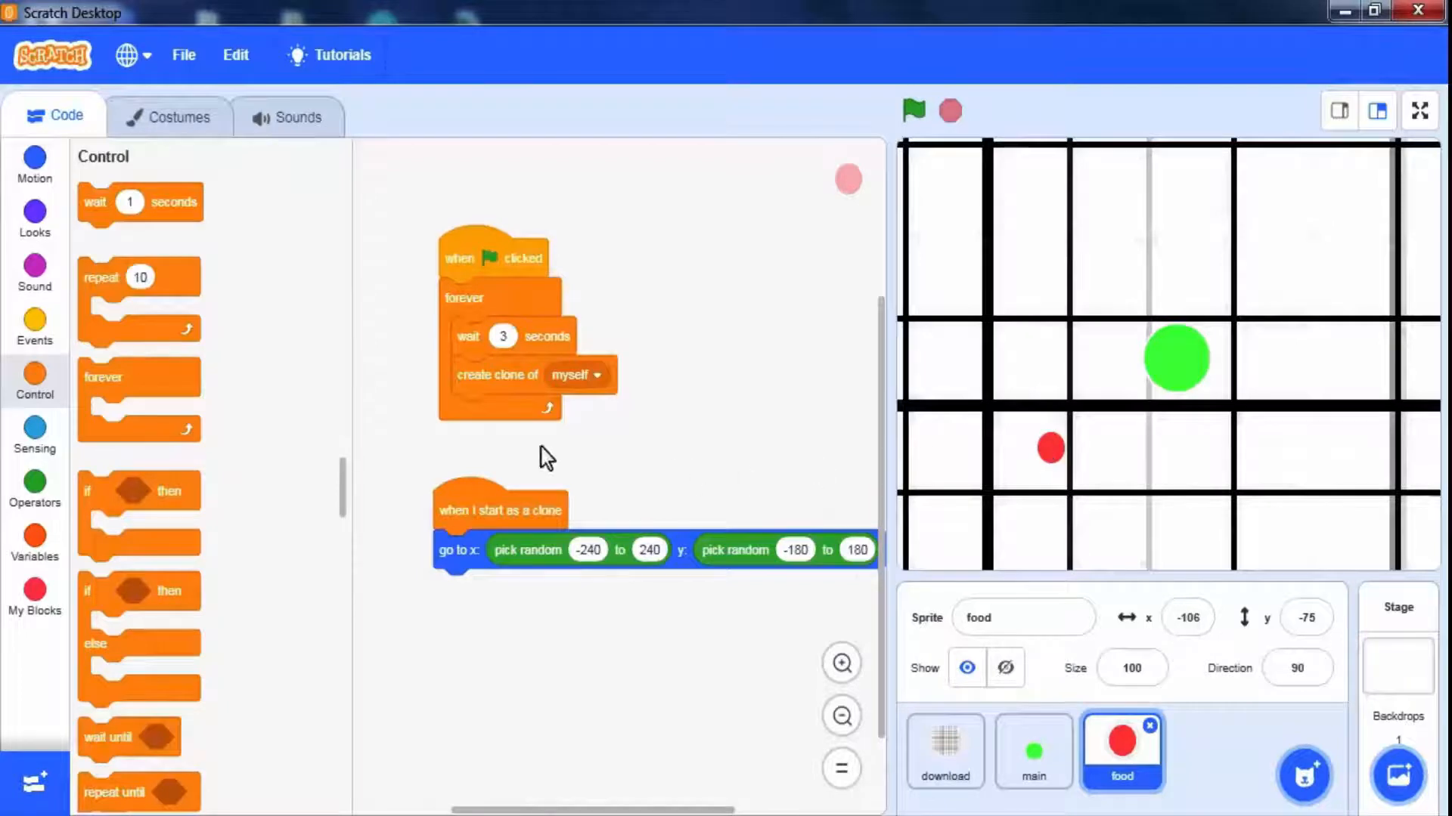
# Change the colour effect by 25 after each clone, hide the original food, and show clones
pyautogui.click(34, 217)
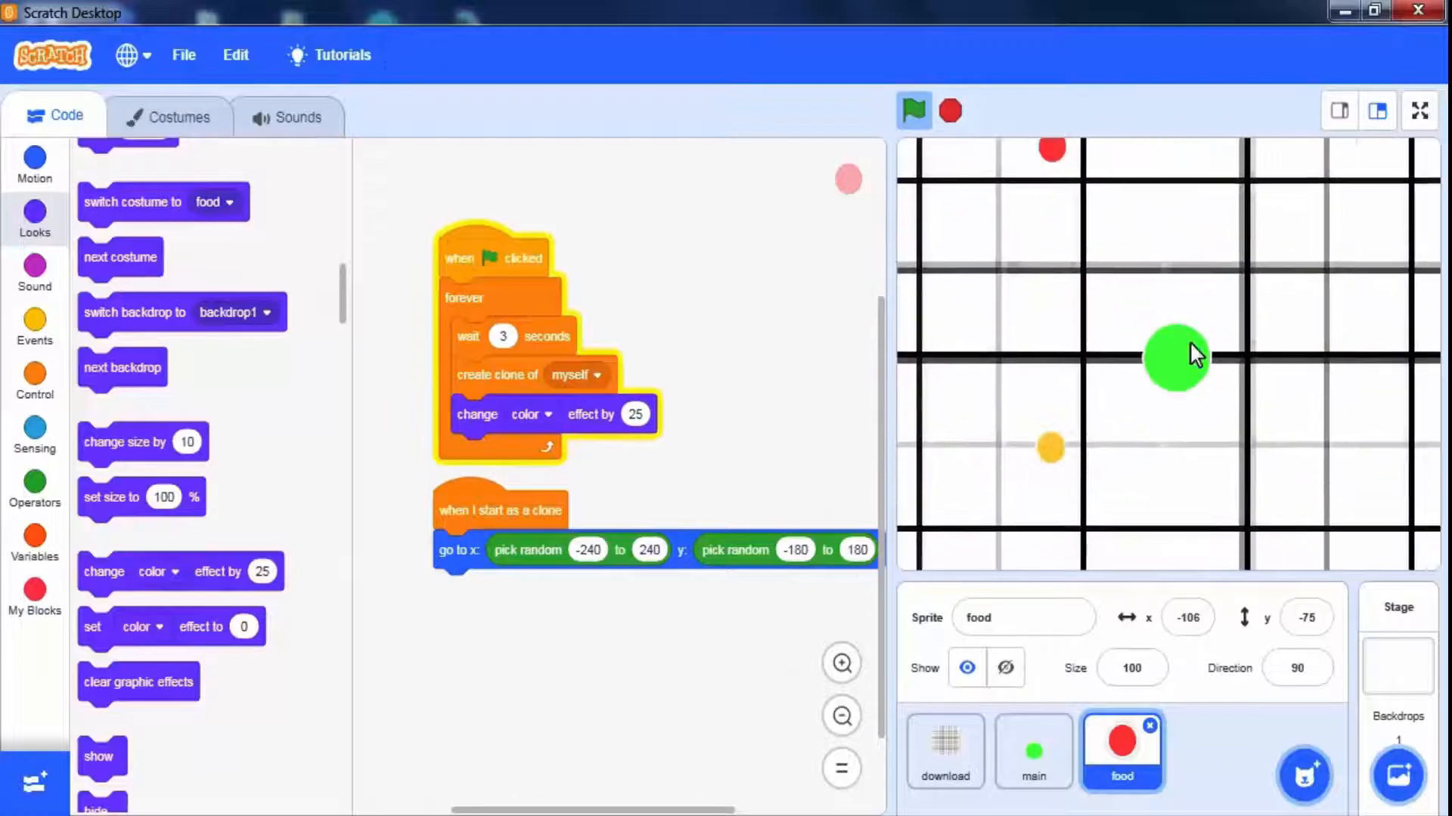
pyautogui.click(913, 110)
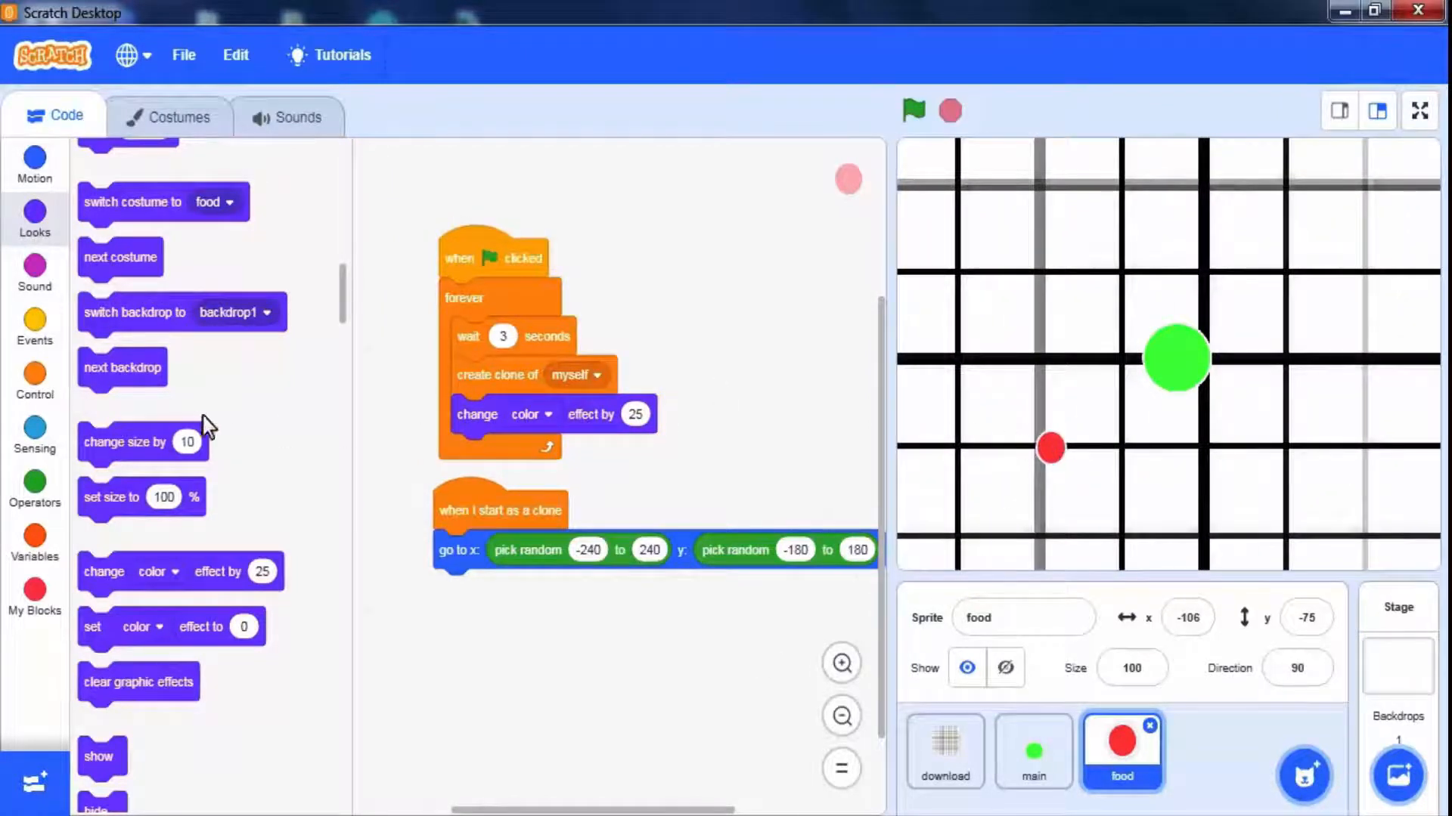
pyautogui.scroll(-3)
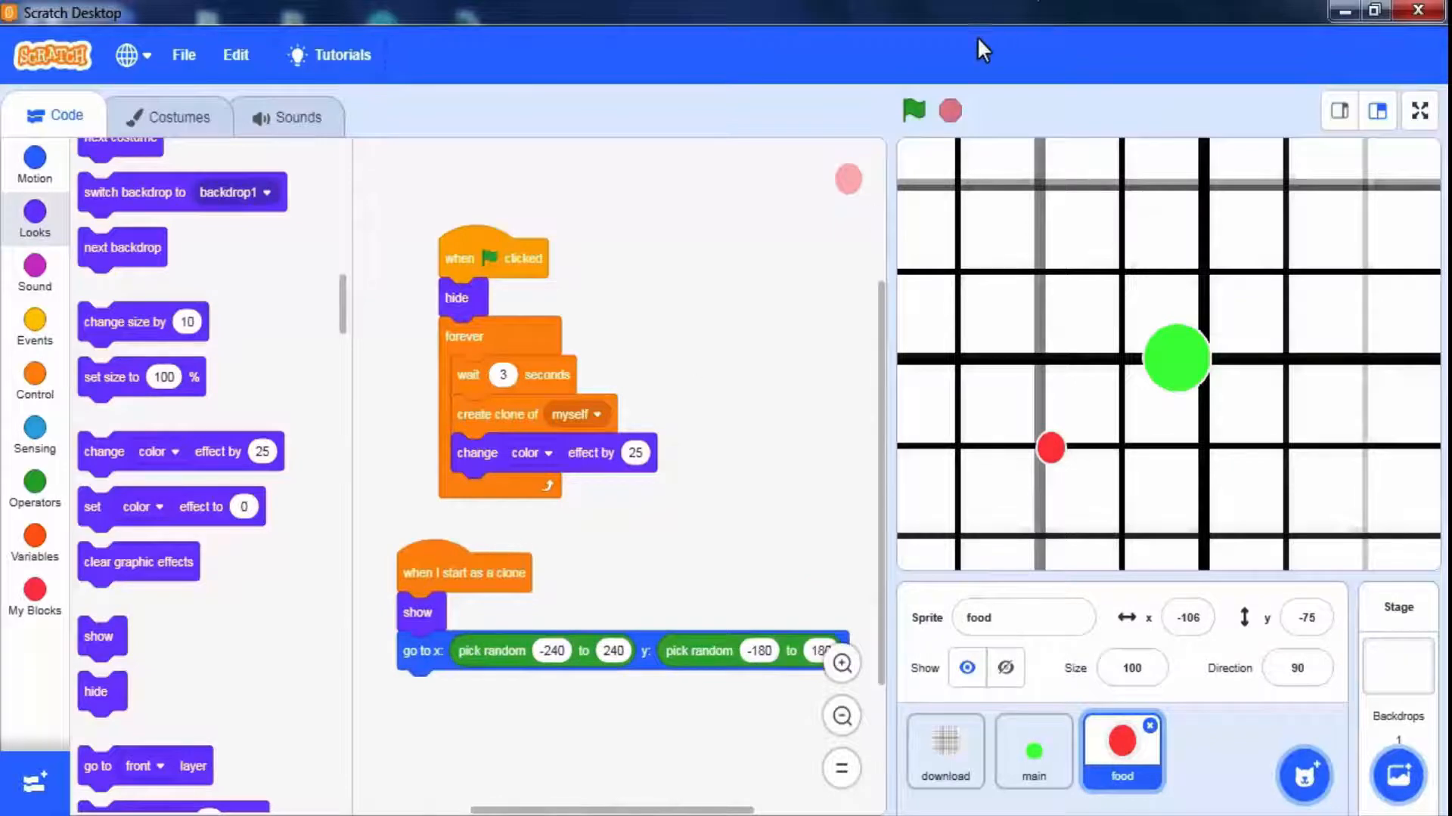
# Add a forever loop to the clone script that changes x and y by mouse position
pyautogui.click(34, 380)
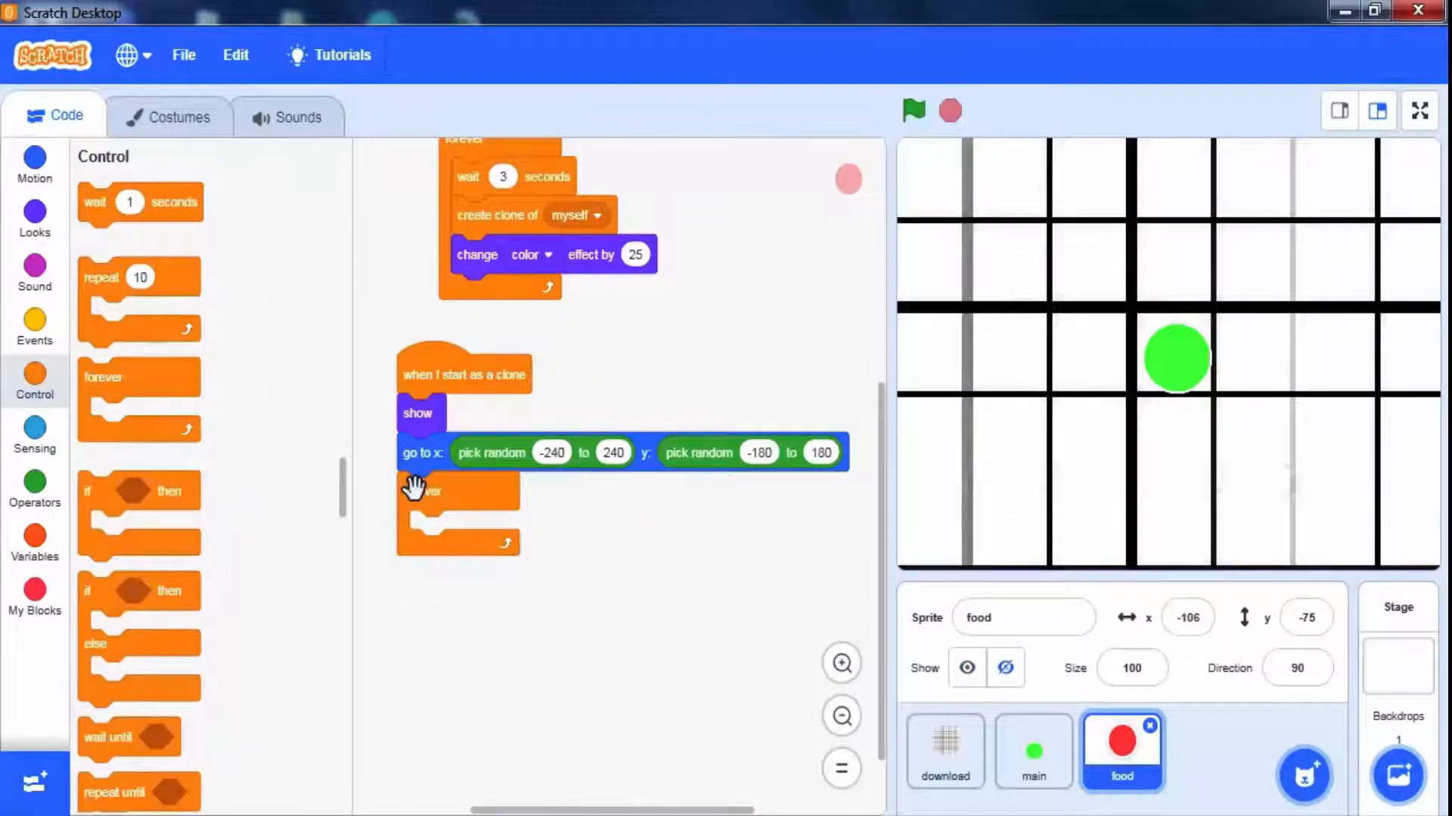
pyautogui.click(34, 165)
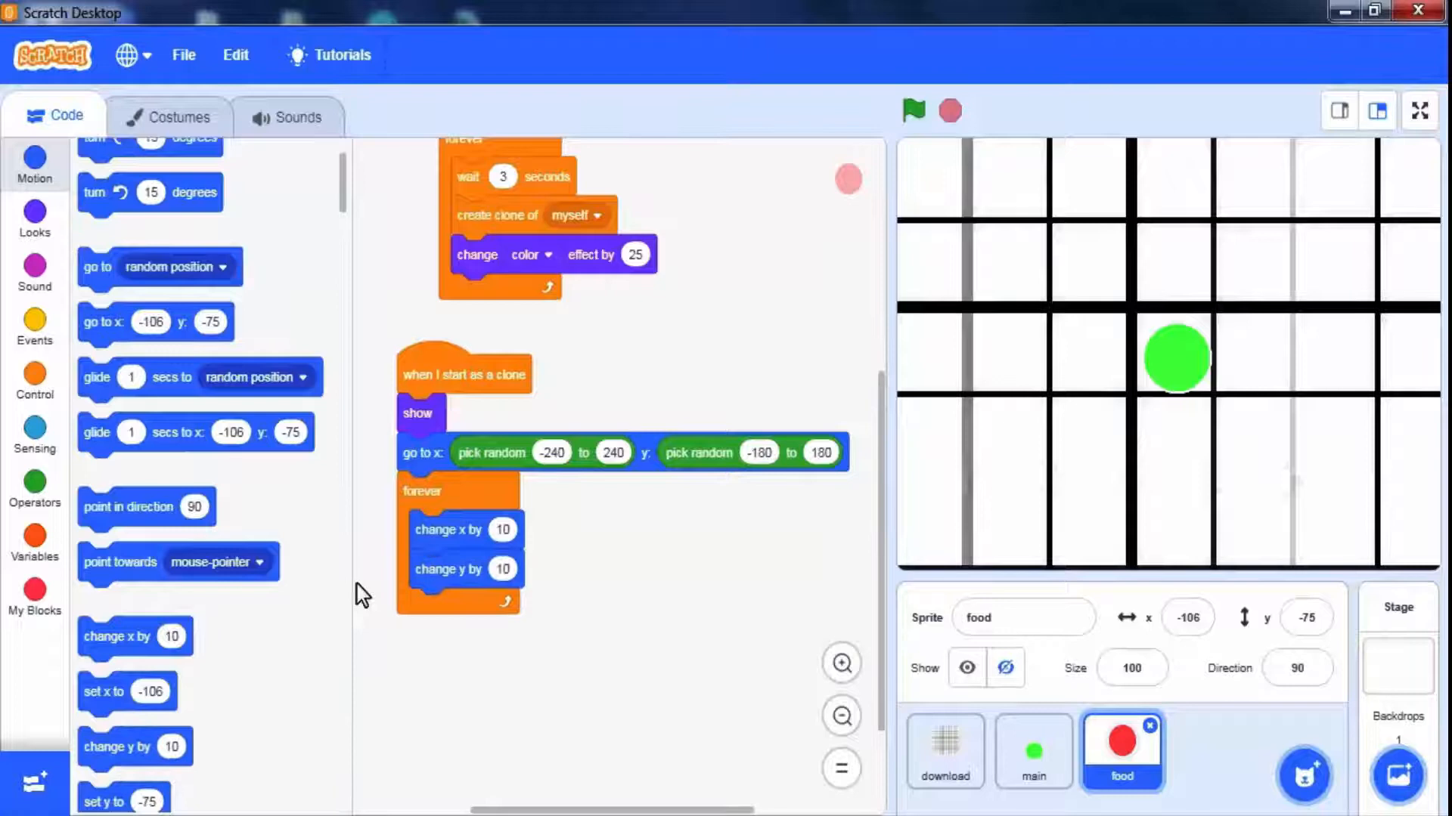
pyautogui.moveTo(65, 361)
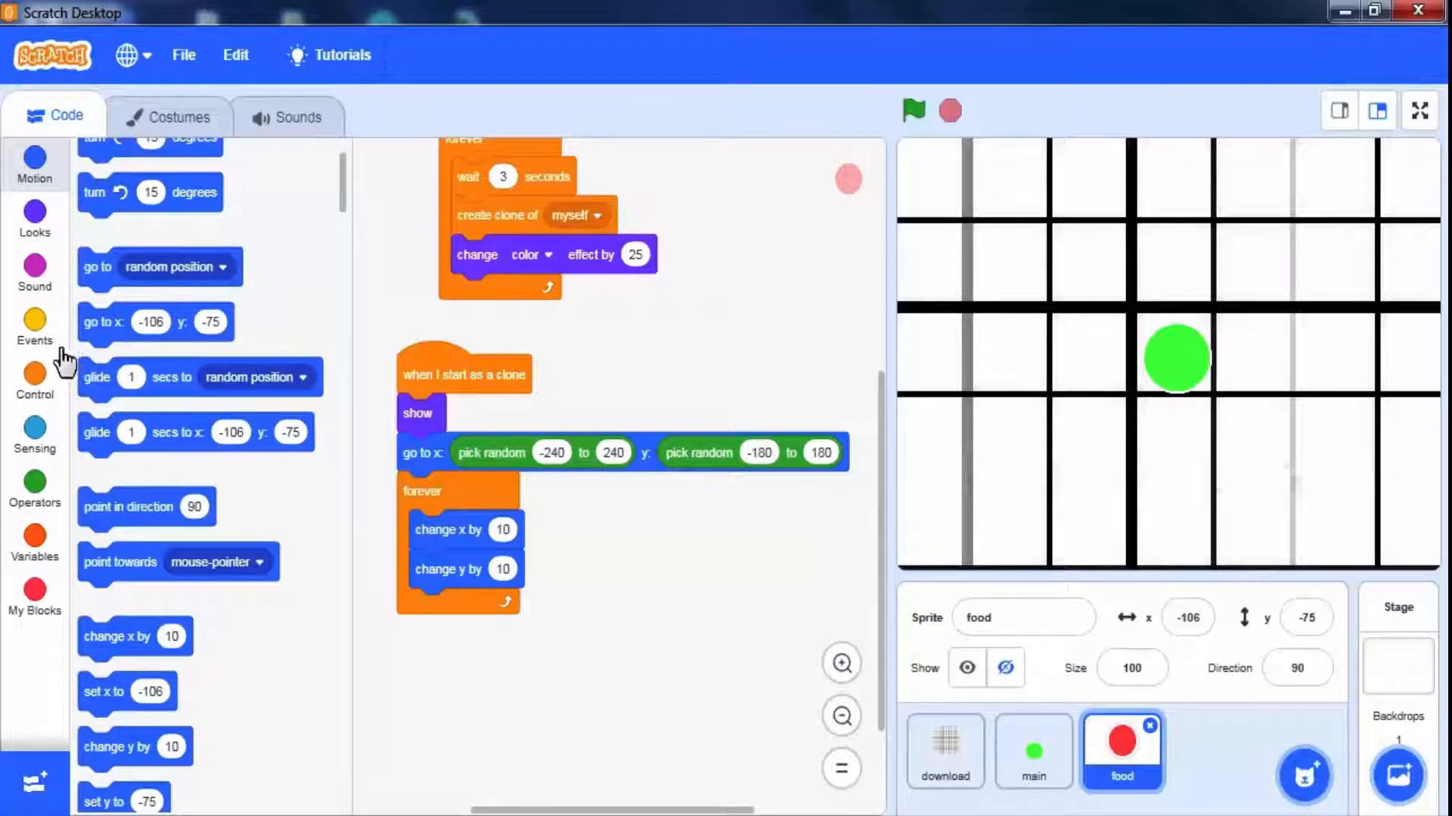
pyautogui.click(34, 432)
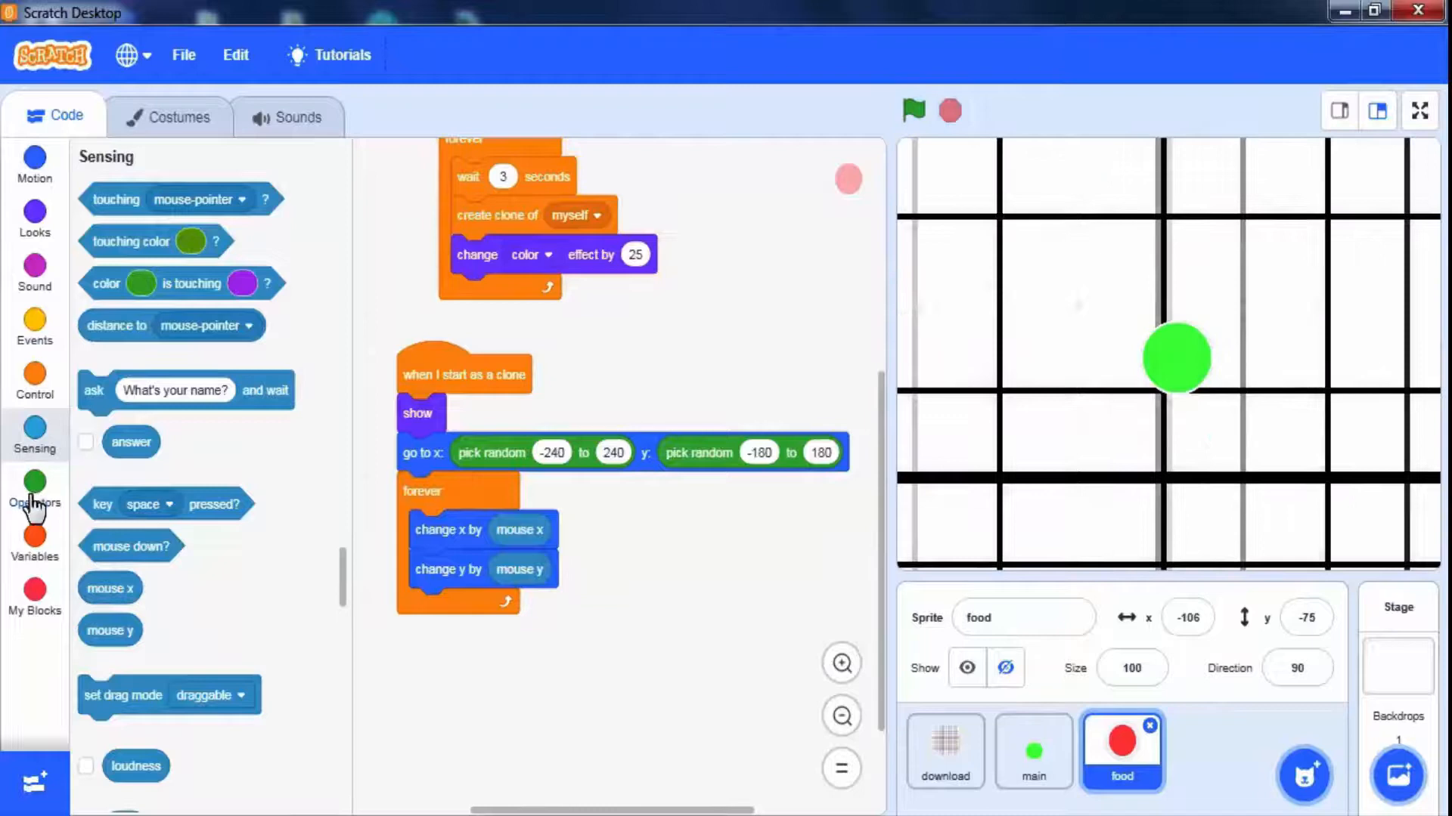
# Multiply the mouse values by -0.01, stop the game, and add an empty if block inside the loop
pyautogui.click(34, 491)
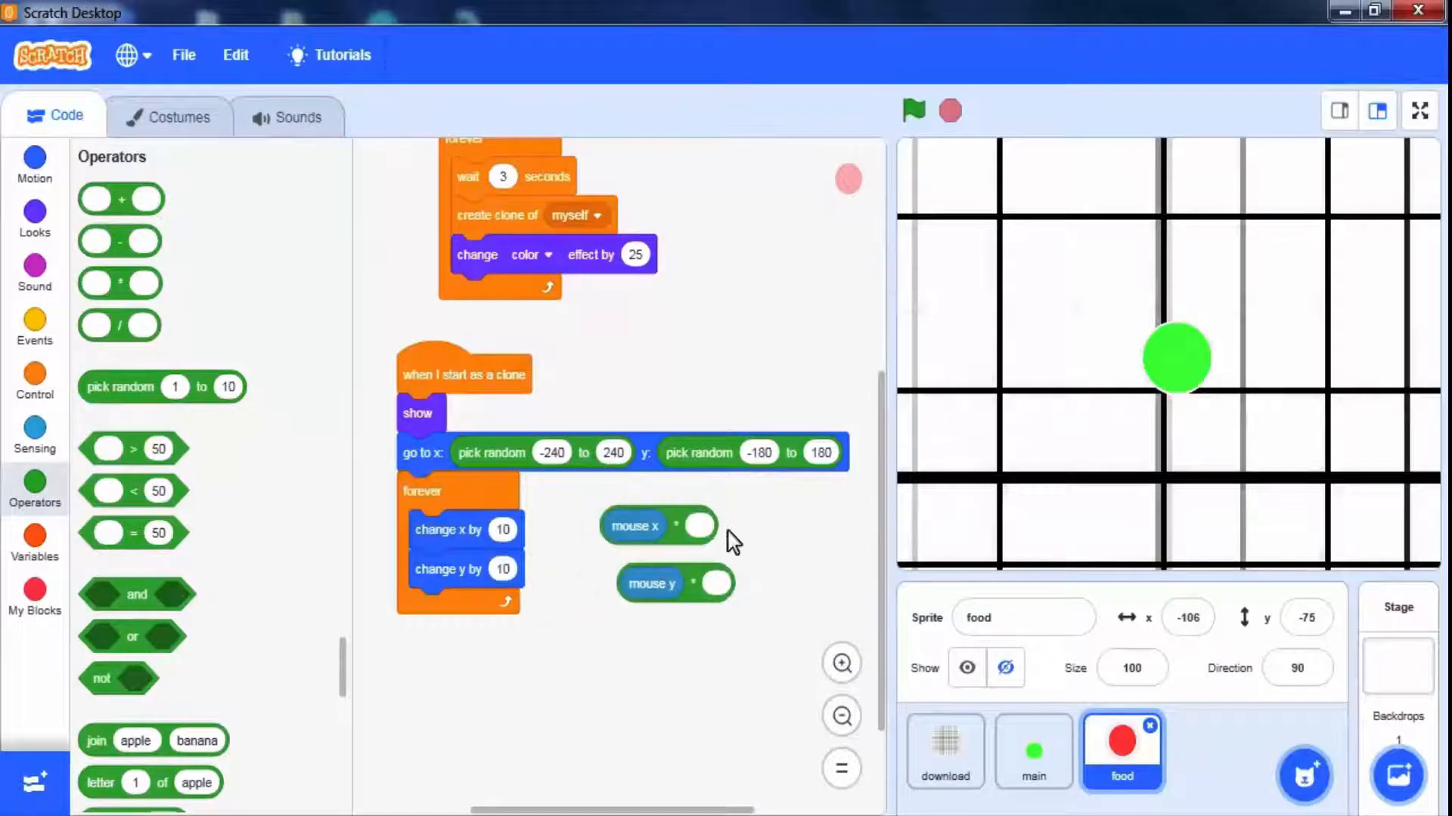
pyautogui.click(697, 525)
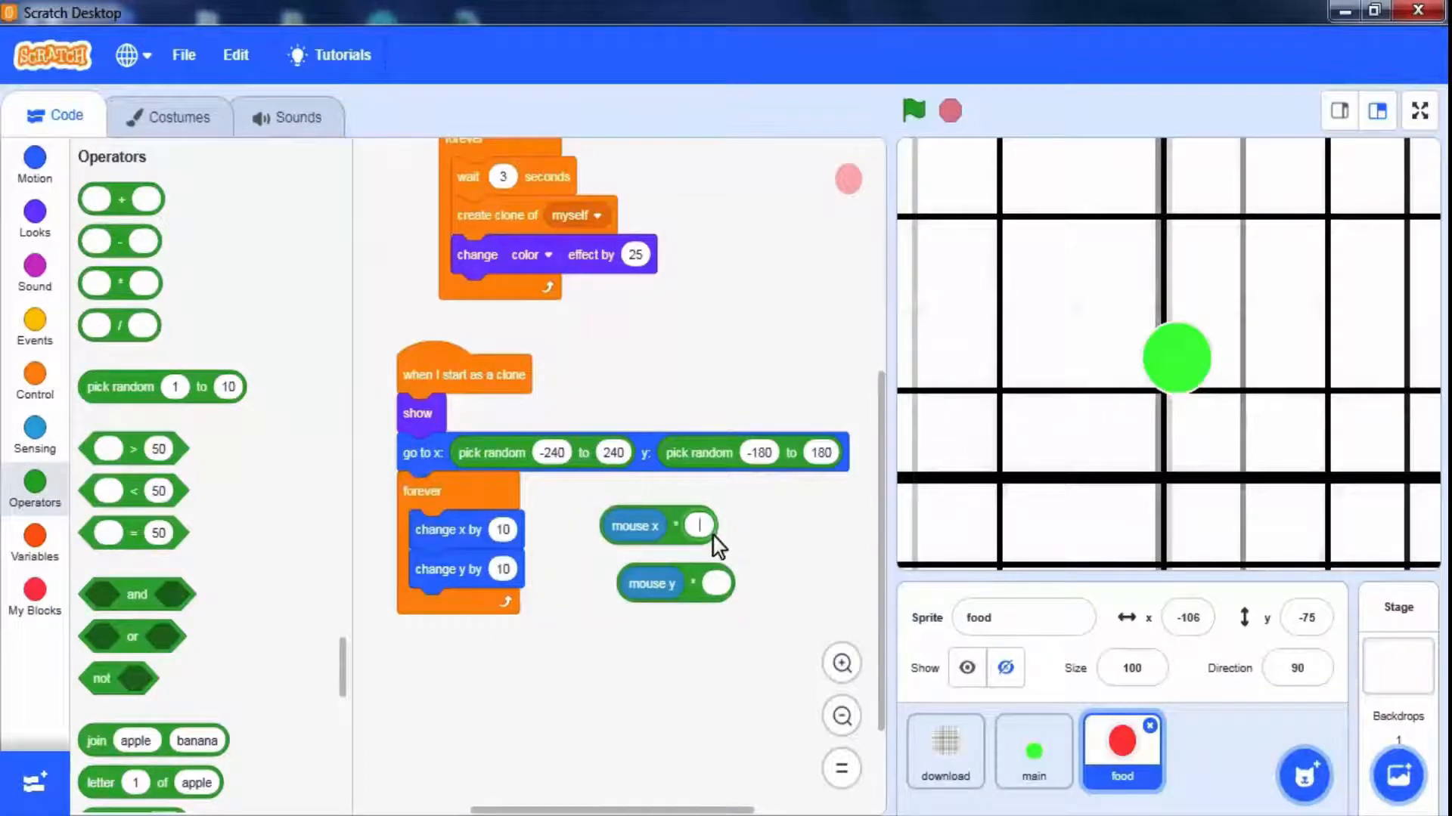
pyautogui.write('-0.01')
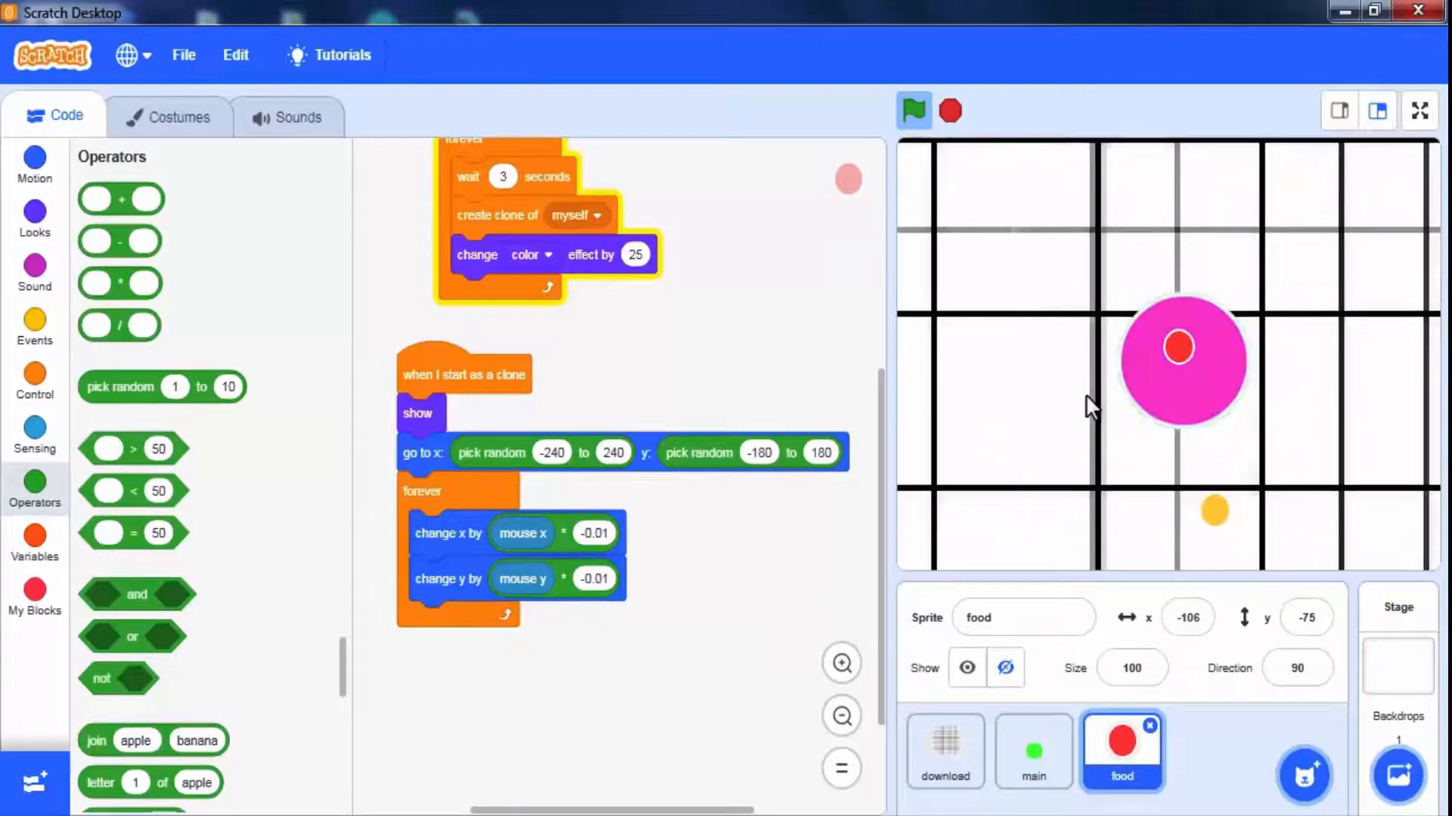
pyautogui.click(950, 111)
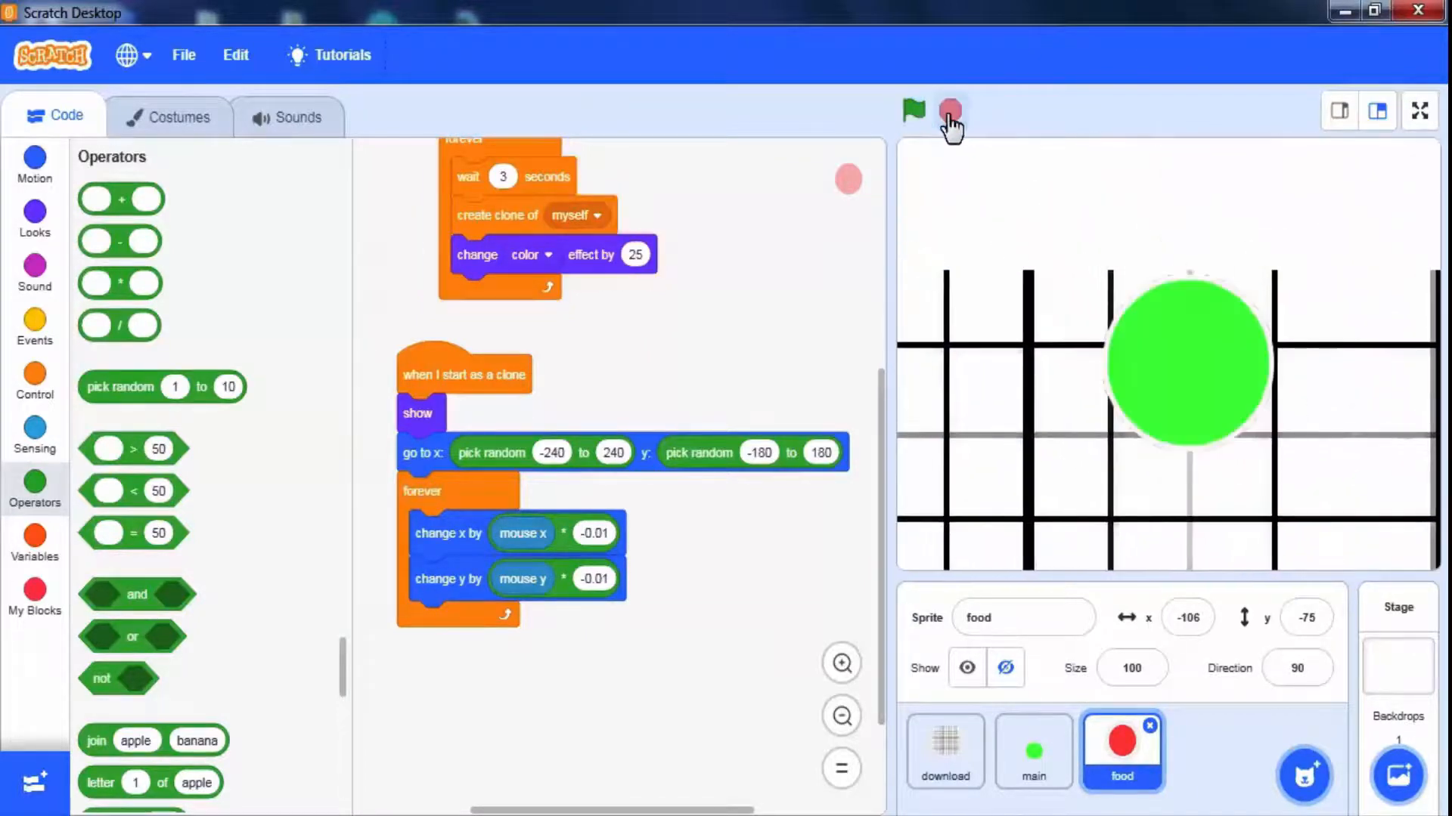
pyautogui.click(34, 380)
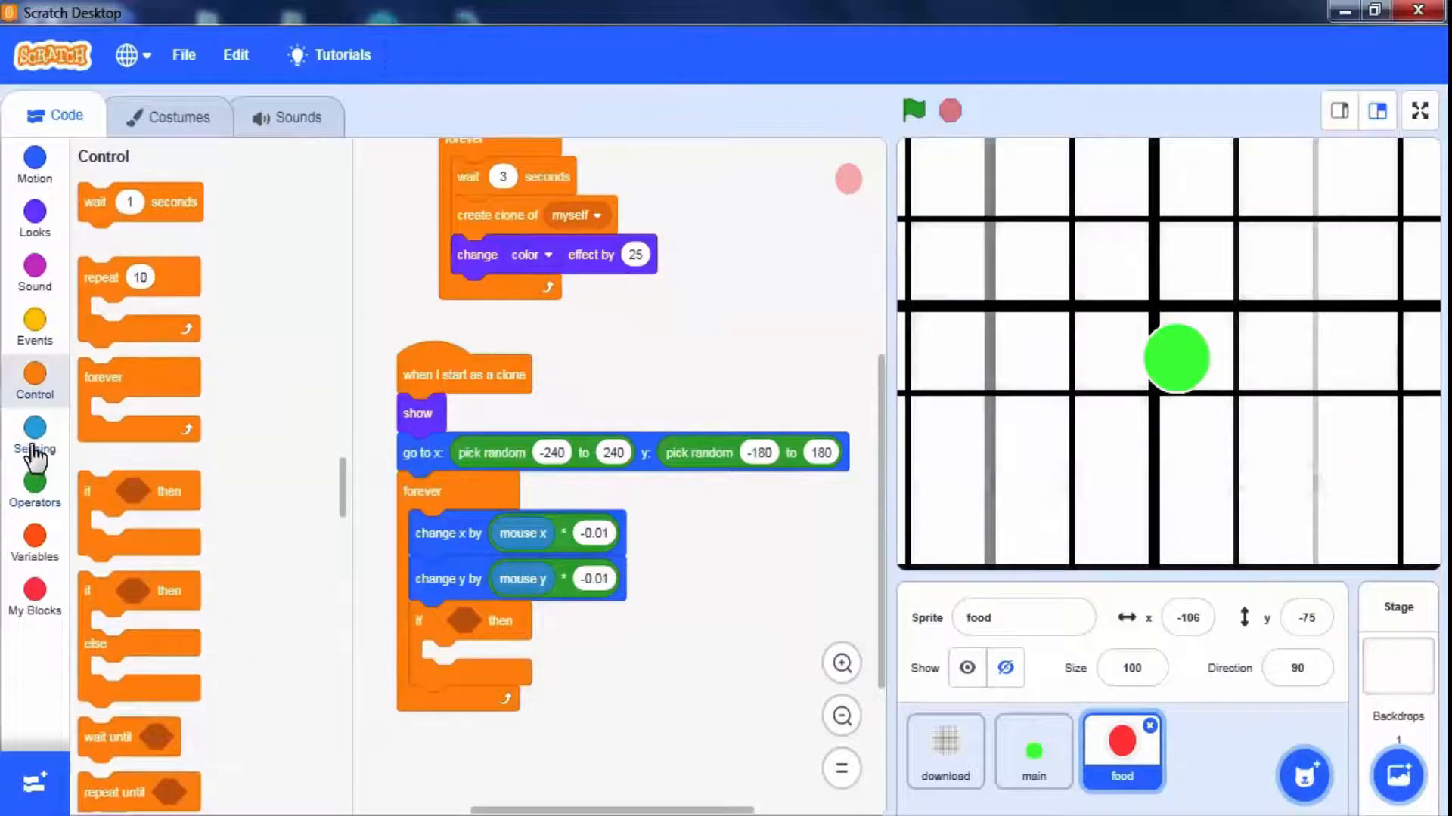
# Make the if check 'touching main?', wait 0.1 seconds, delete the clone, then test-run
pyautogui.click(34, 440)
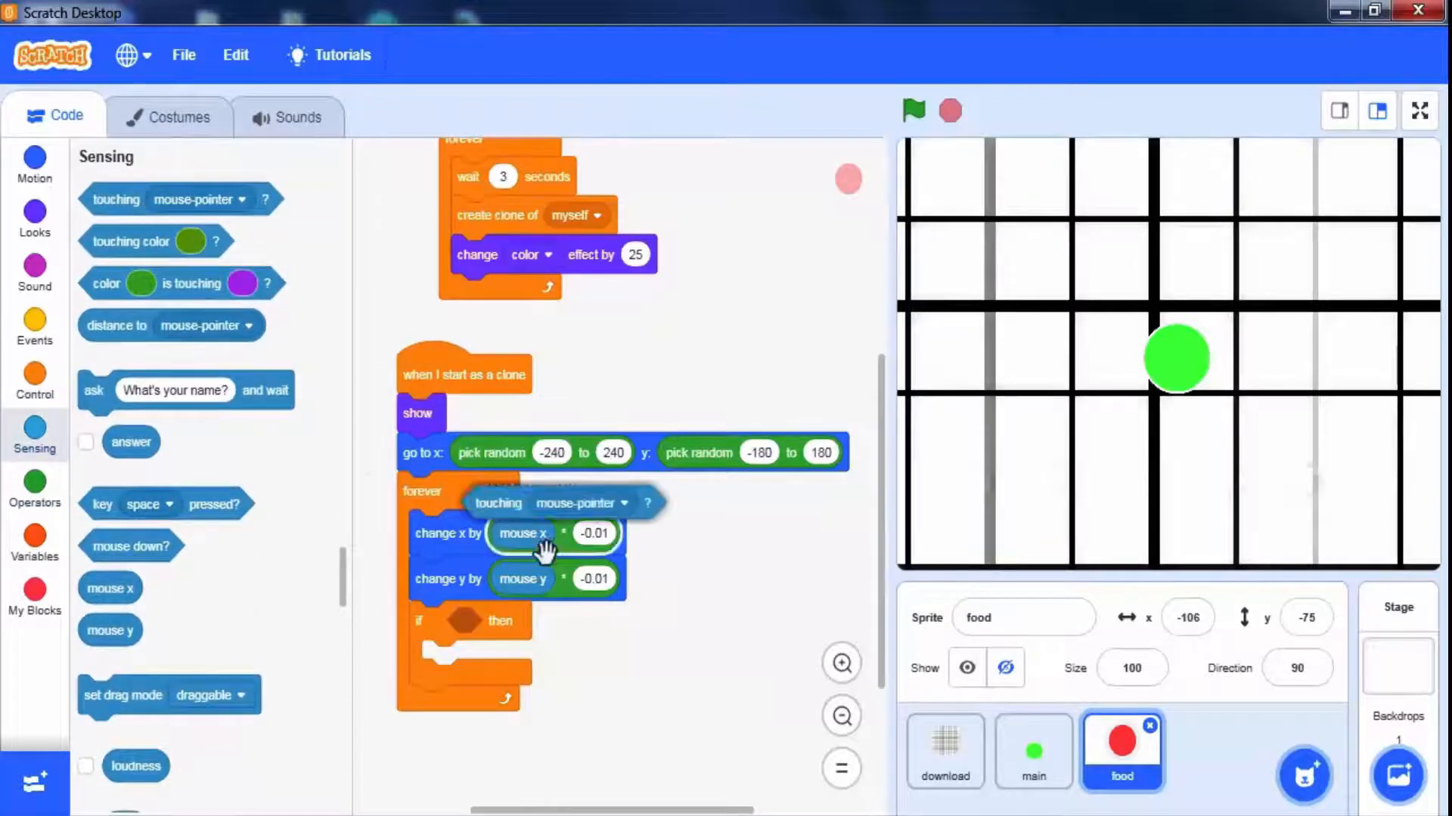
pyautogui.click(610, 620)
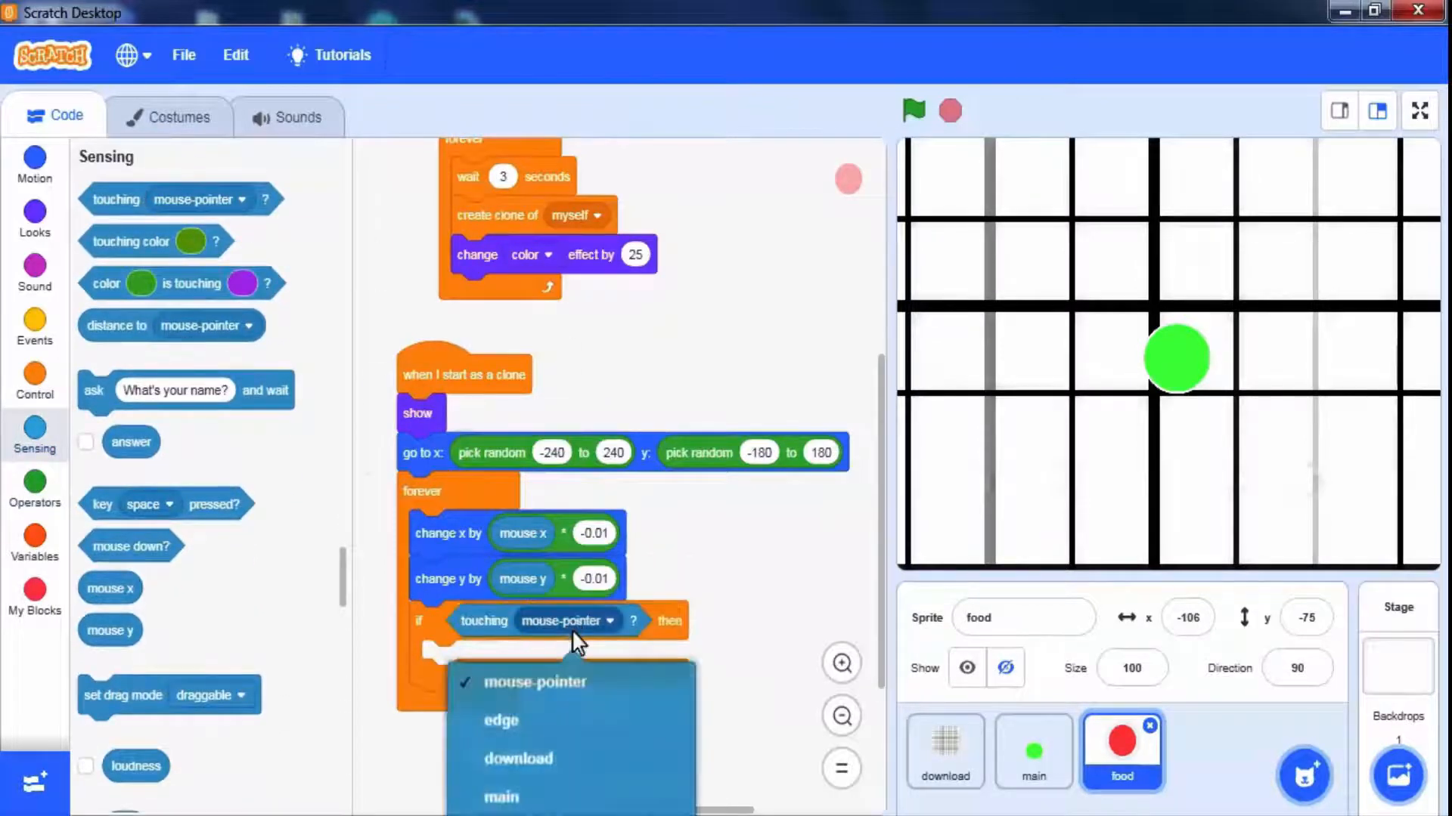
pyautogui.click(500, 795)
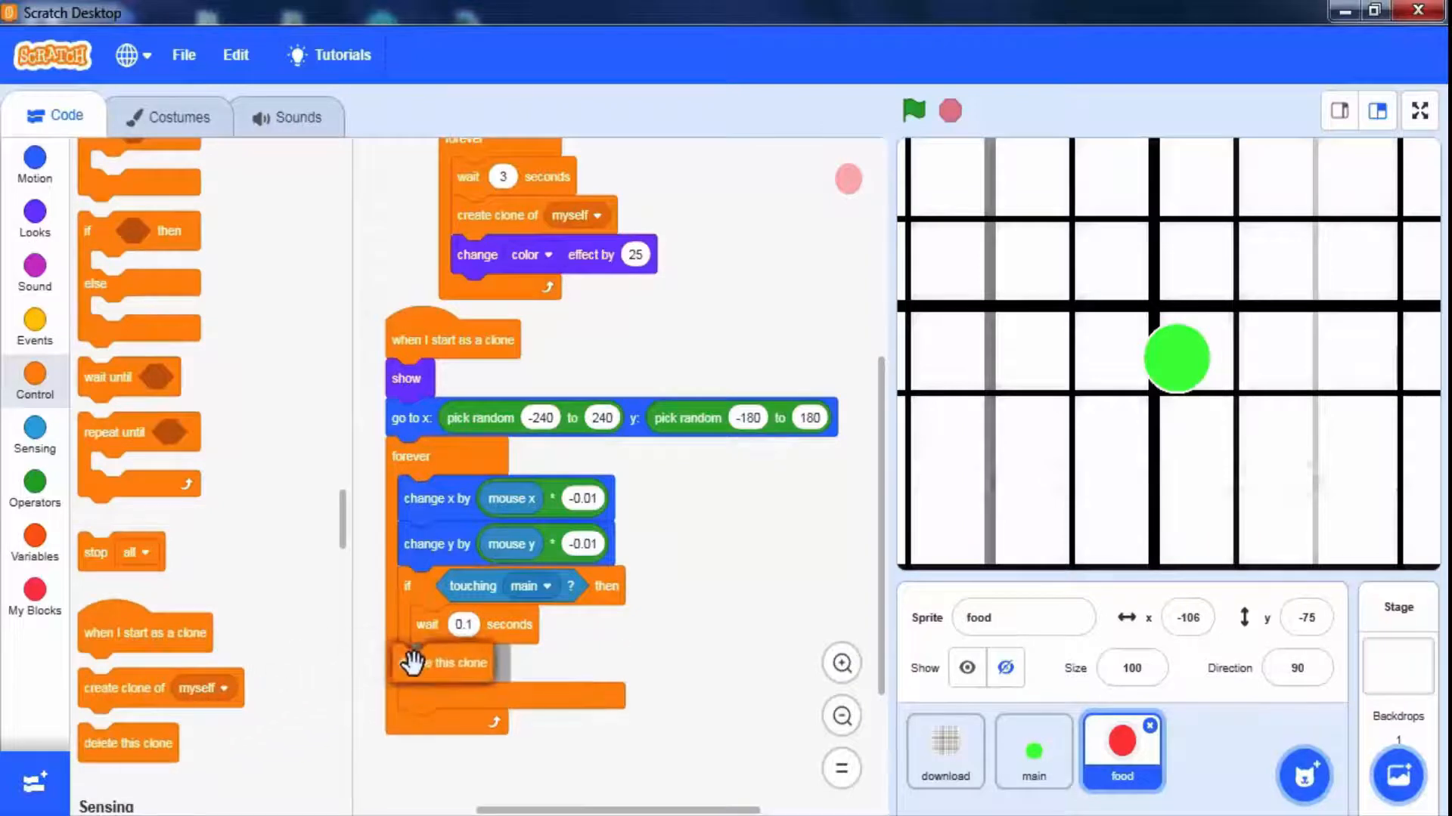
pyautogui.moveTo(572, 636)
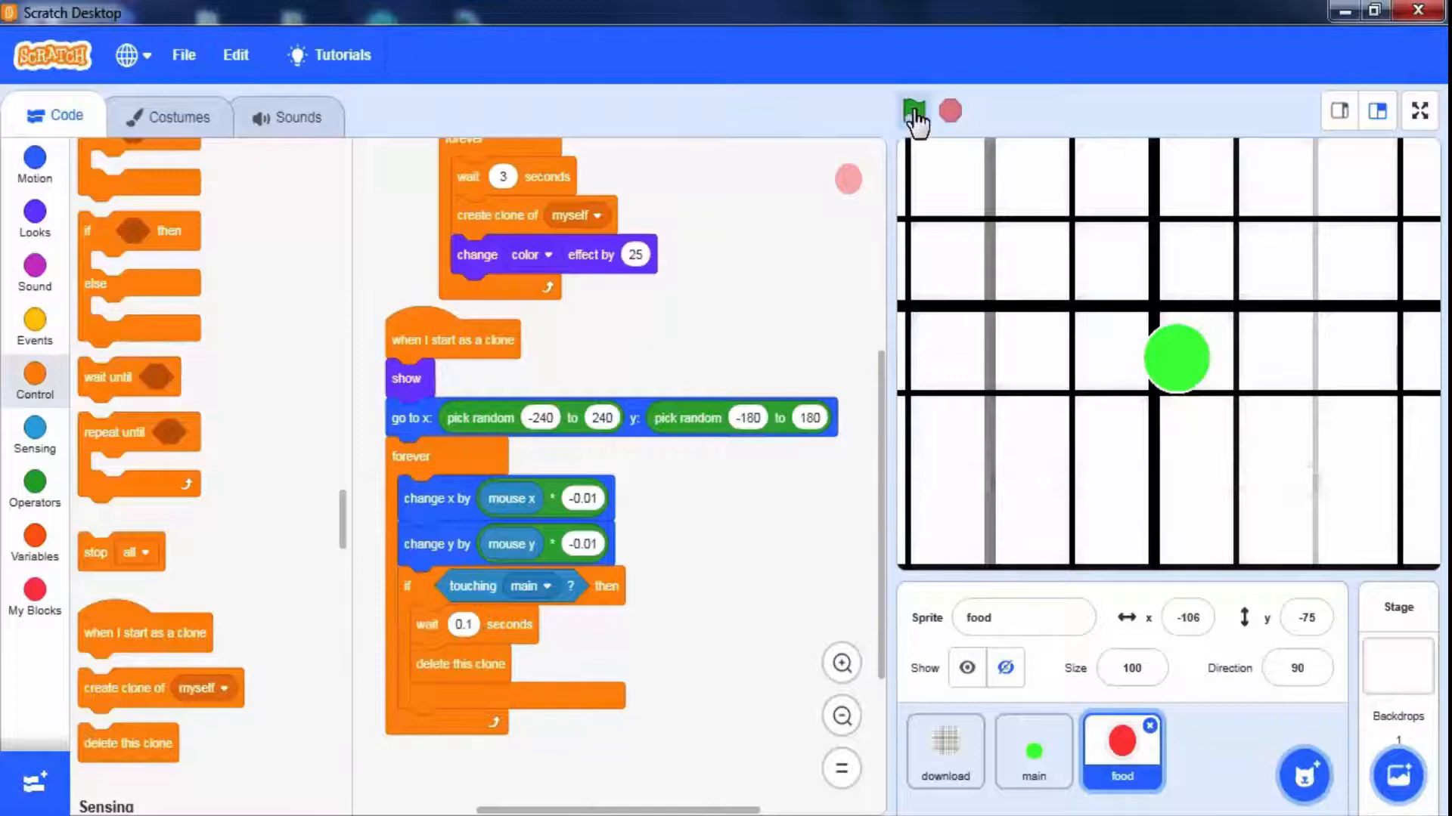
pyautogui.click(912, 111)
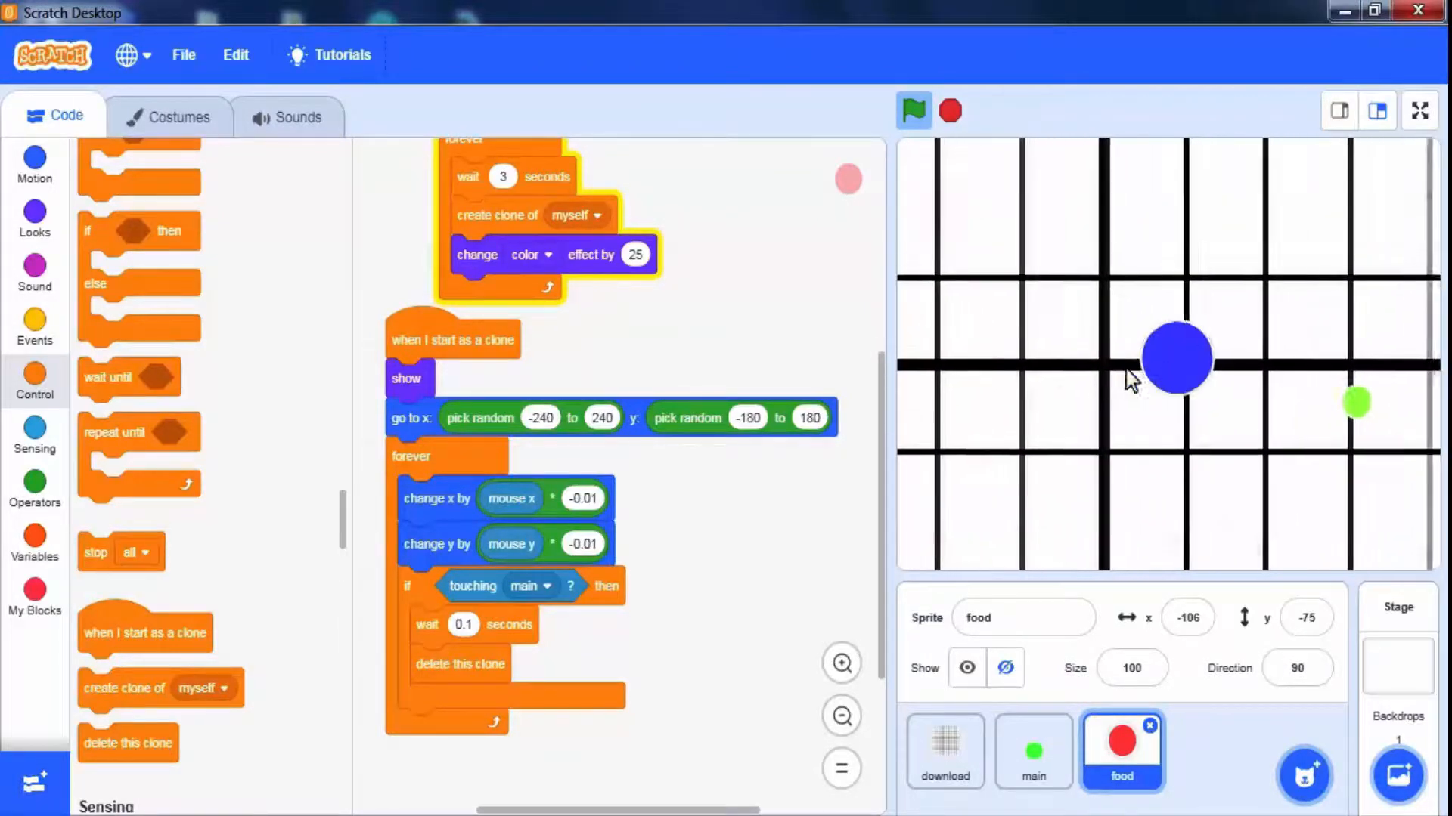
pyautogui.click(34, 264)
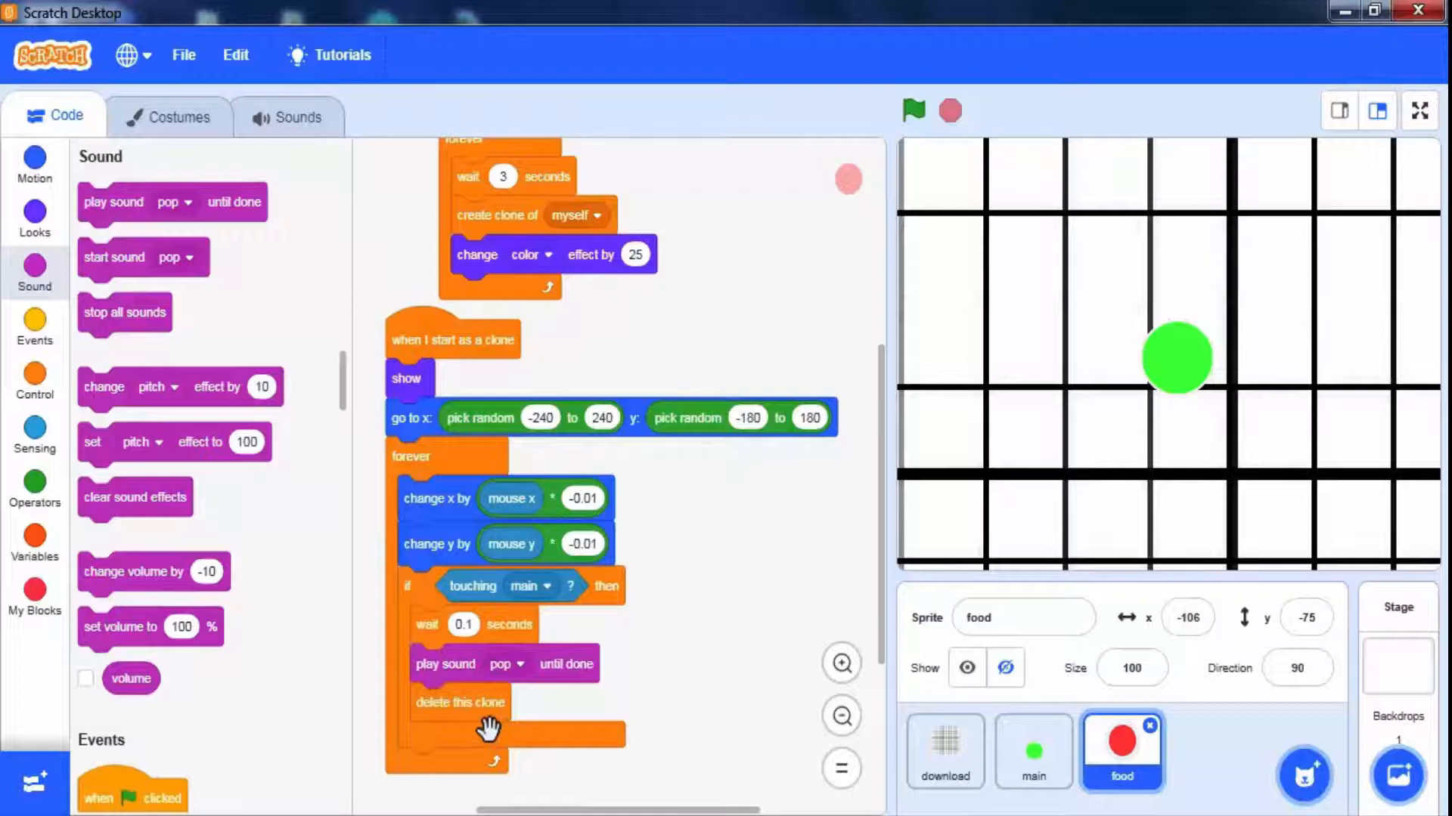
pyautogui.moveTo(1007, 194)
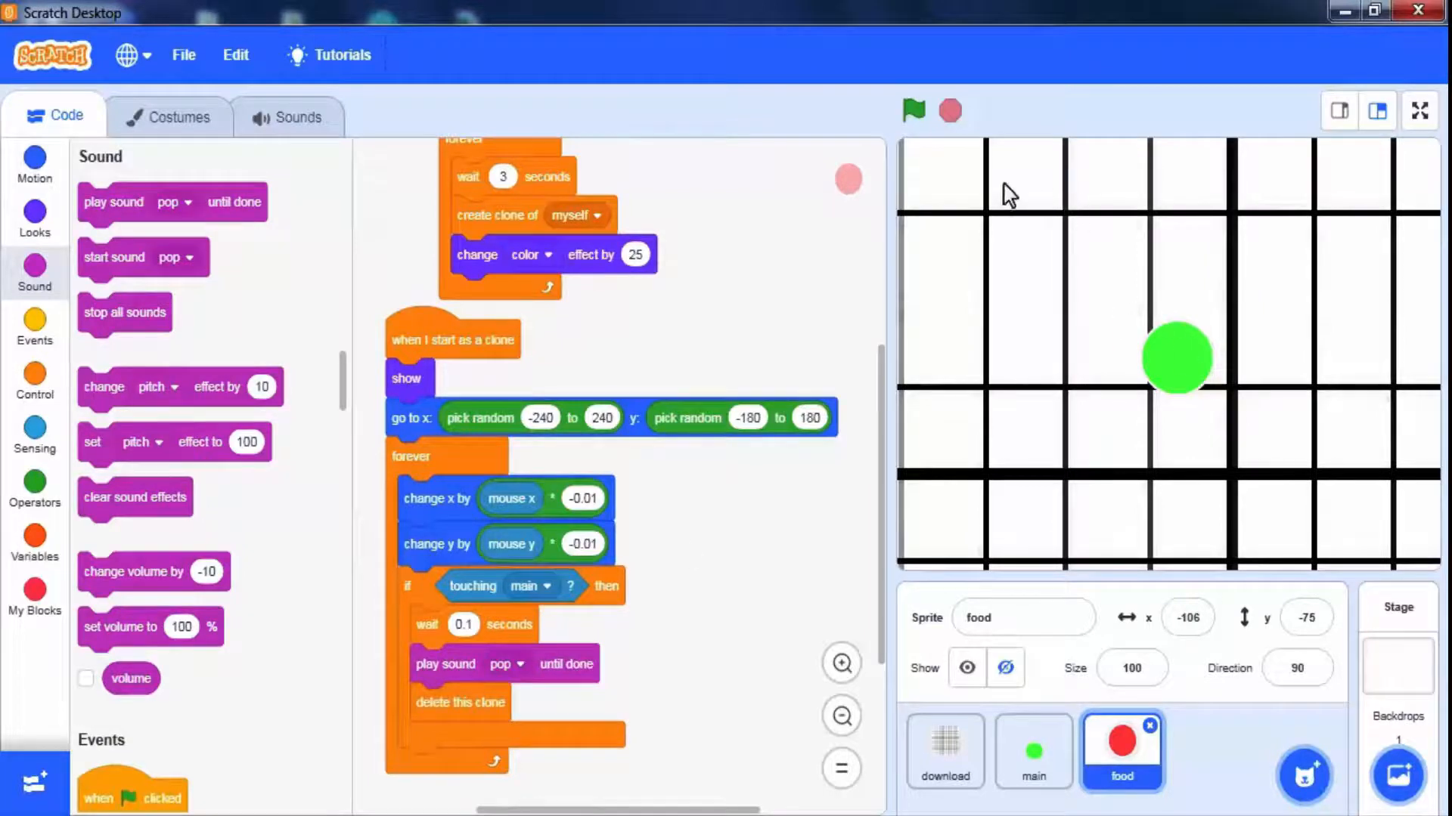
pyautogui.moveTo(958, 209)
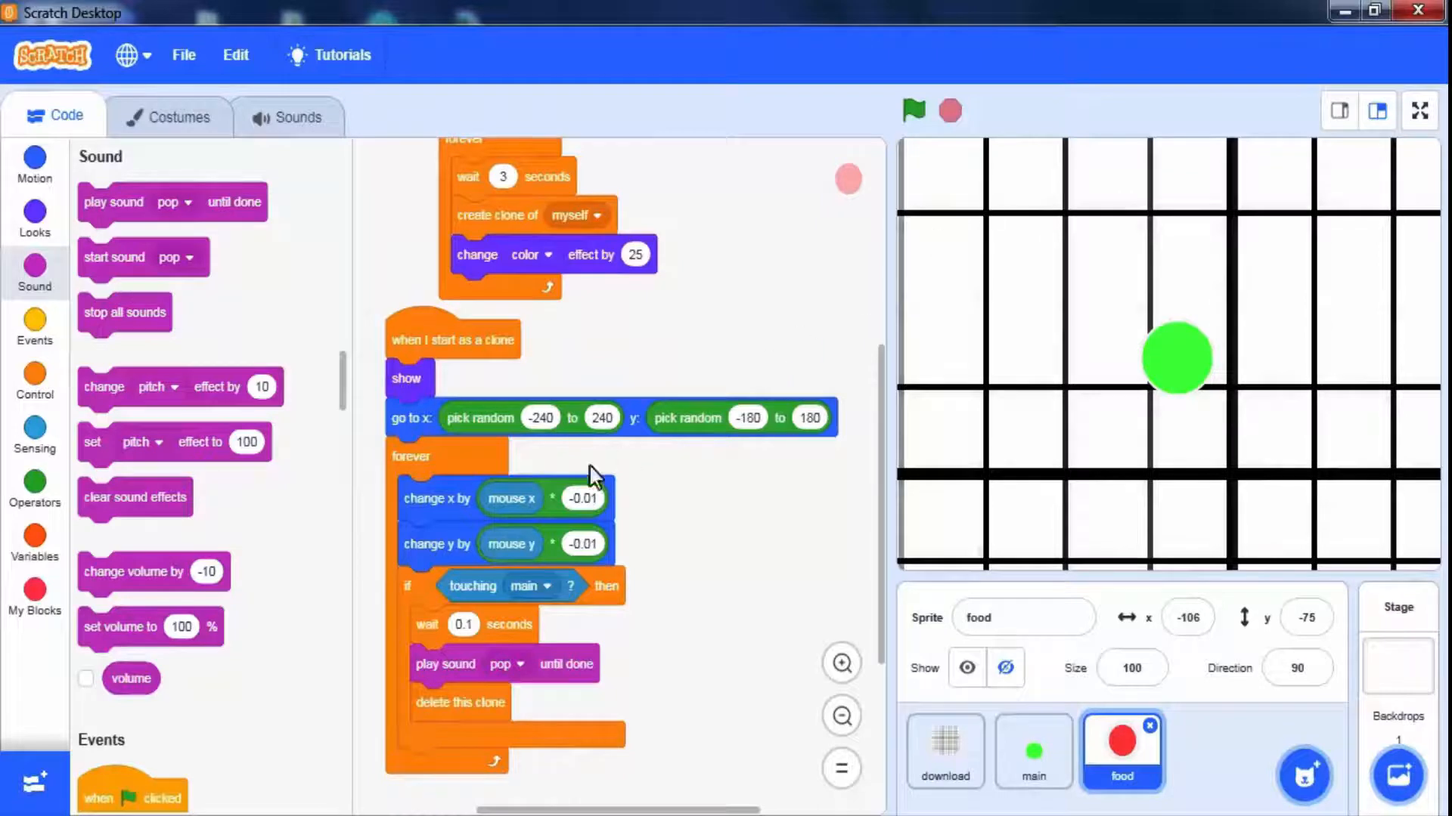
# Add 'play sound pop until done' before 'delete this clone' and bring up the Variables blocks
pyautogui.click(34, 537)
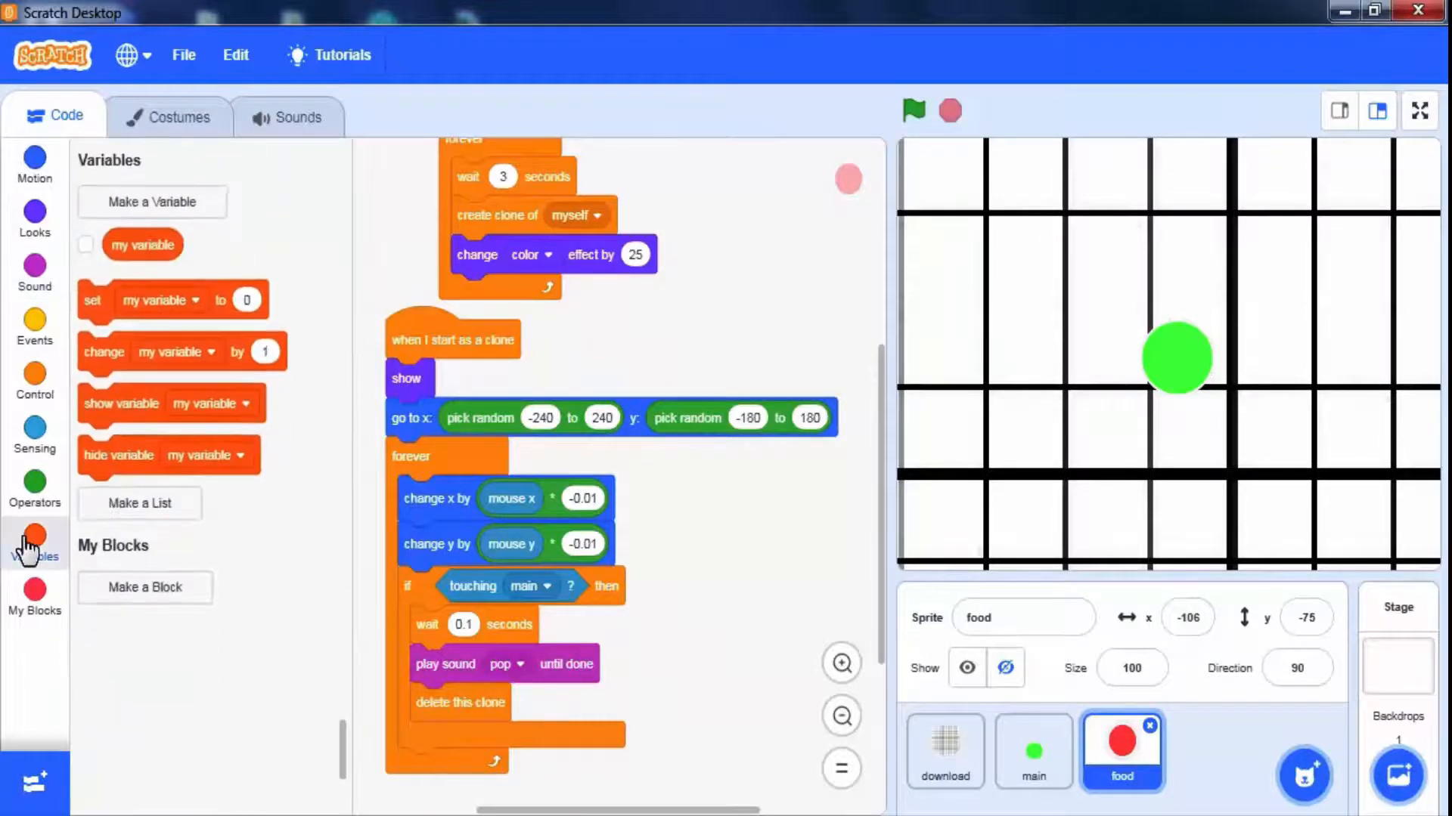
# Make a variable named 'score' for all sprites
pyautogui.click(151, 202)
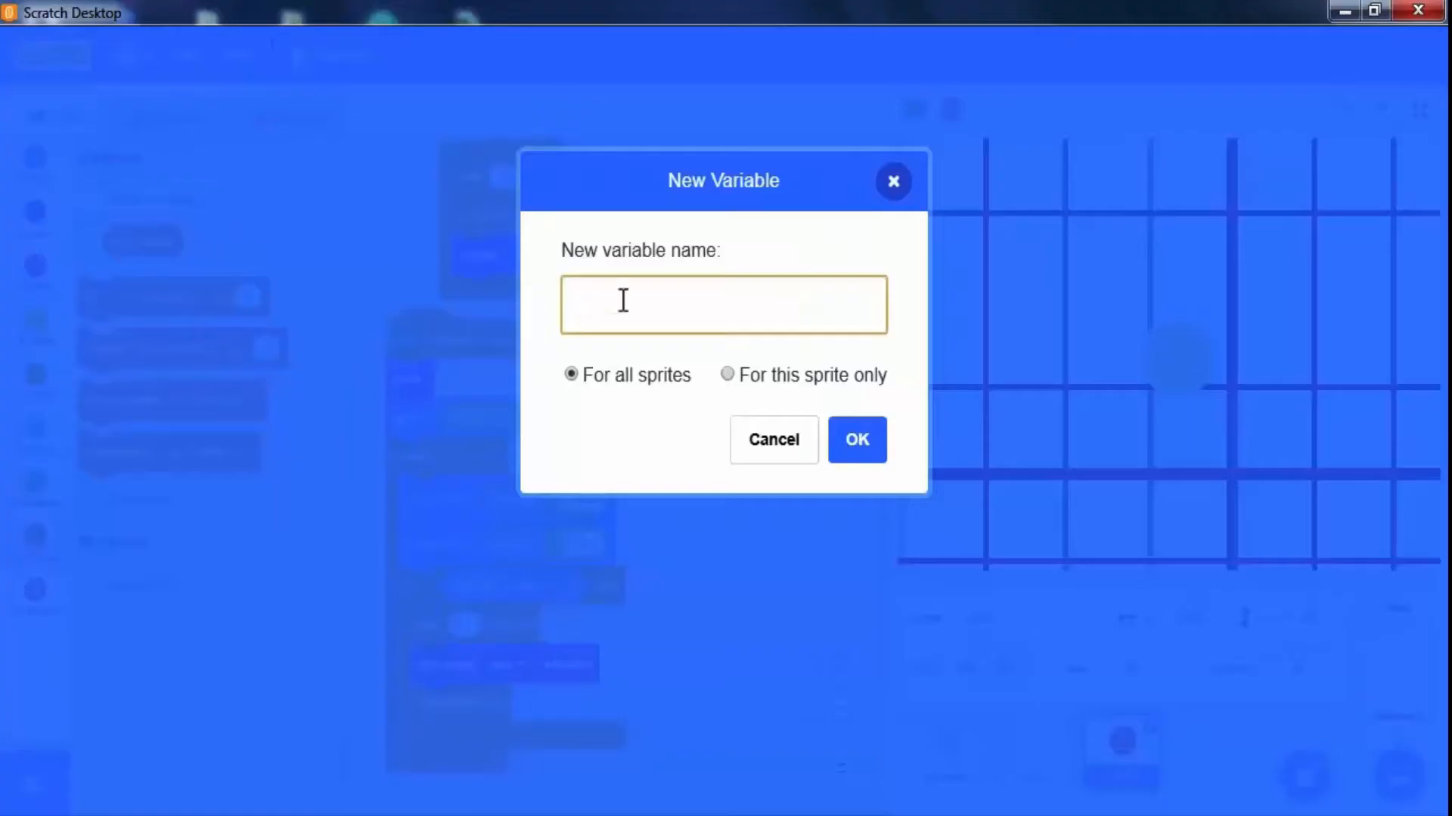
pyautogui.write('scor')
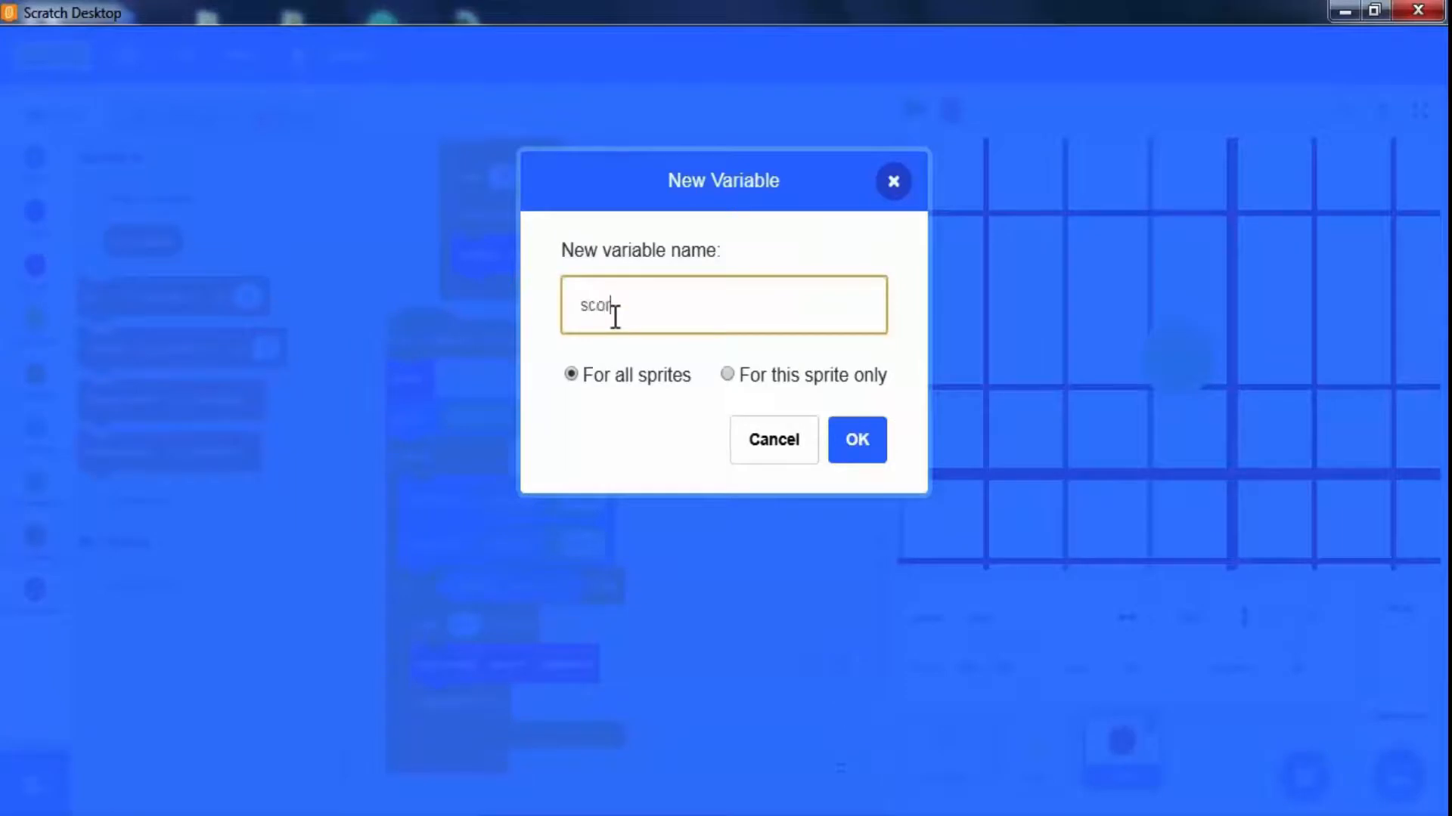
pyautogui.write('e')
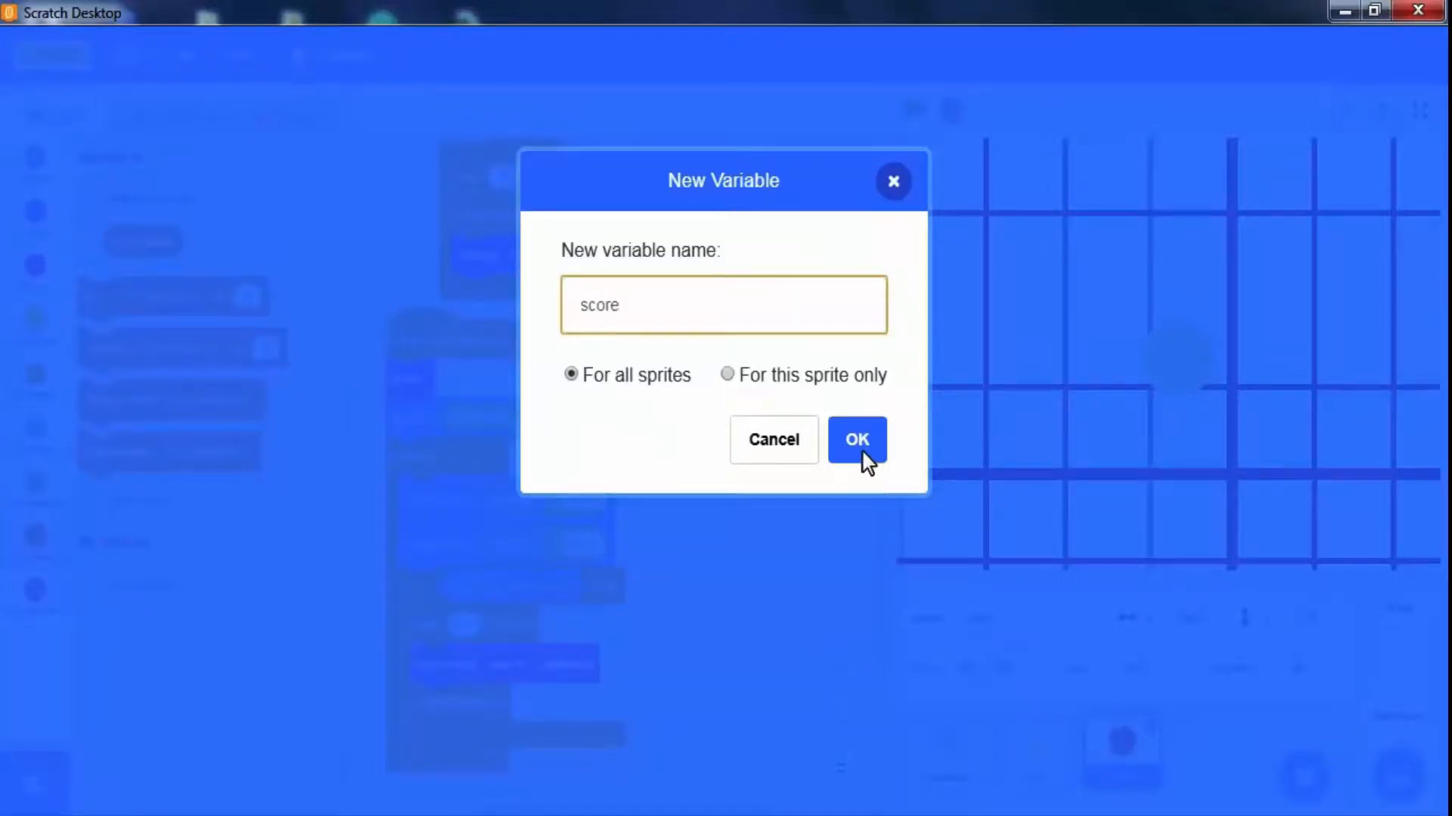
pyautogui.click(854, 438)
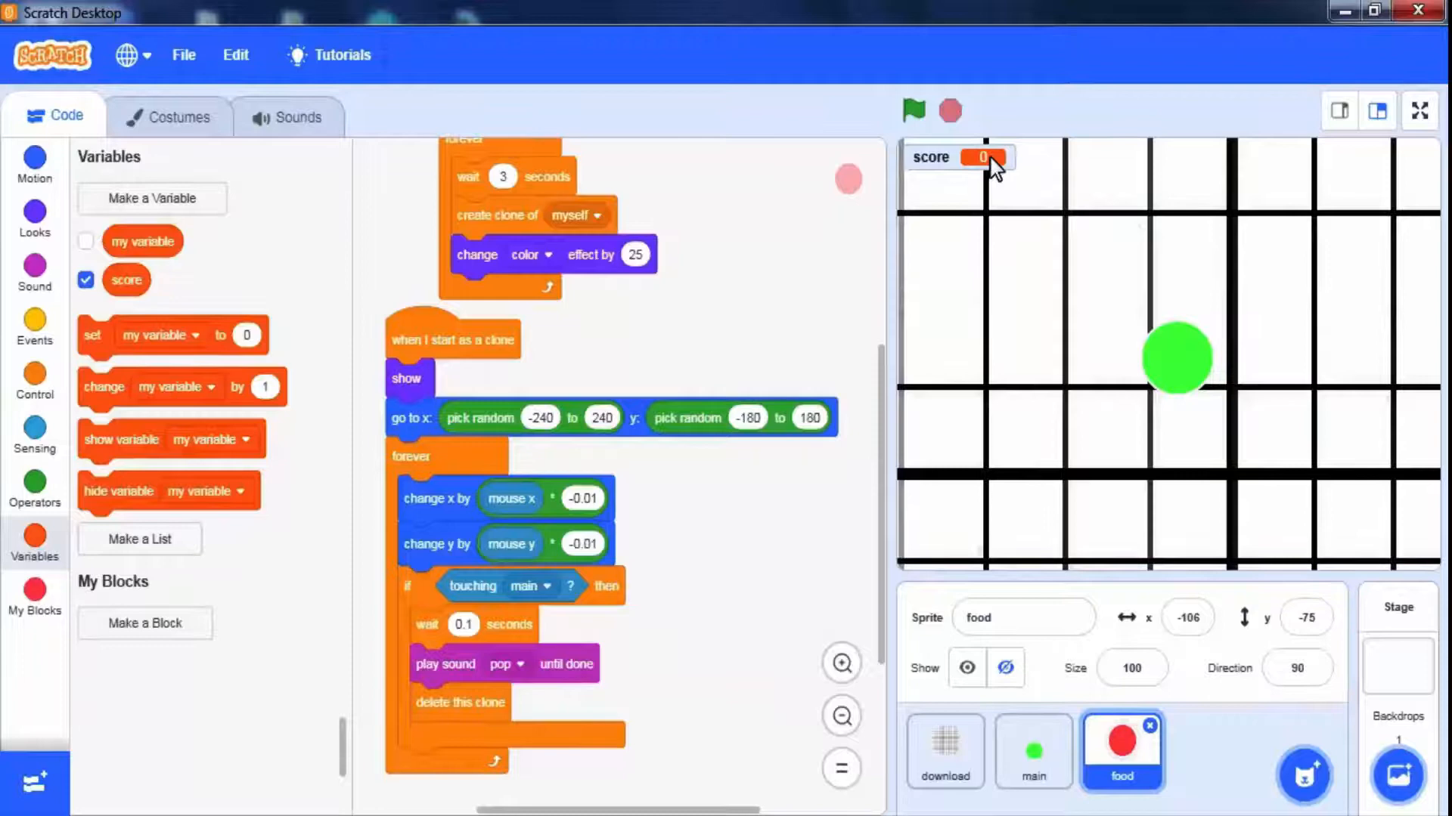
pyautogui.click(1031, 750)
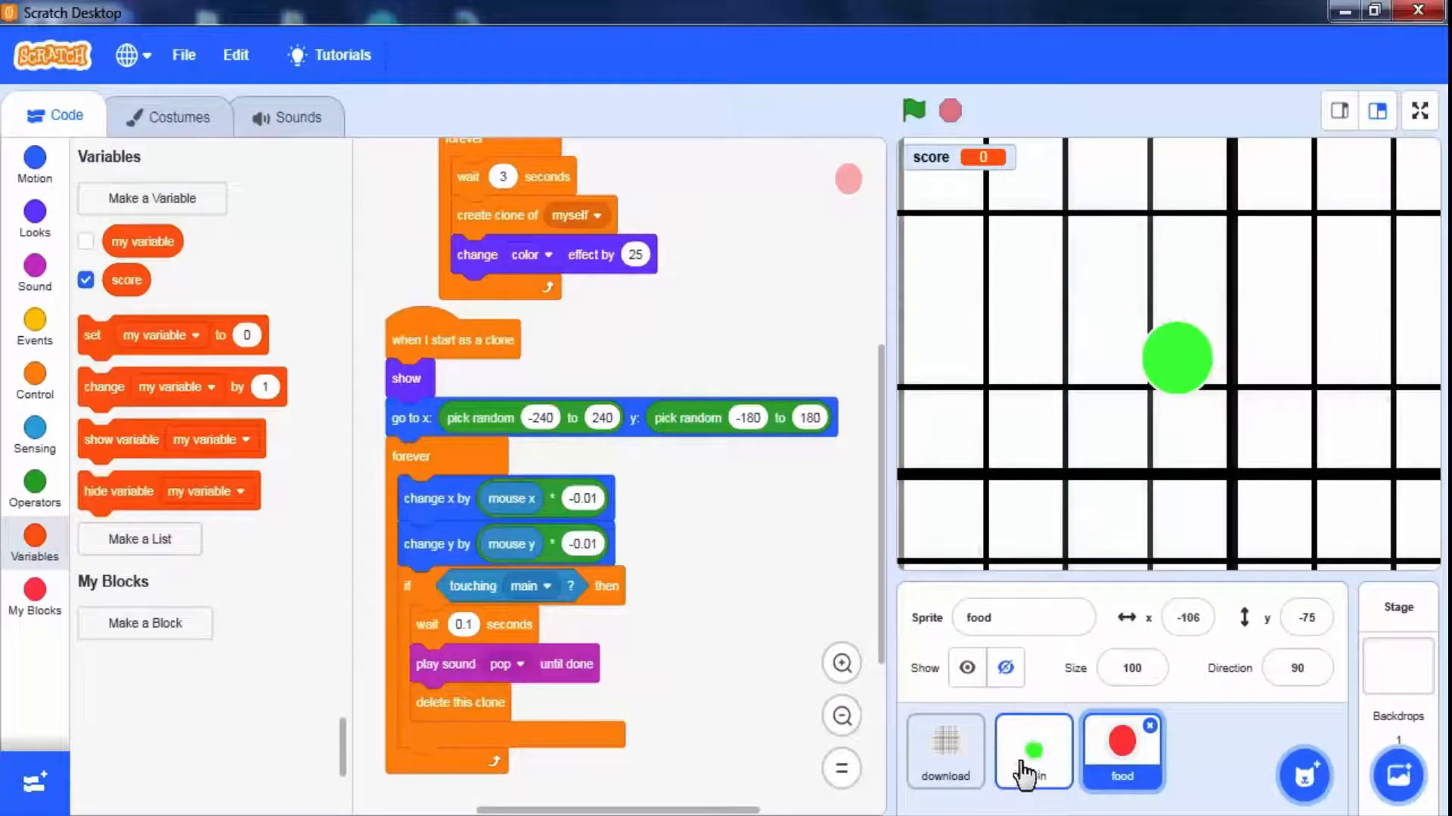
# In main's green-flag script, add 'set score to 0' below 'go to x:0 y:0'
pyautogui.click(1032, 750)
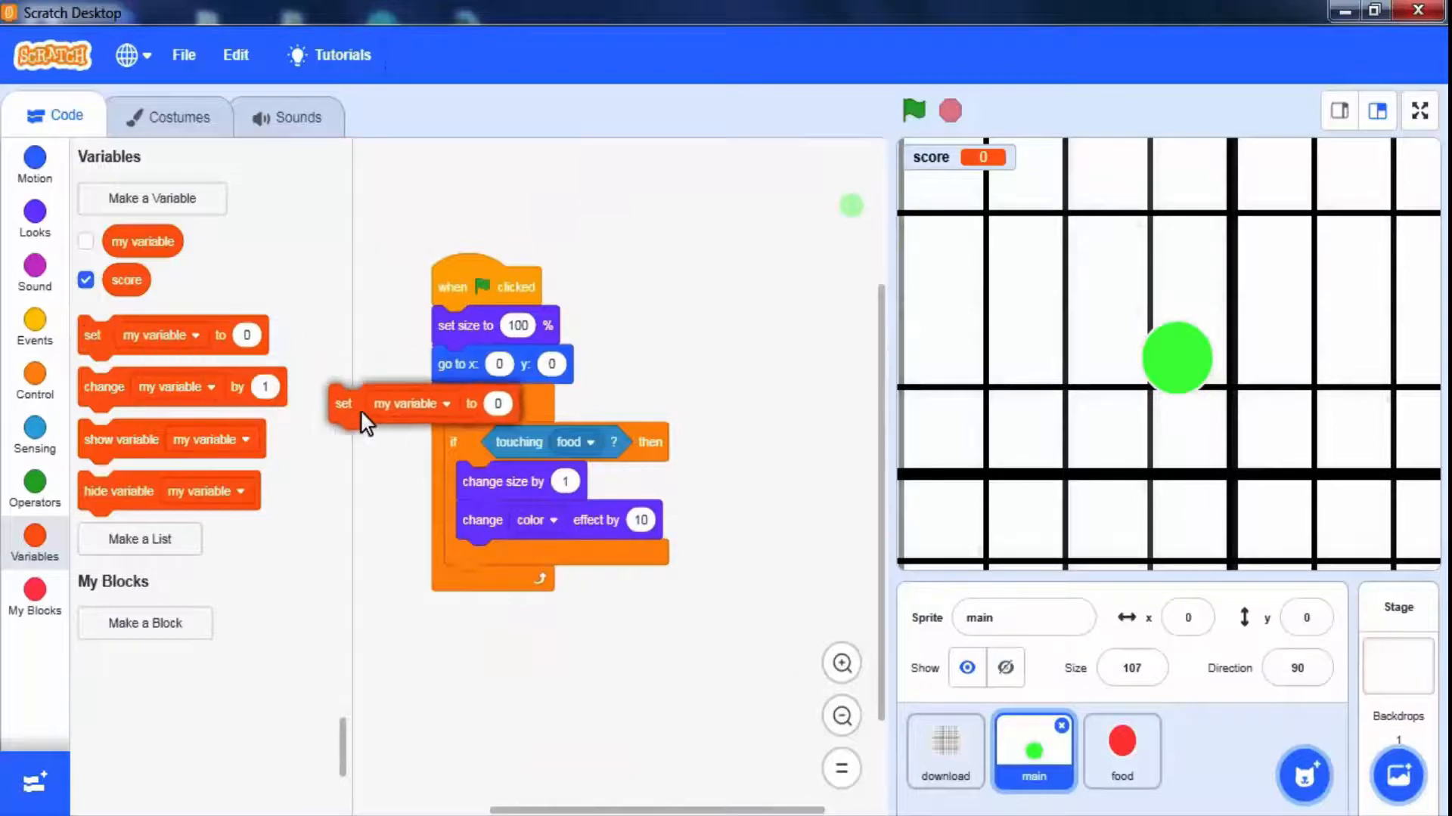
pyautogui.click(514, 403)
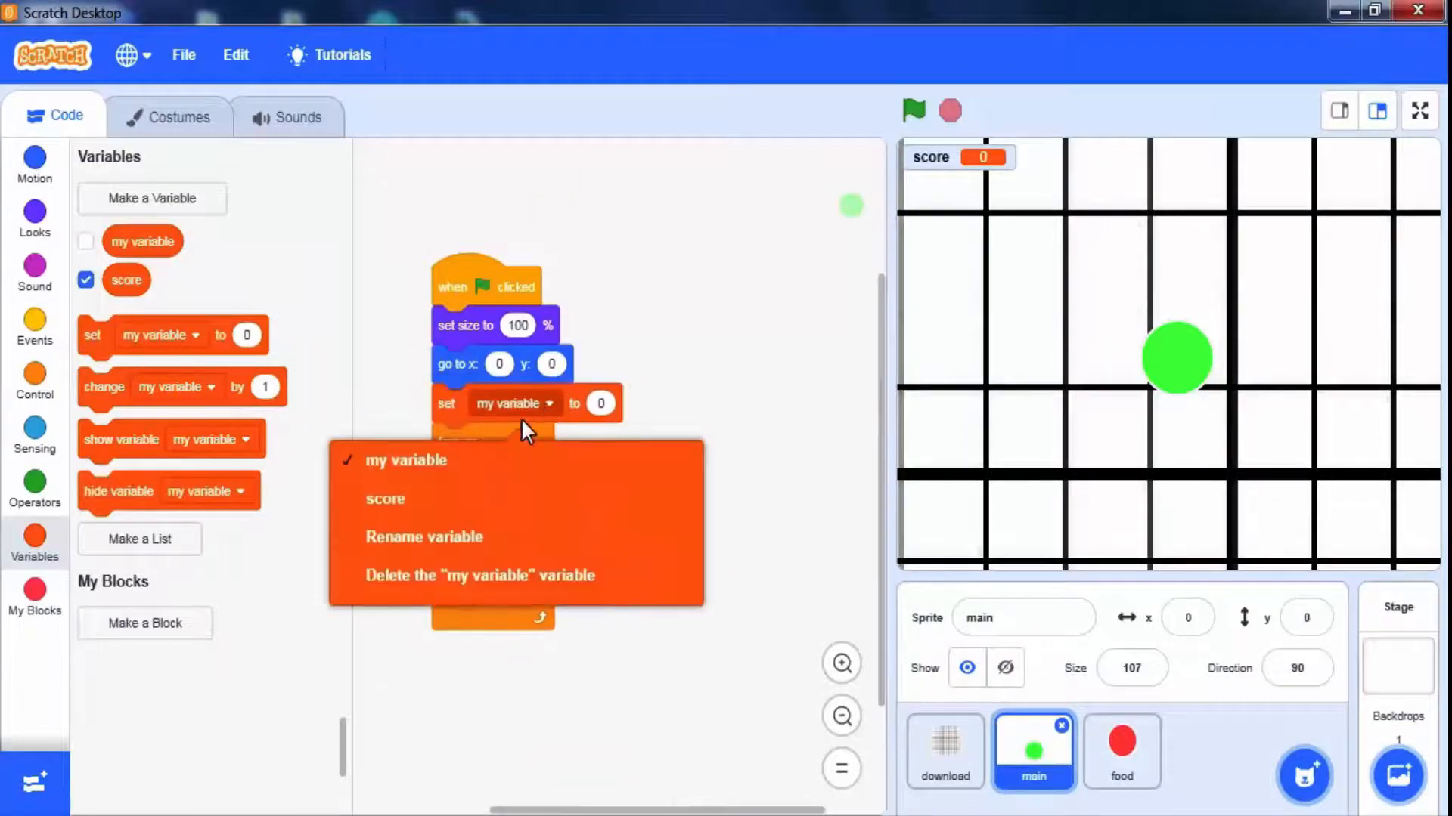
pyautogui.click(385, 498)
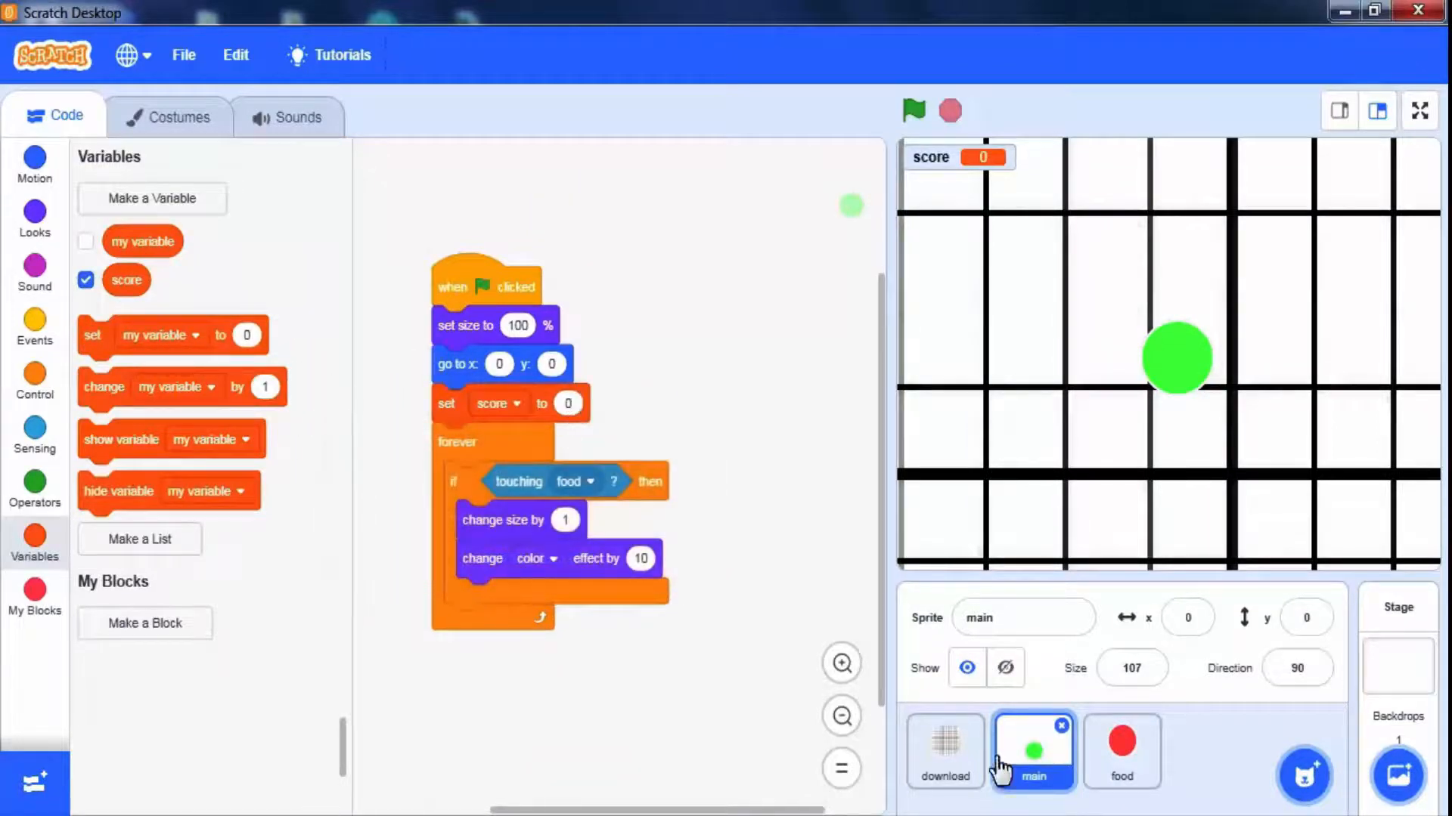
pyautogui.click(1122, 750)
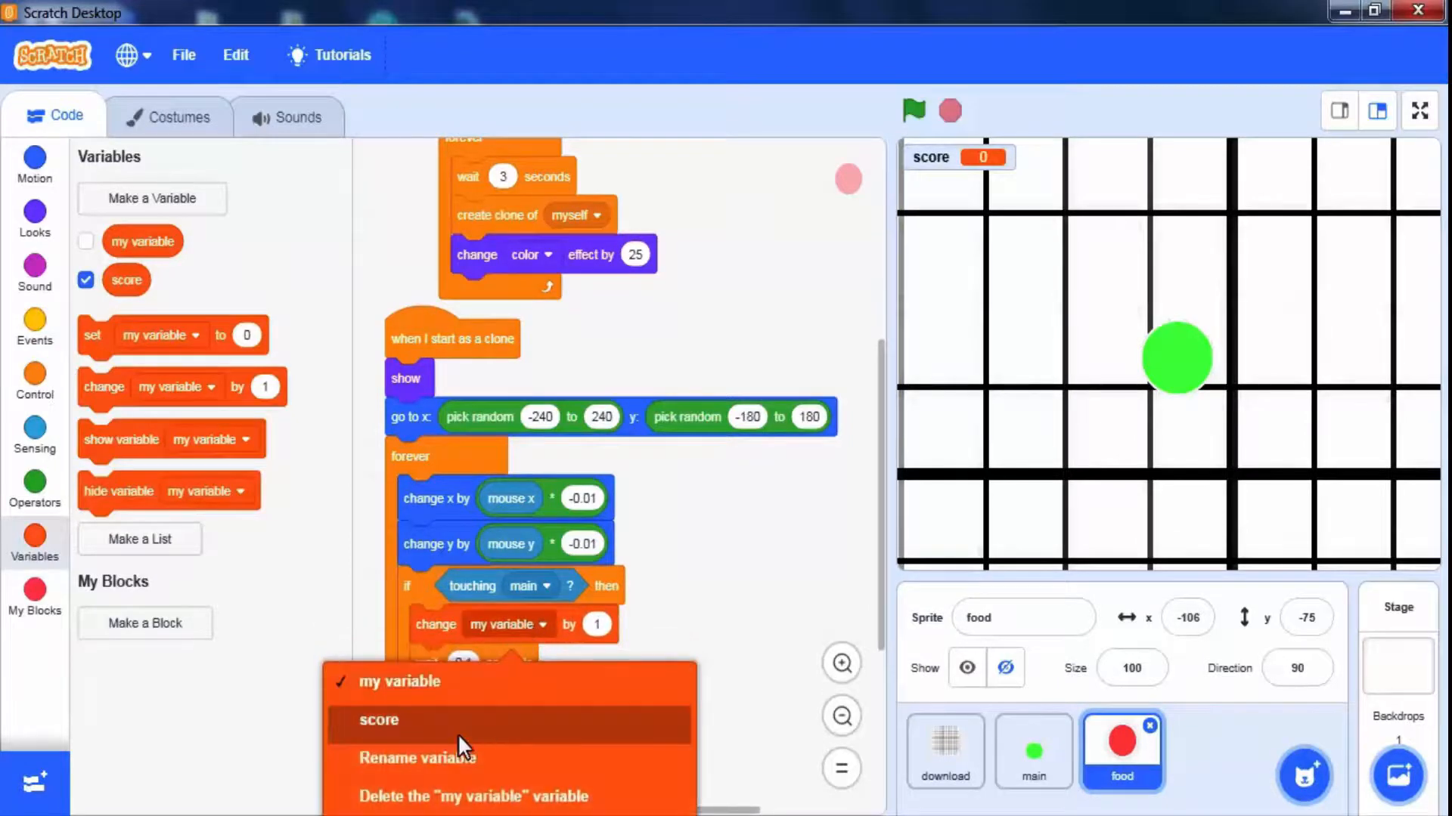
# Have eaten food change score by 1, test-run to reach score 3, then select the download sprite
pyautogui.click(378, 719)
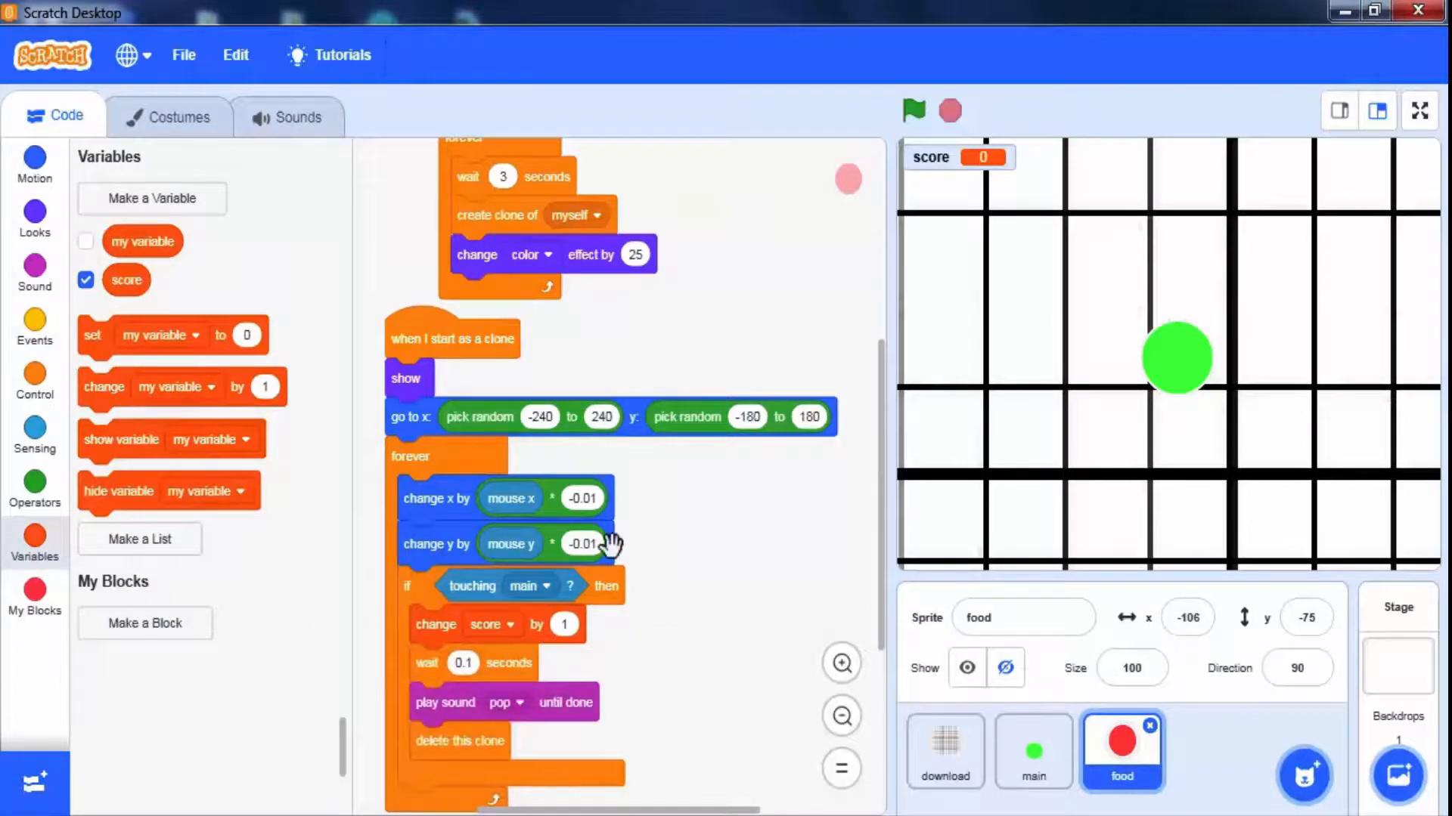
pyautogui.click(911, 110)
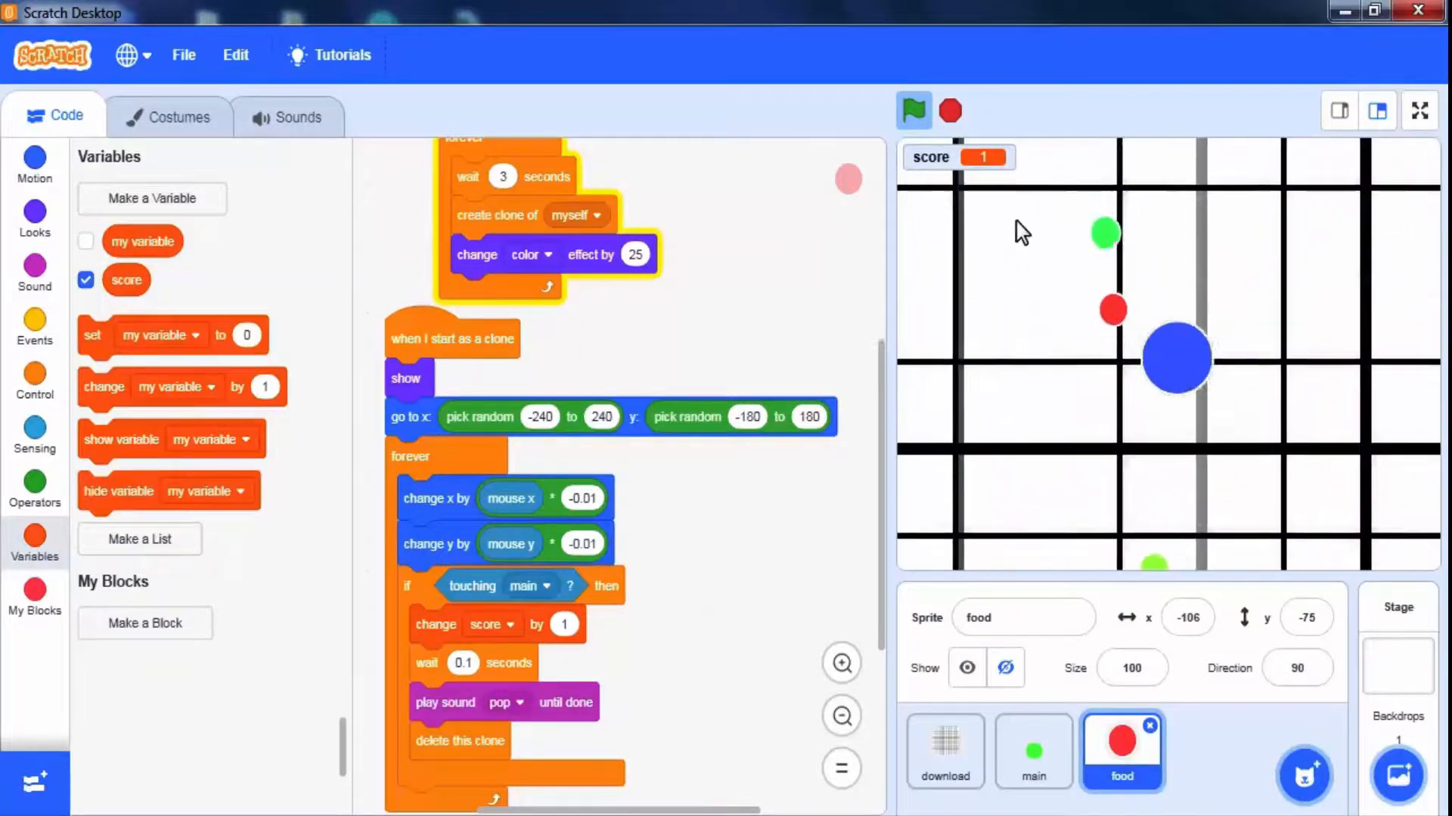
pyautogui.click(912, 110)
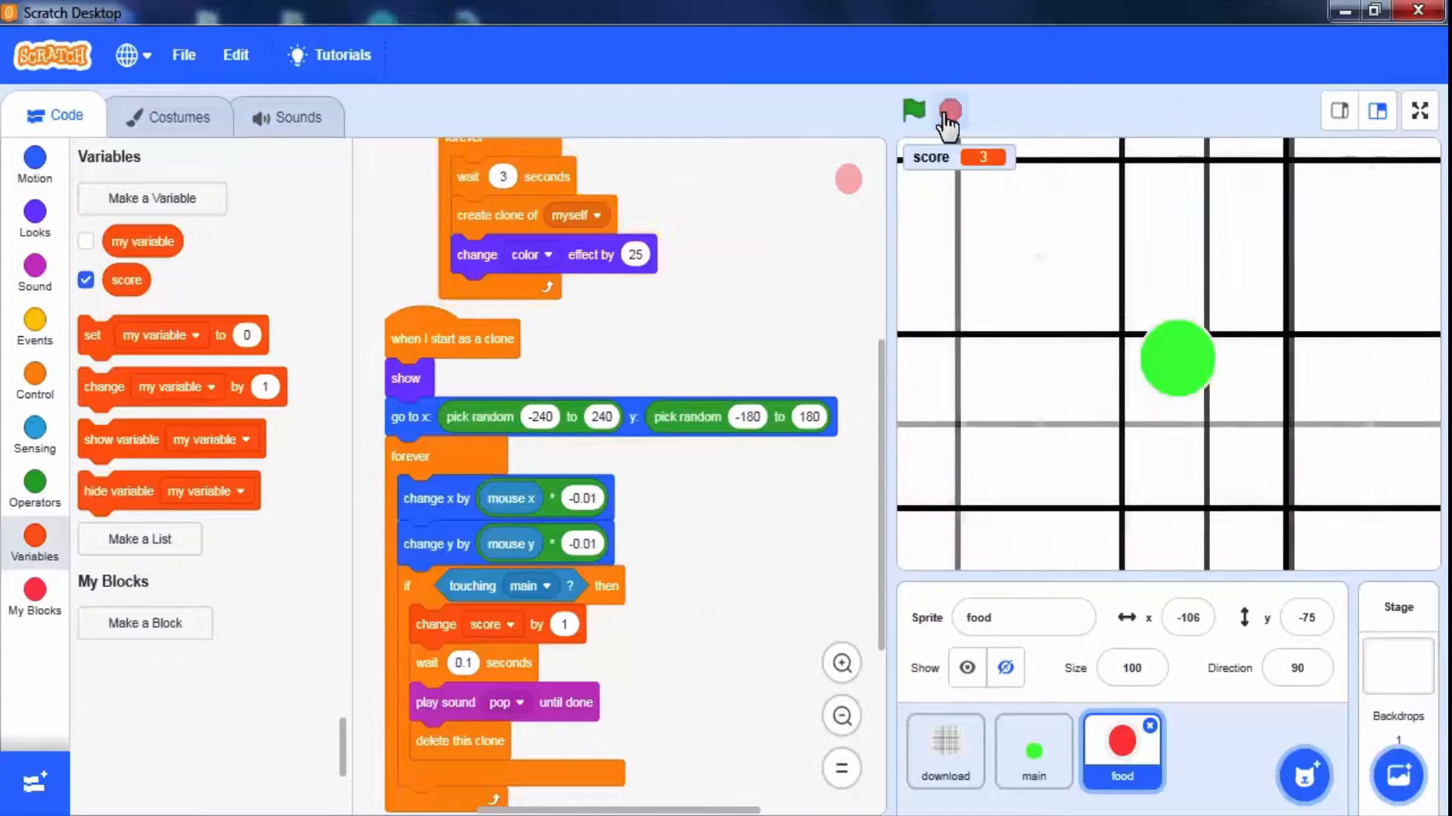
pyautogui.moveTo(943, 750)
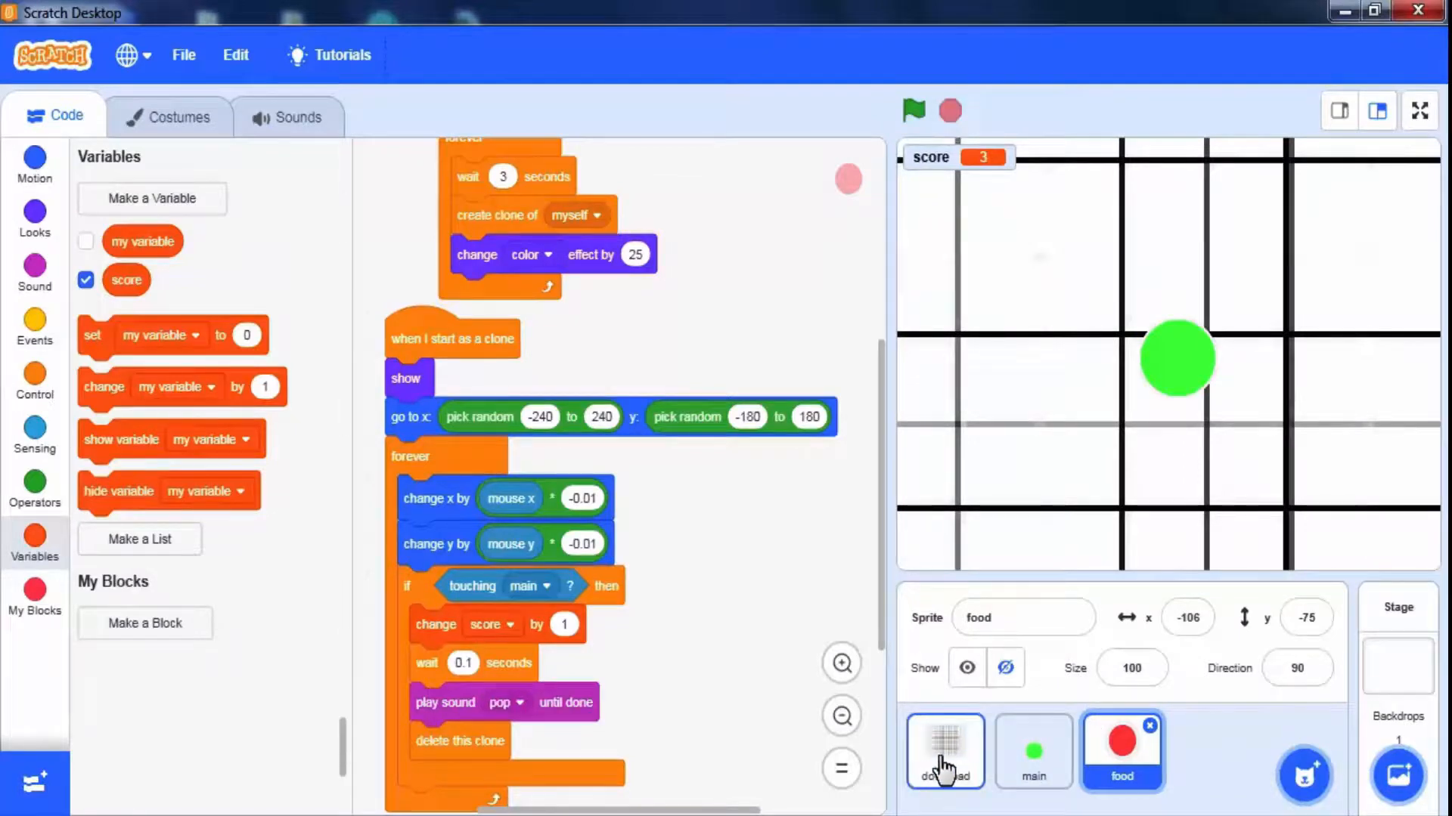
pyautogui.click(945, 750)
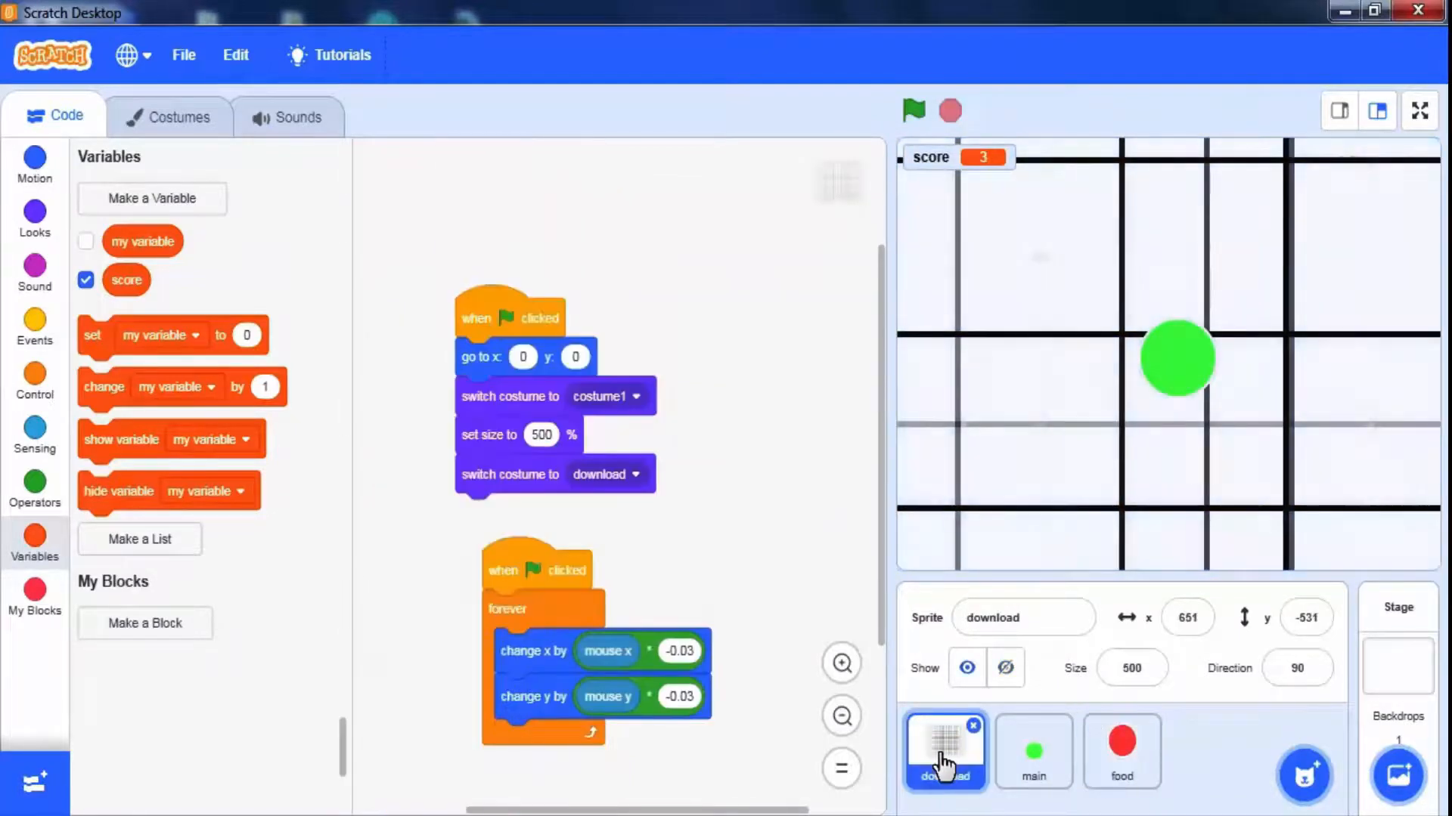